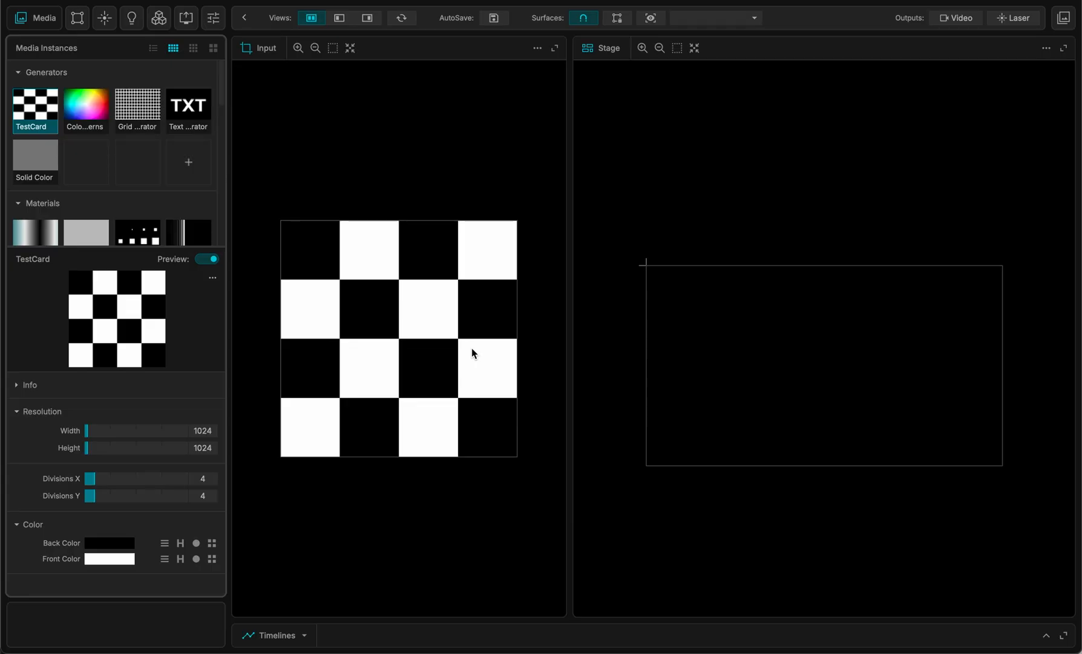
mouse_move(556, 155)
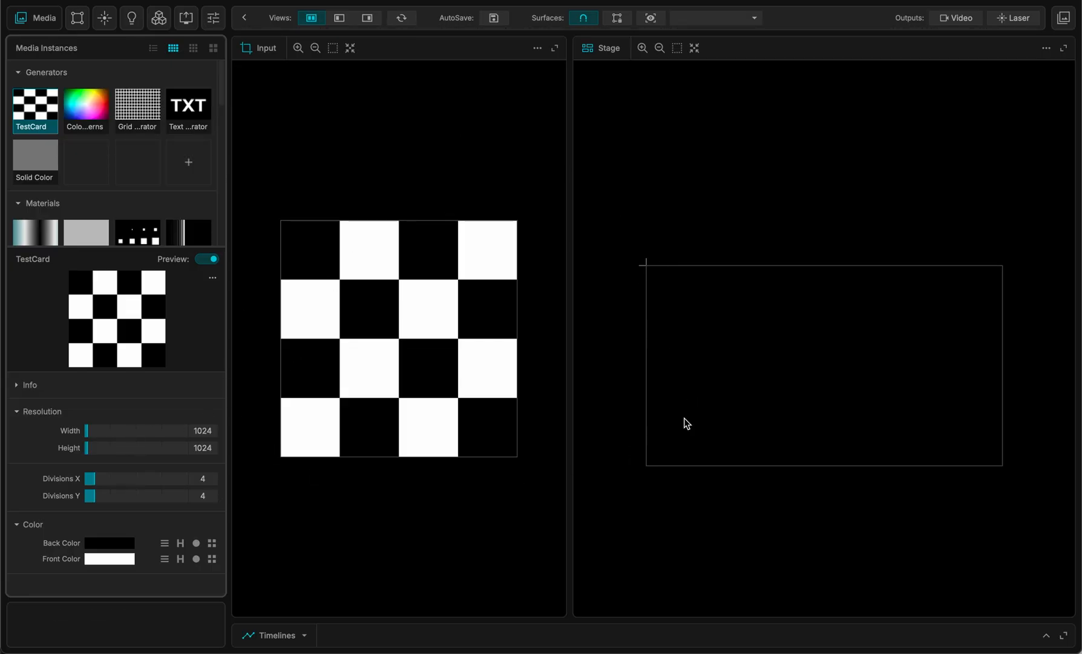
mouse_move(533, 96)
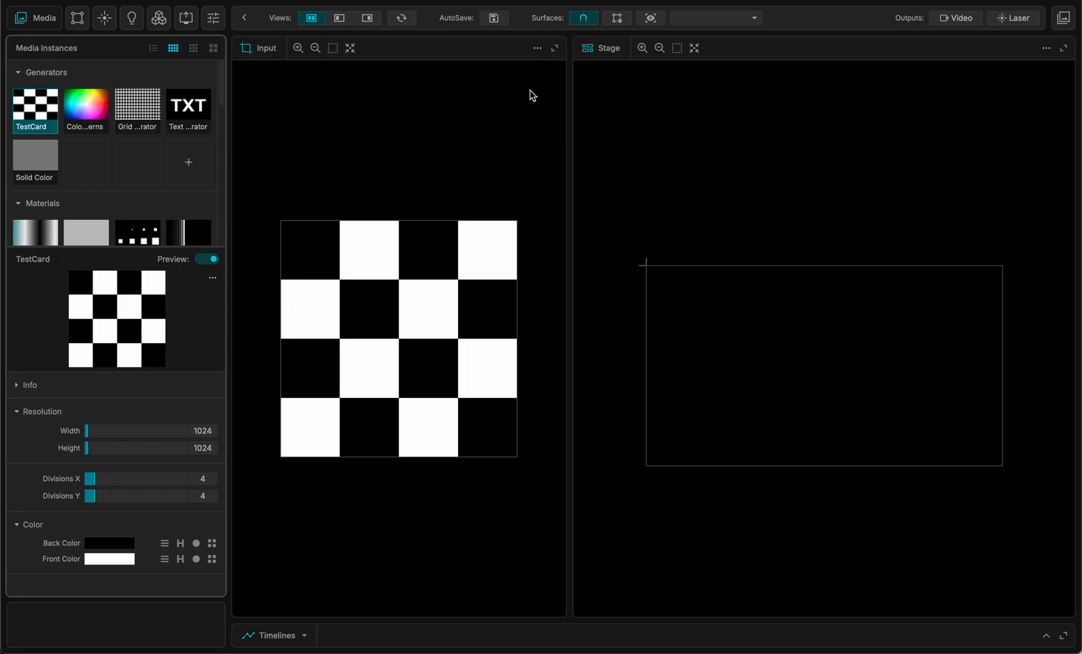
mouse_move(299, 102)
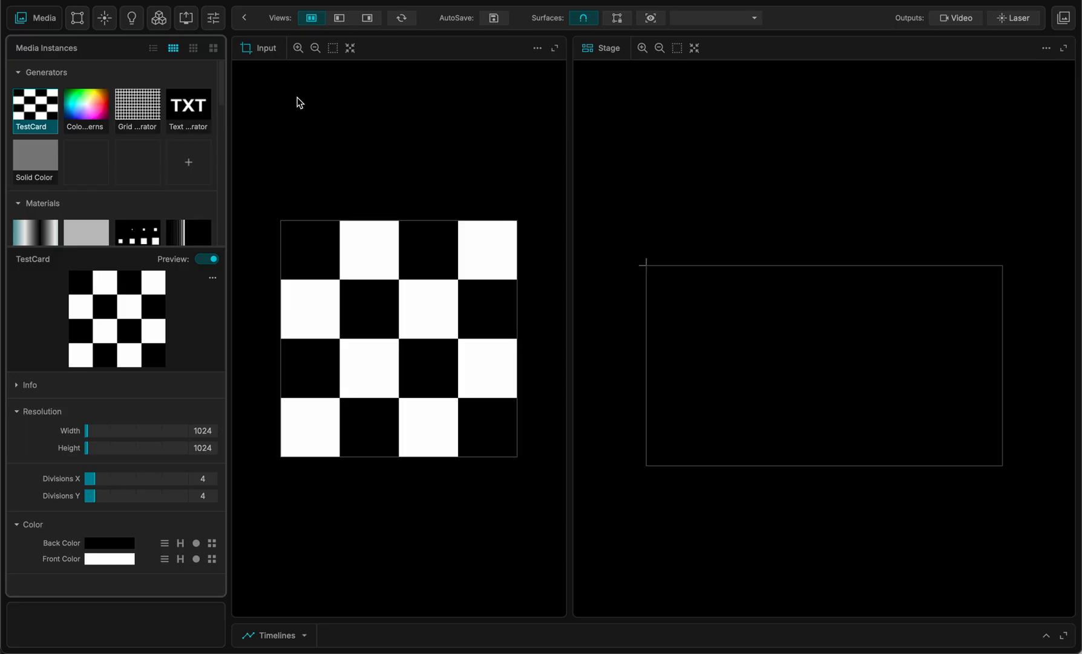
mouse_move(361, 336)
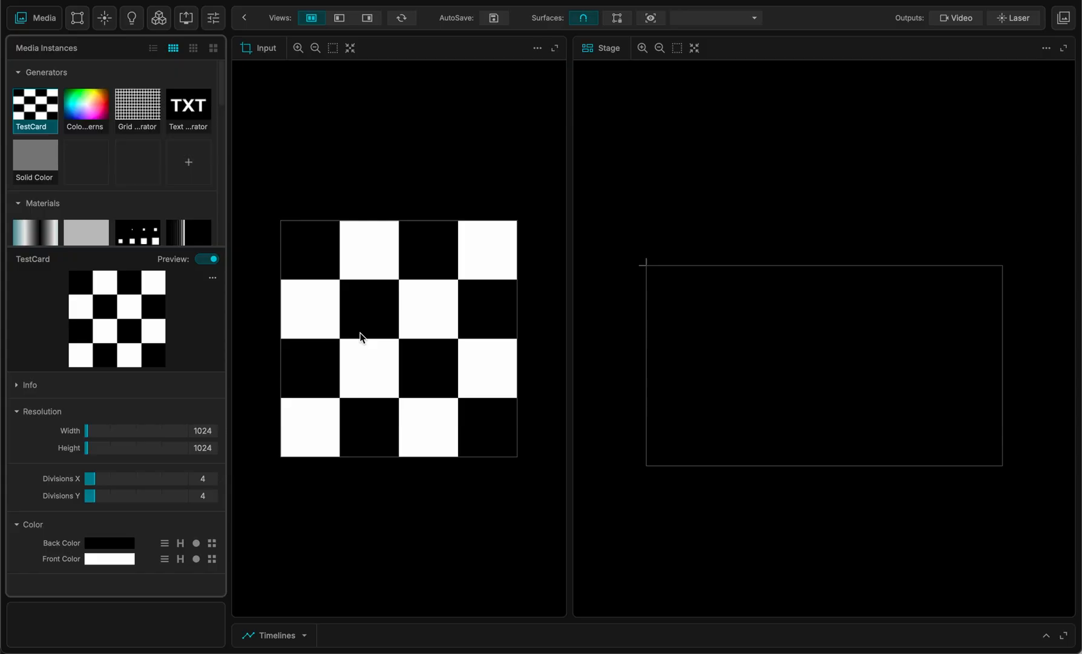
mouse_move(911, 428)
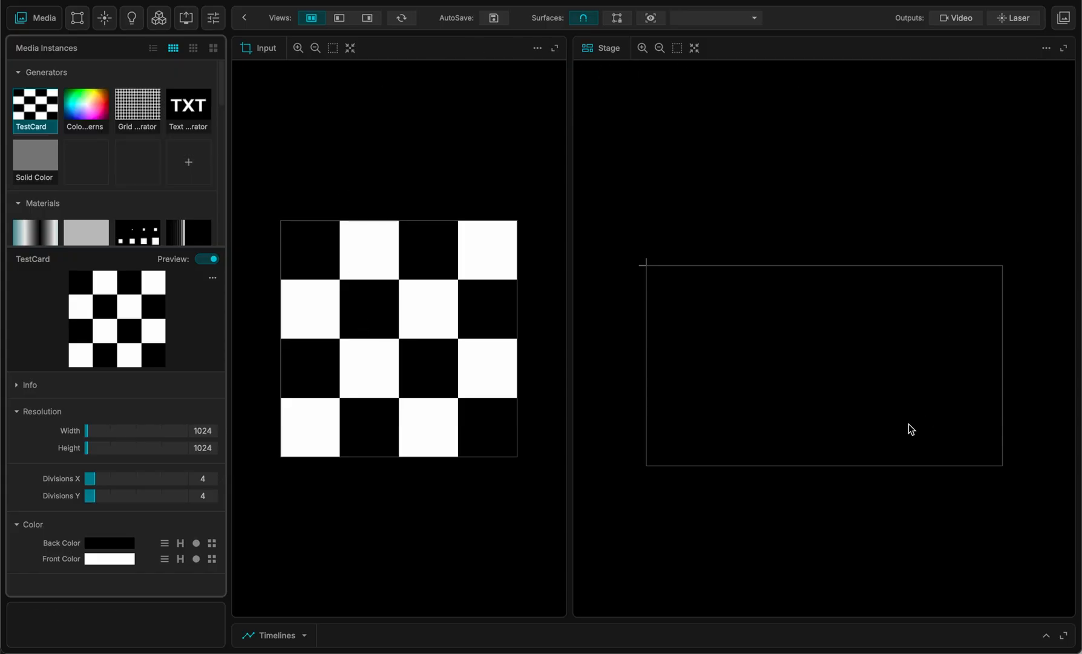
mouse_move(368, 649)
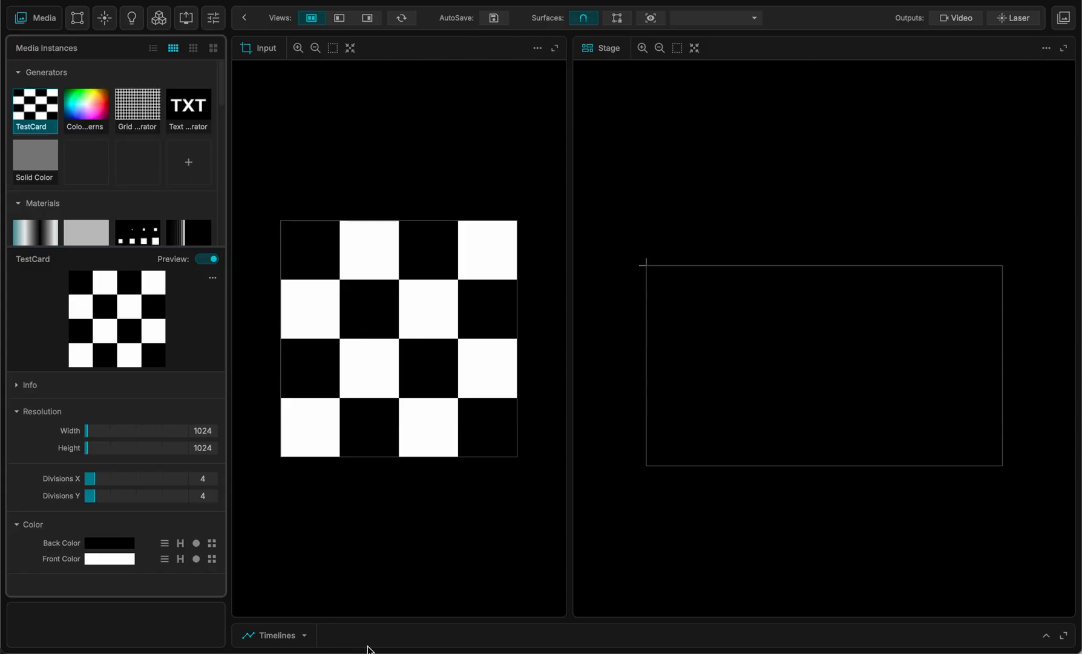
Briefly toggle the timelines panel, then expand Live Inputs in the media library to list cameras.
left_click(275, 634)
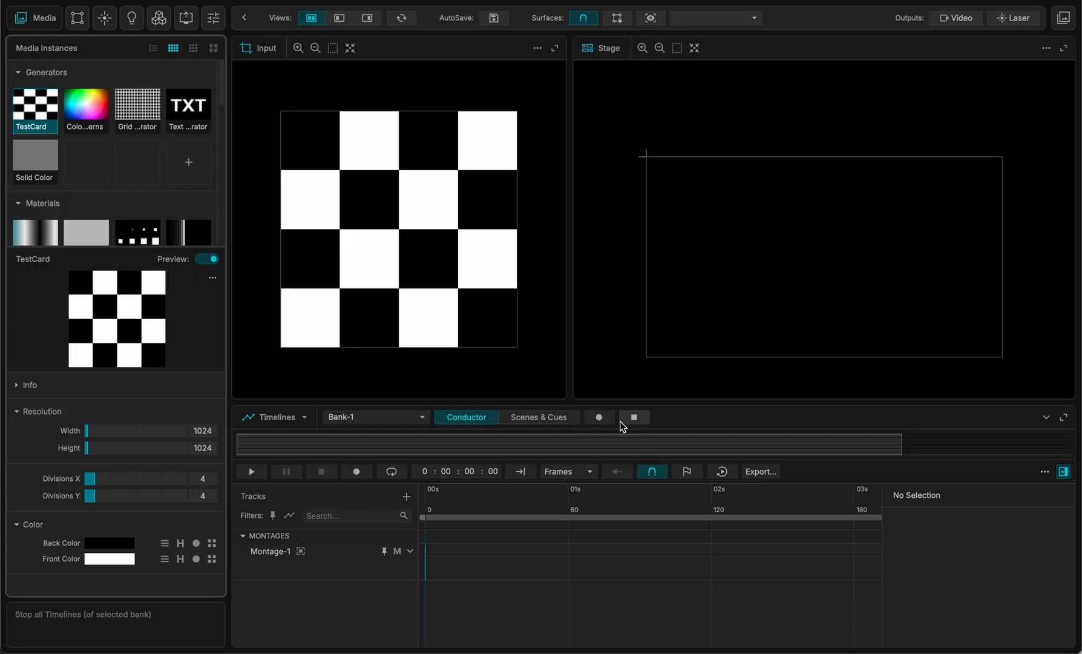
left_click(275, 416)
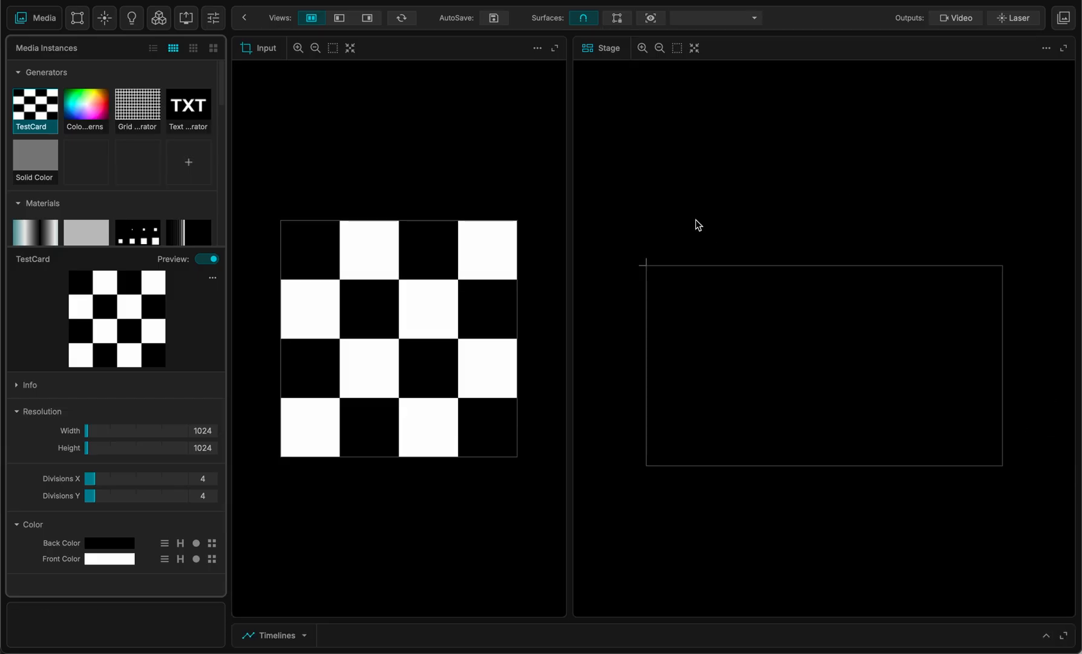
mouse_move(582, 52)
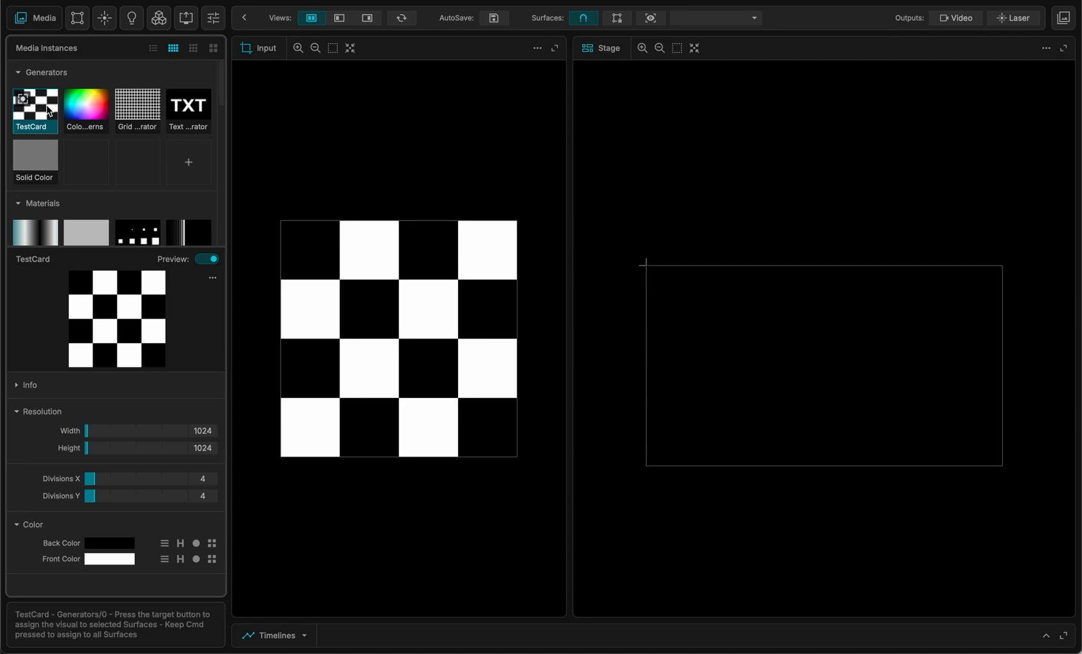
scroll("down", 3)
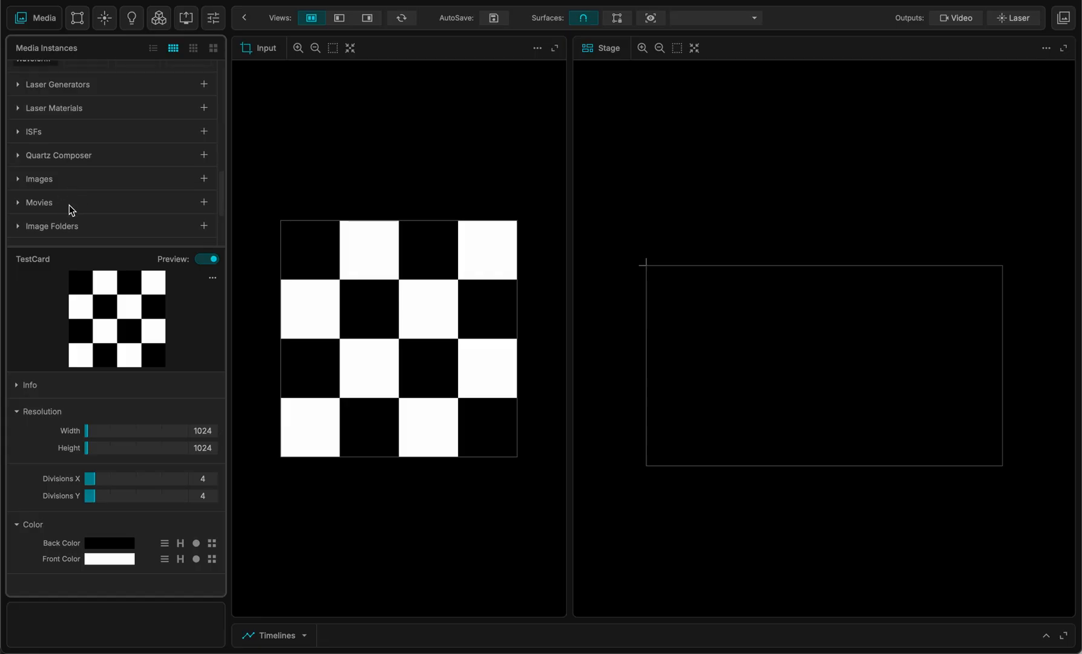
left_click(18, 169)
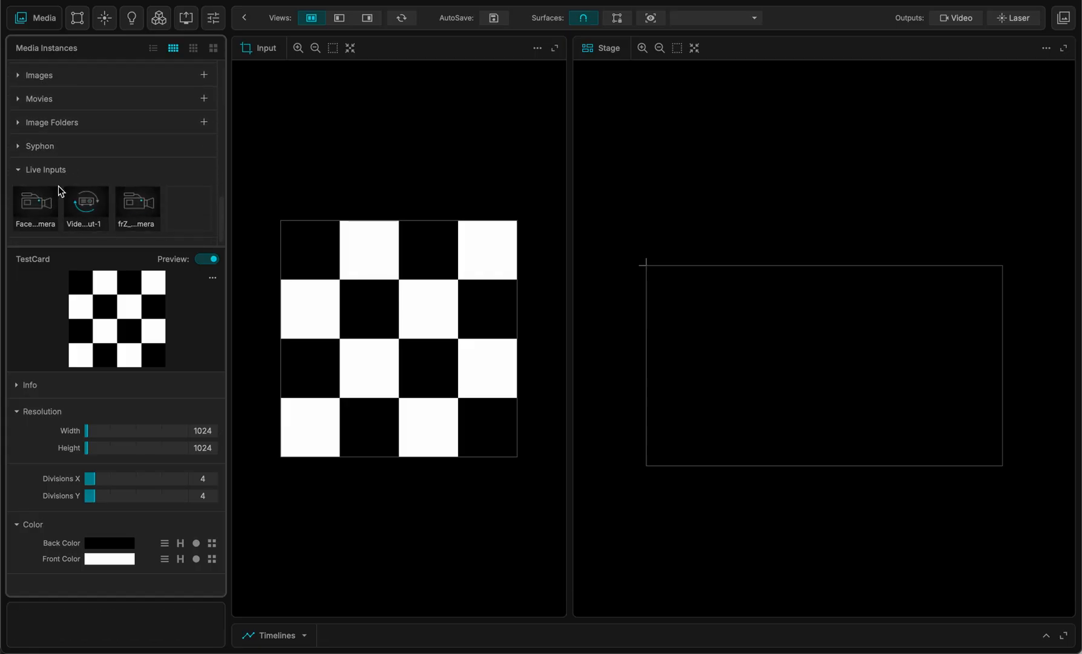
scroll("down", 3)
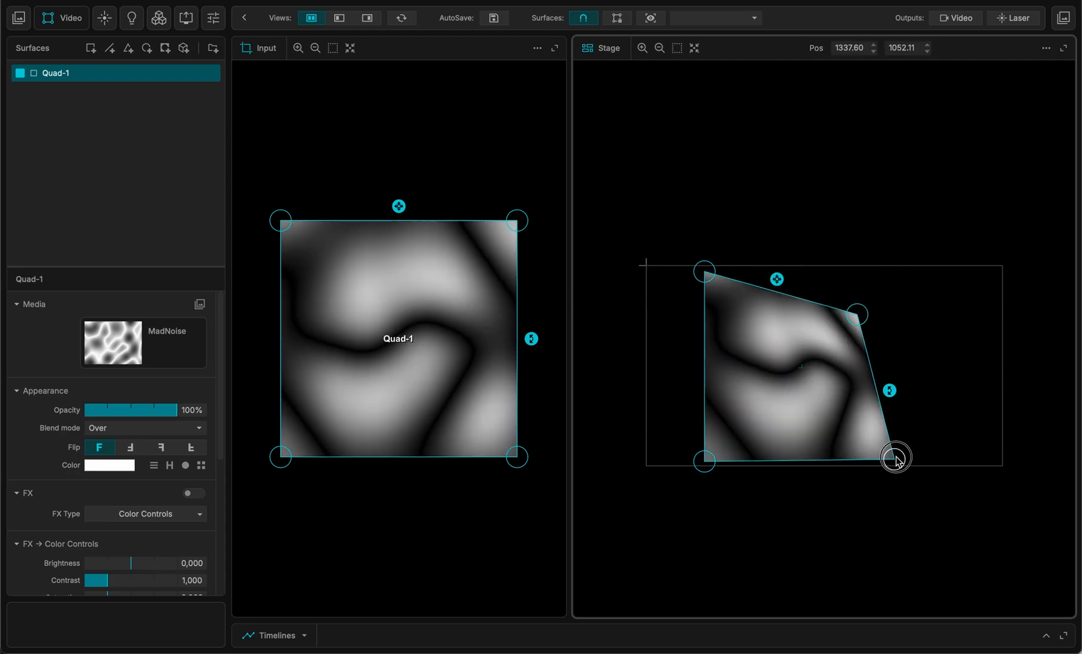
Pull Quad-1's right-hand stage corners inward into a tapering shape and shrink its sampled MadNoise area.
left_click_drag(897, 457, 866, 385)
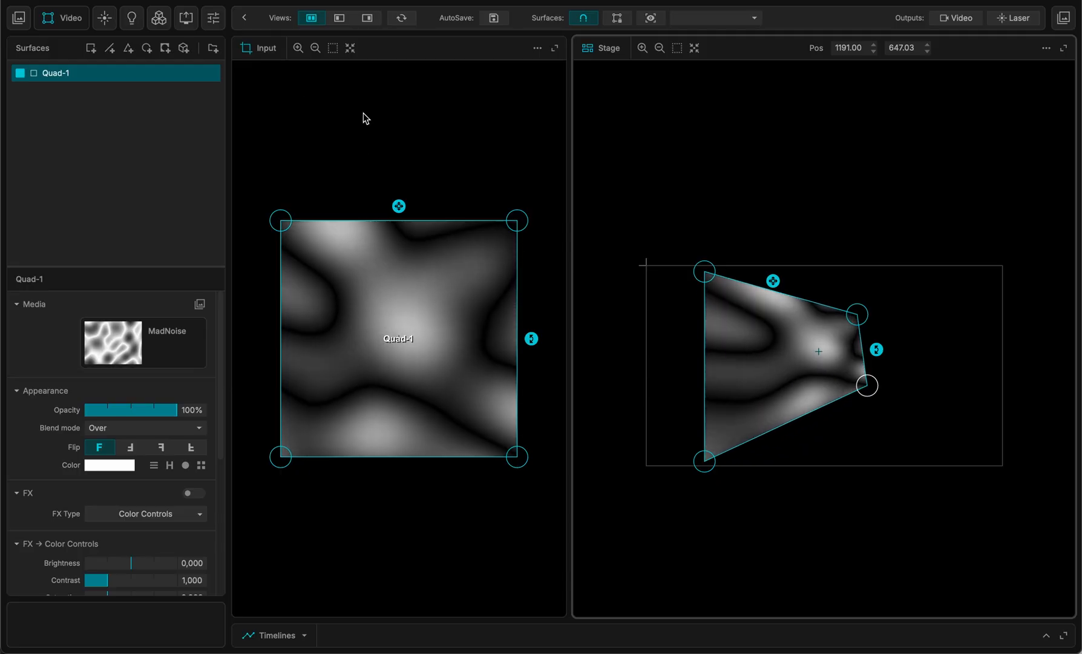
left_click_drag(515, 219, 406, 326)
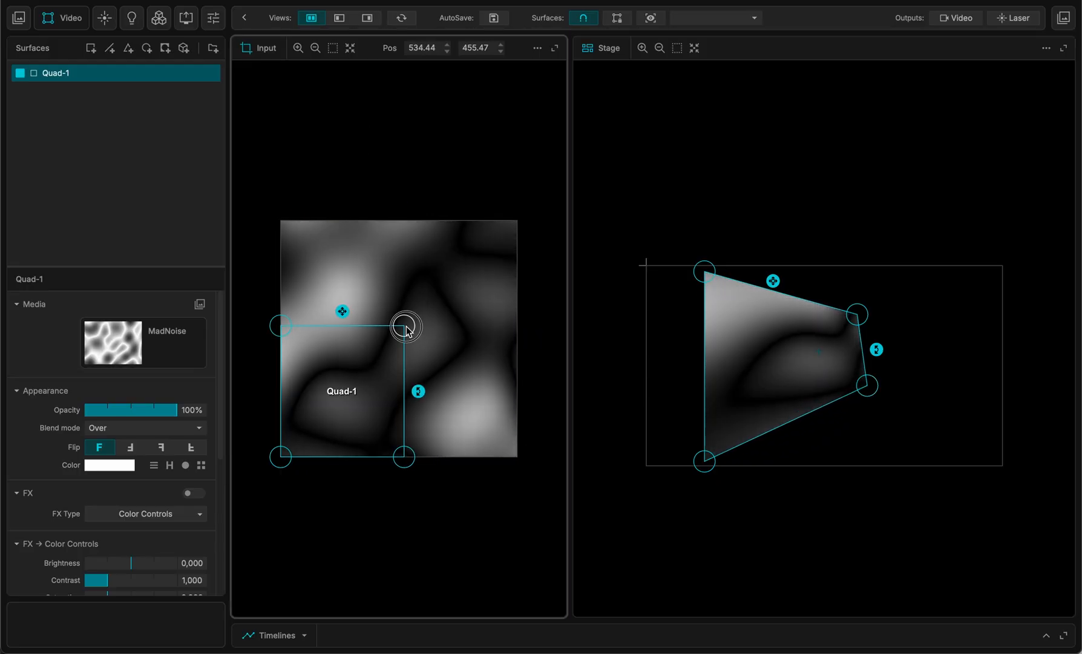
left_click_drag(405, 326, 317, 428)
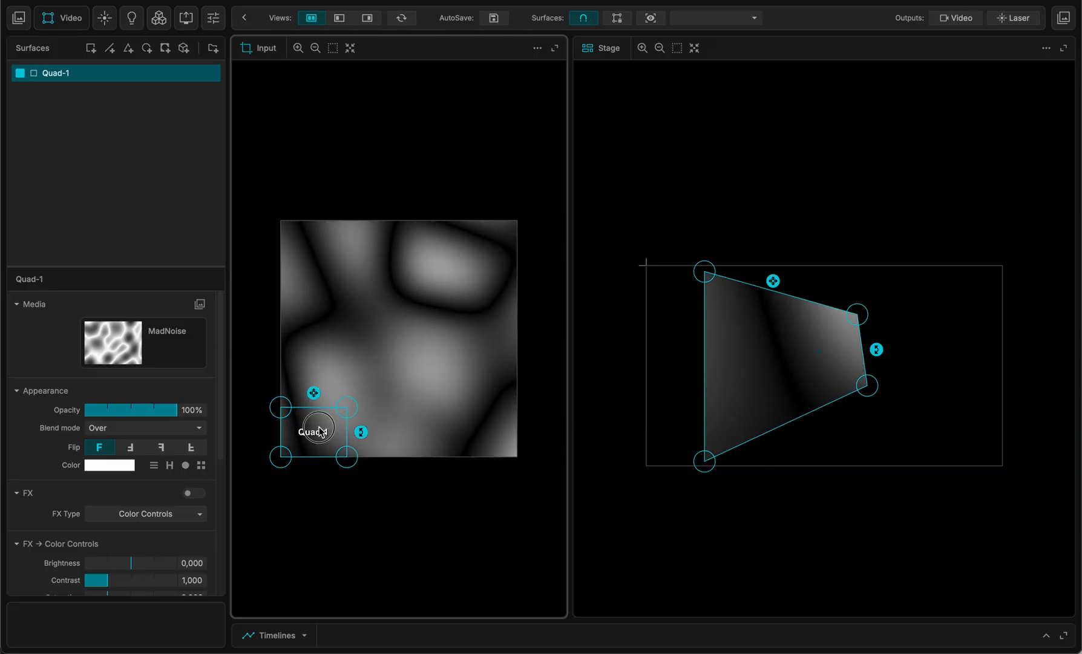
left_click_drag(318, 427, 327, 328)
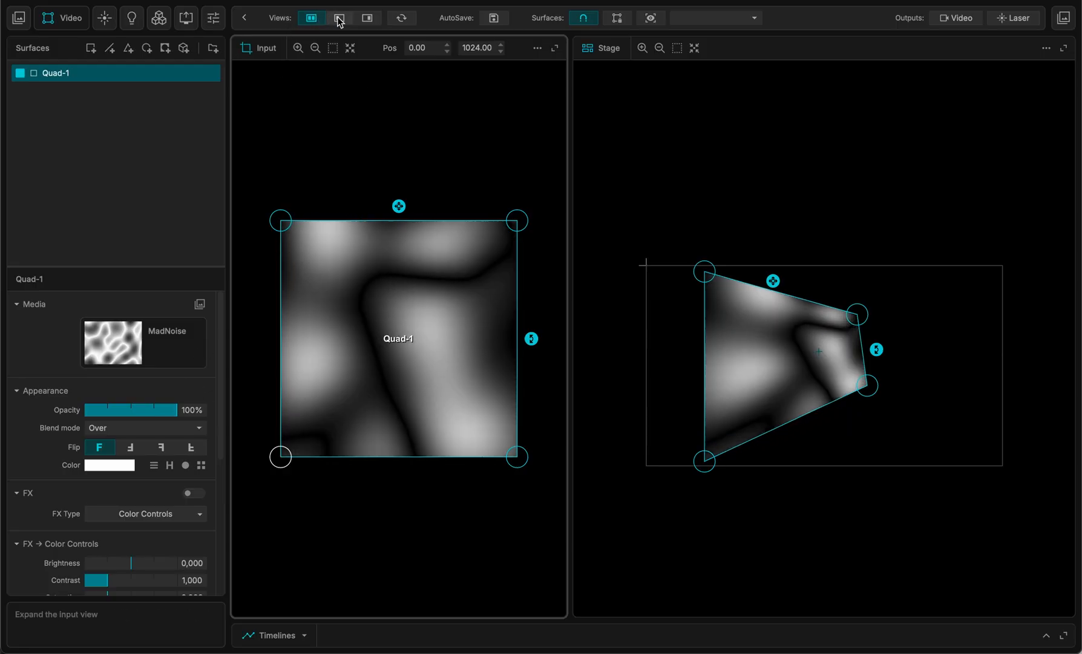
Switch to the stage-only full-size view, select duplicate Quad-6, then reselect Quad-1.
left_click(367, 17)
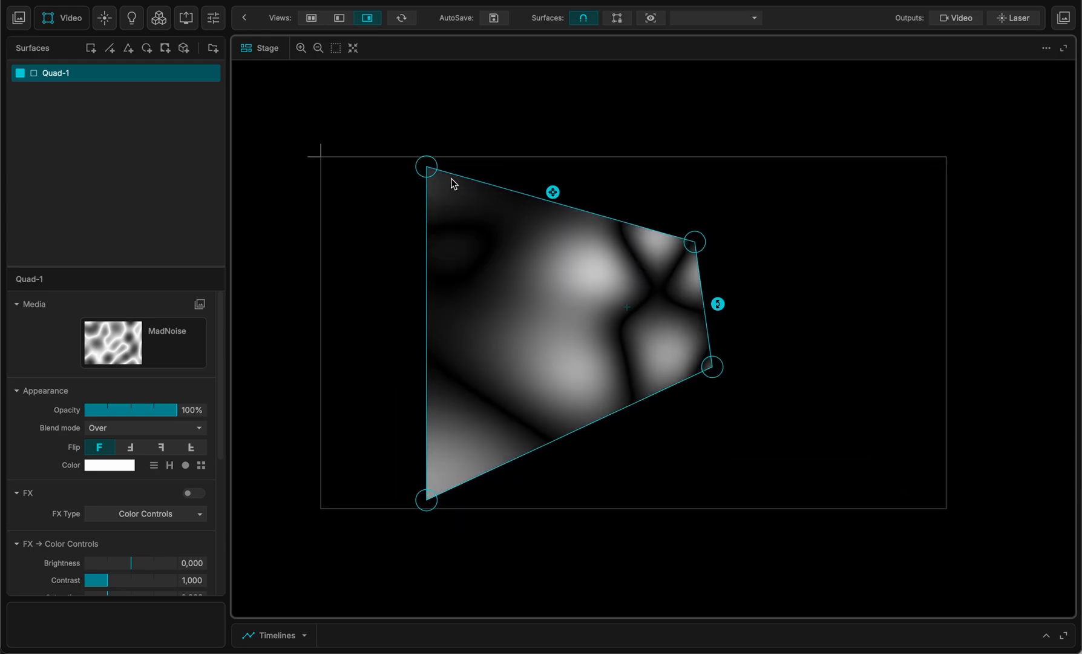
left_click_drag(426, 166, 445, 192)
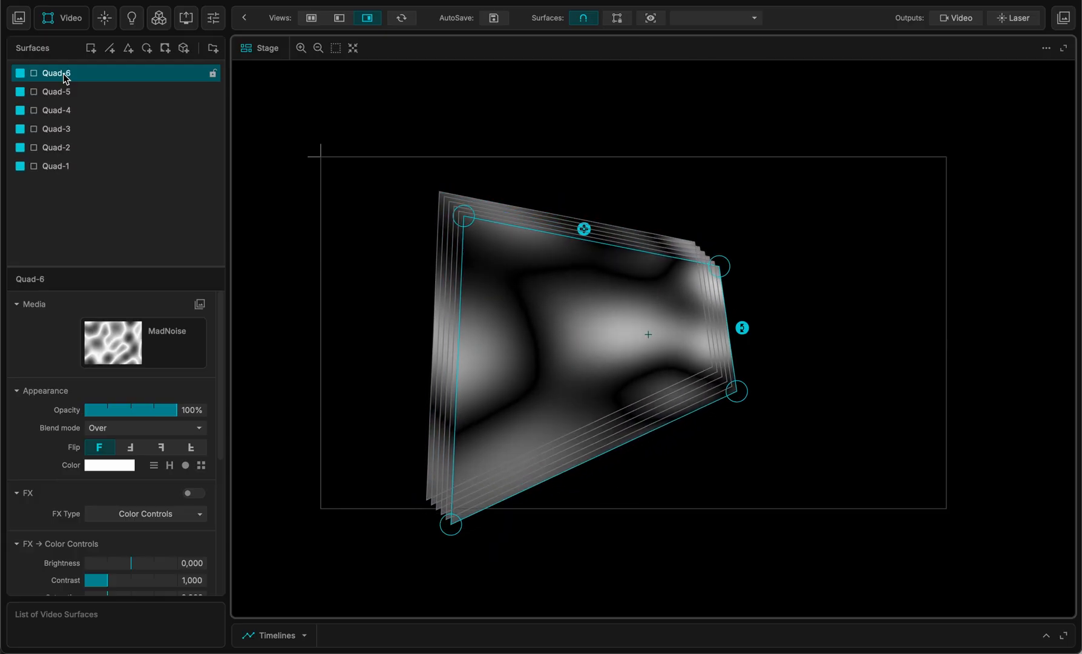
left_click(89, 47)
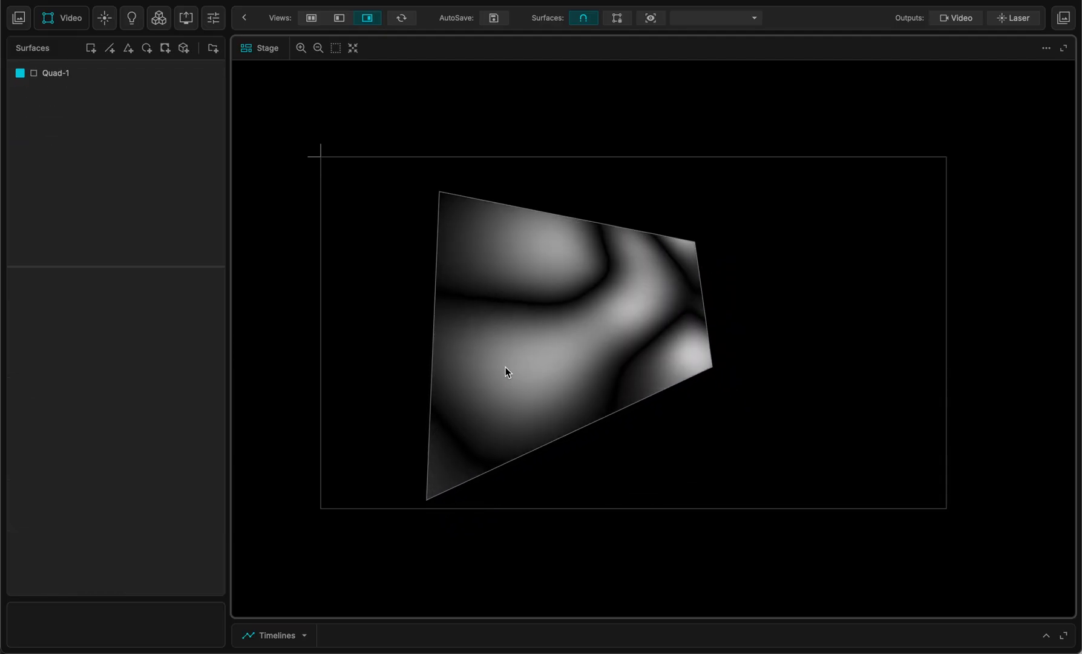
left_click(56, 72)
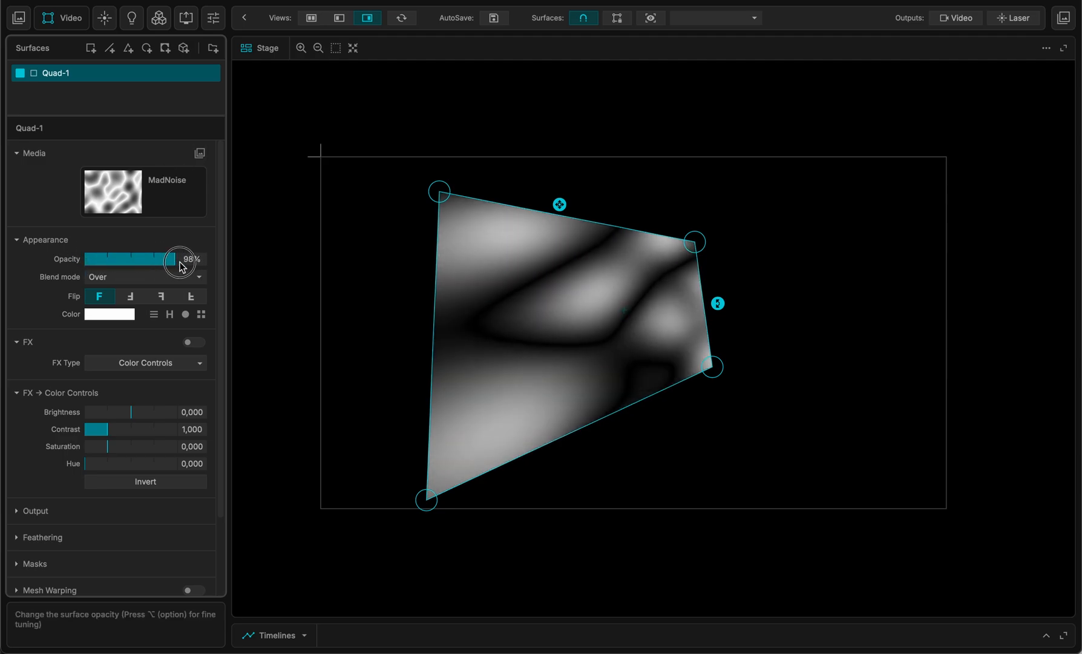
Restore Quad-1's opacity to 100%, enable FX and choose Transform Particles as its effect.
left_click(185, 314)
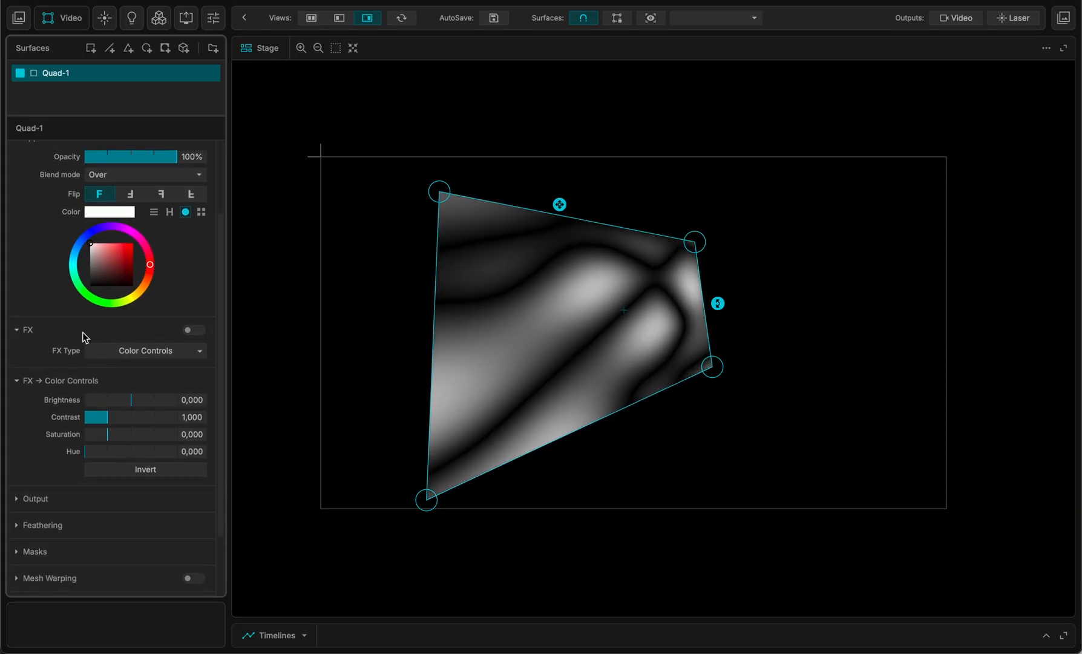
left_click(194, 331)
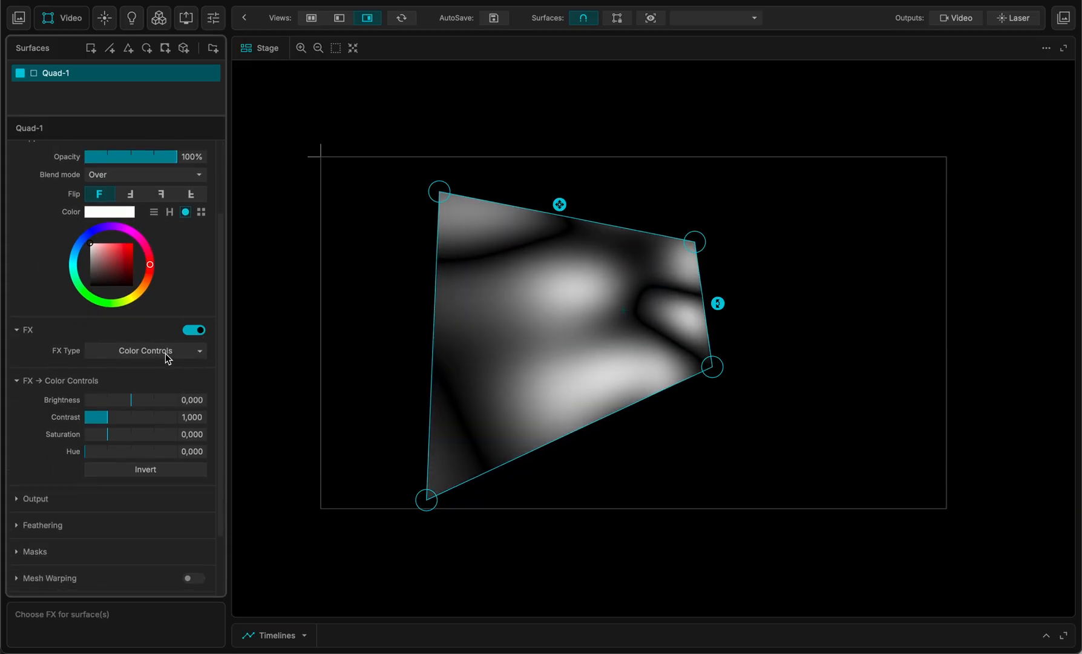
left_click(145, 351)
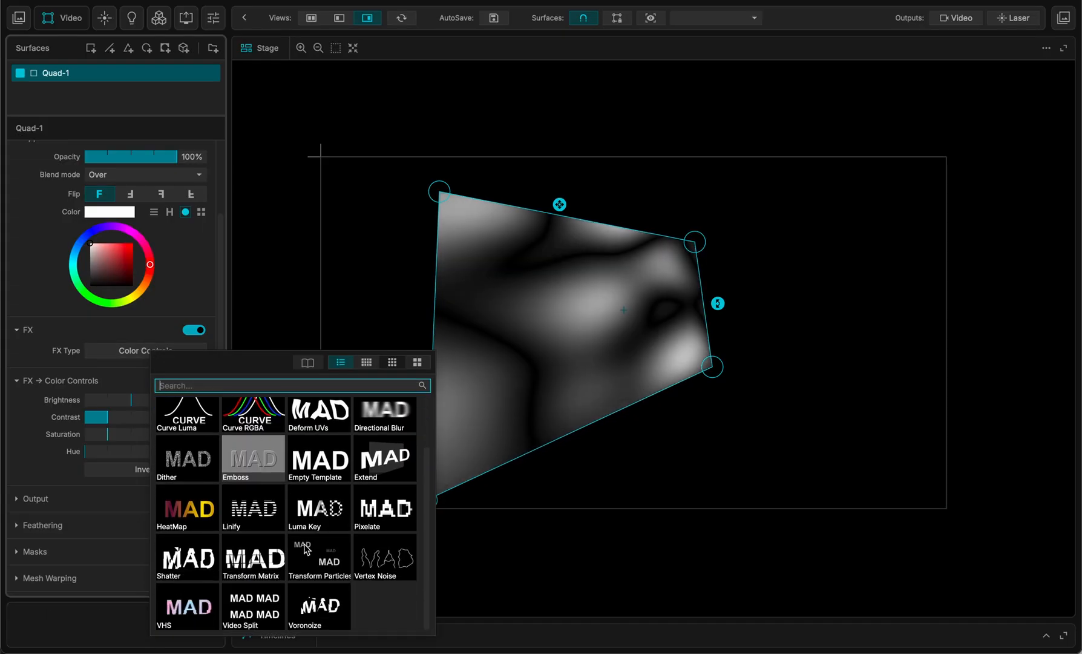
left_click(319, 559)
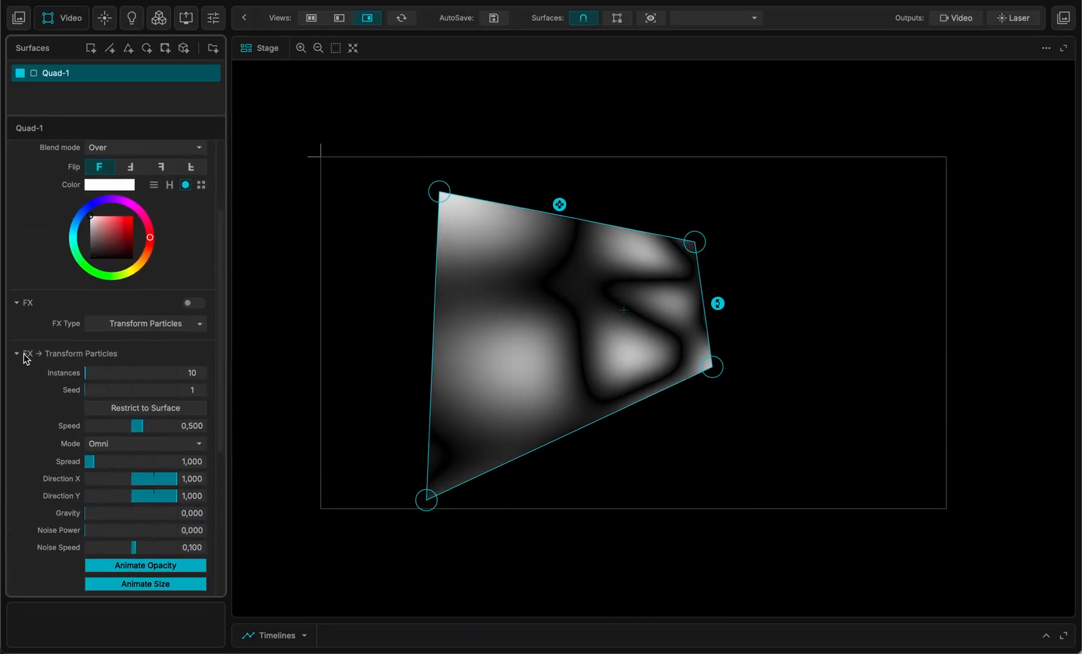
left_click(16, 354)
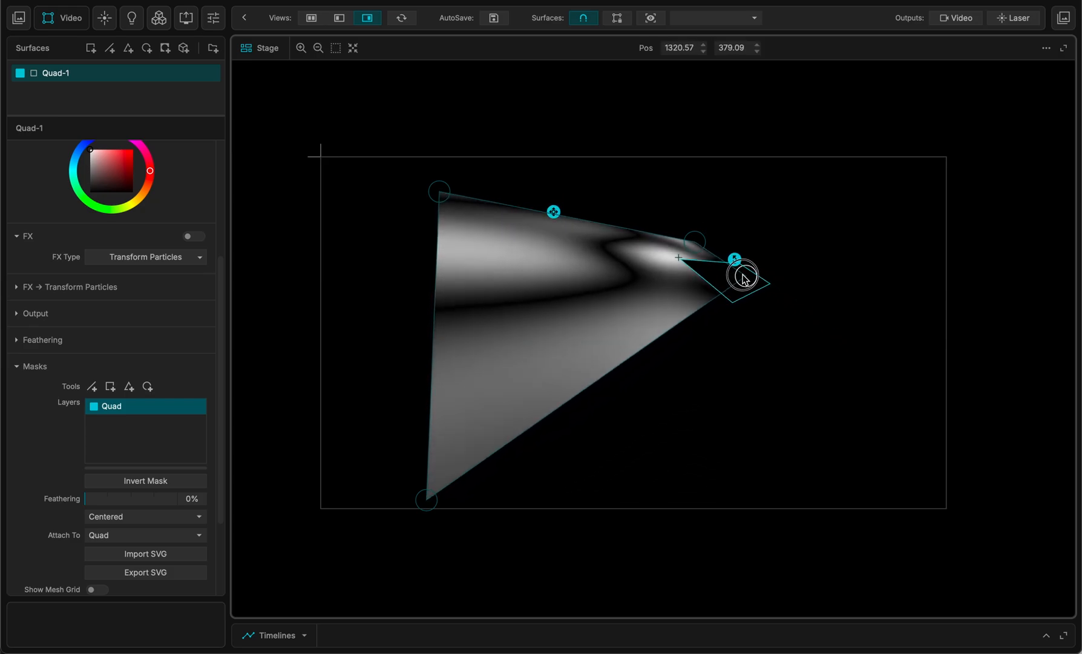
Reshape the mask over Quad-1's right corner and pick the quad-shaped mask from the attach list.
left_click_drag(744, 276, 737, 357)
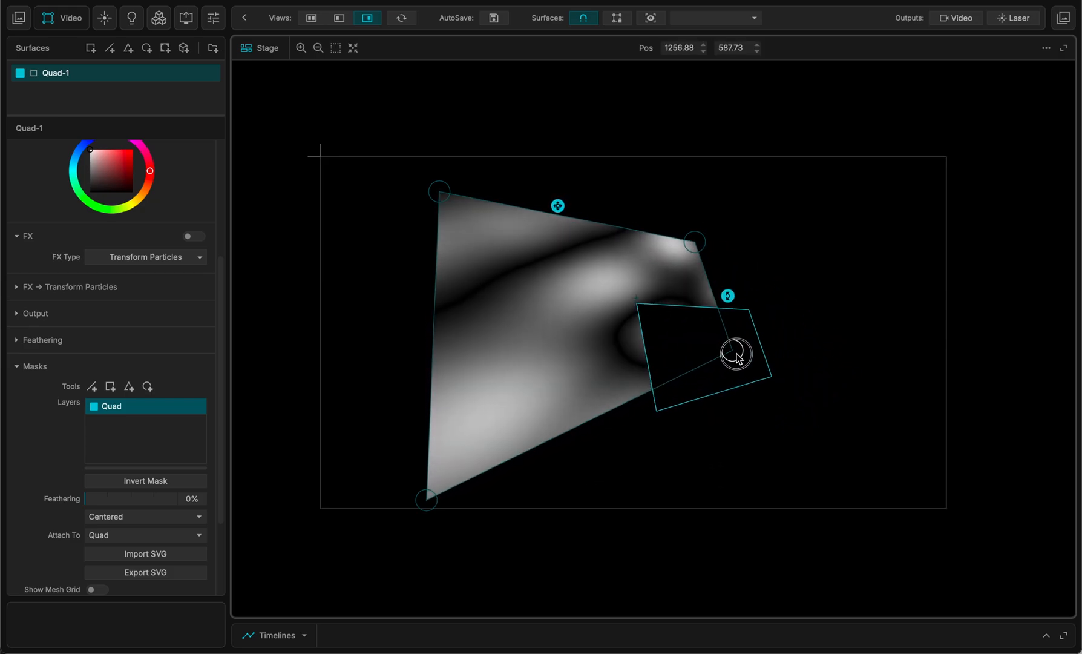
left_click_drag(736, 356, 729, 380)
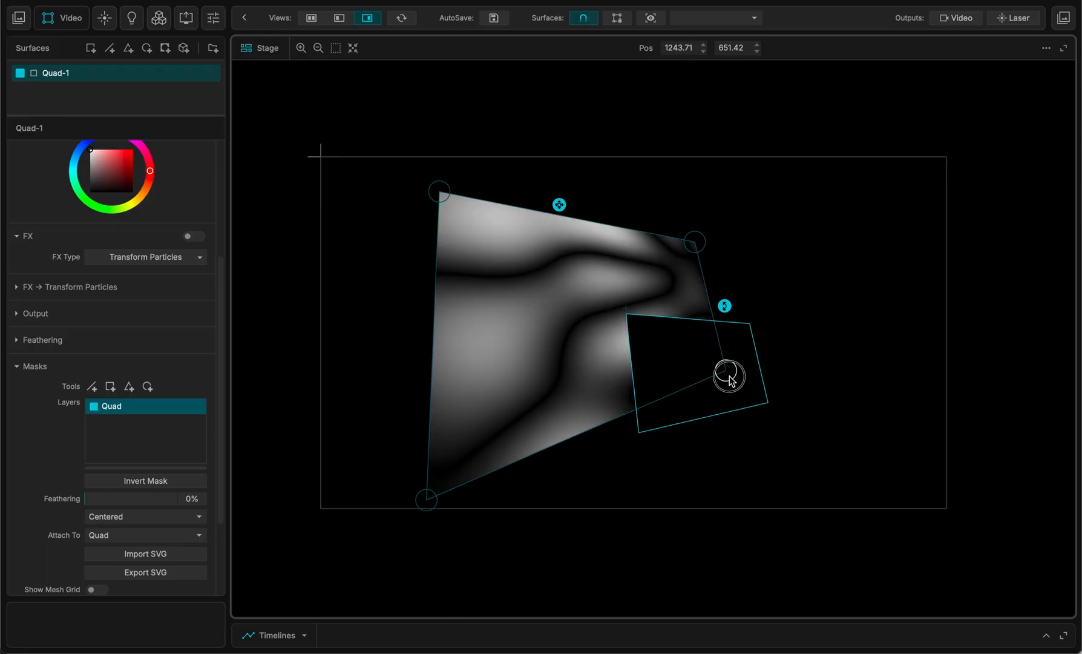
left_click_drag(729, 377, 725, 374)
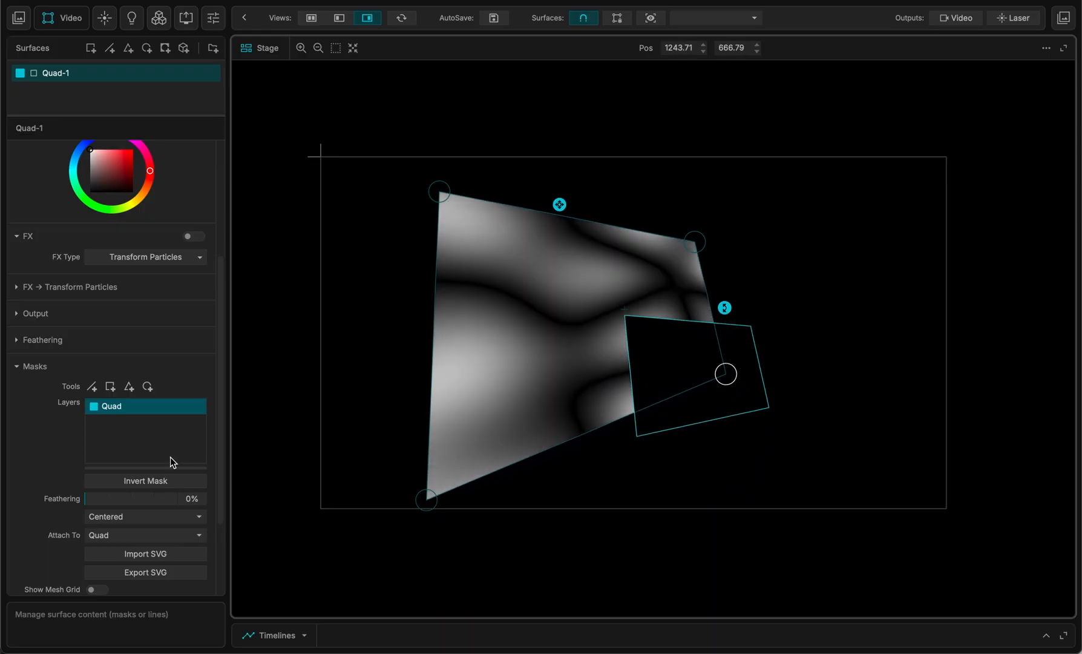
left_click(146, 462)
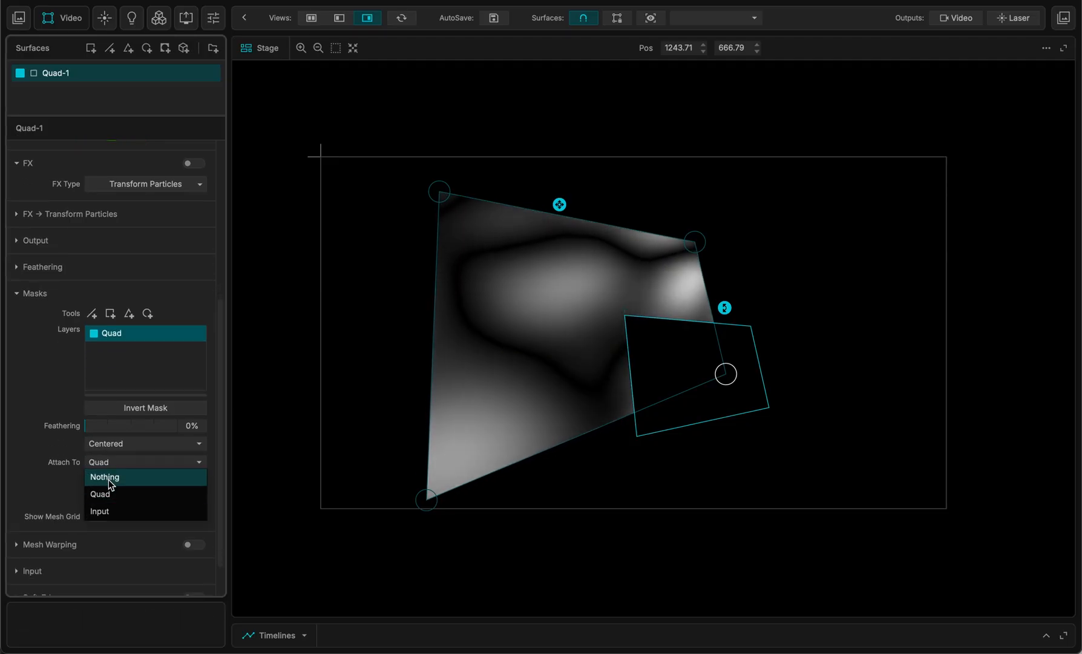
left_click(104, 477)
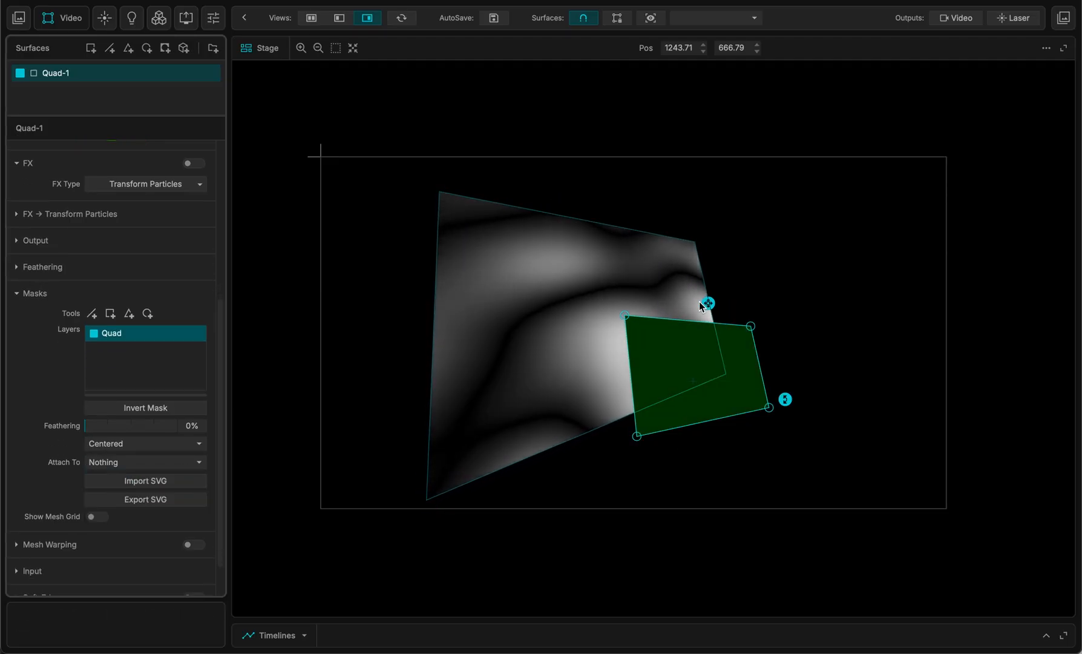
Stretch and settle the surface's lower-right corner, then attach the mask to the Quad.
left_click_drag(783, 400, 749, 405)
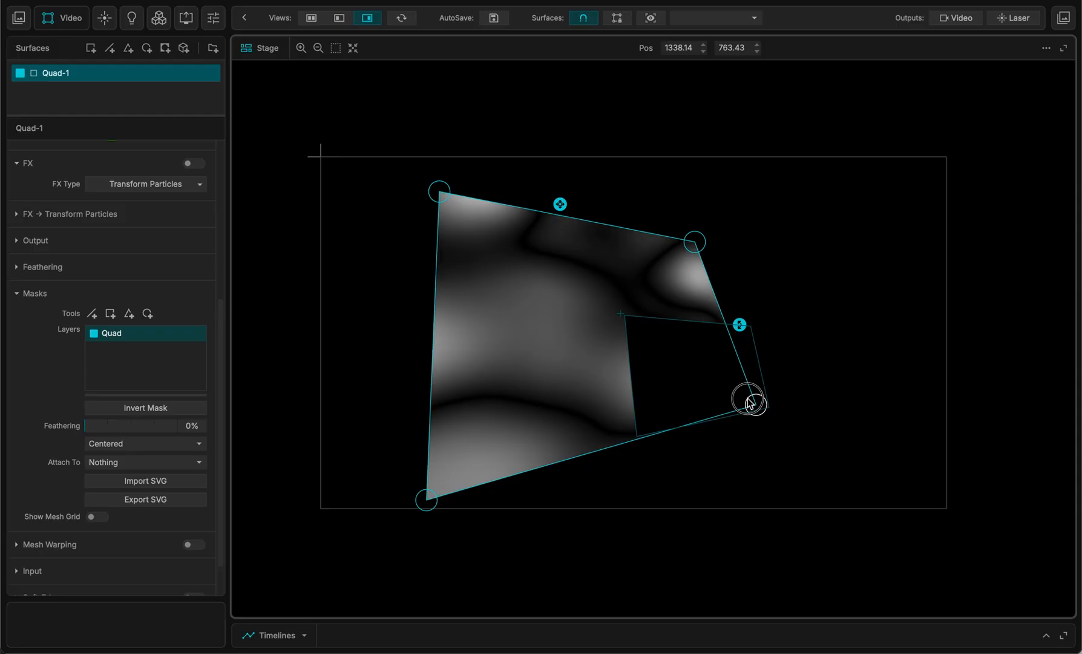
left_click_drag(749, 402, 724, 374)
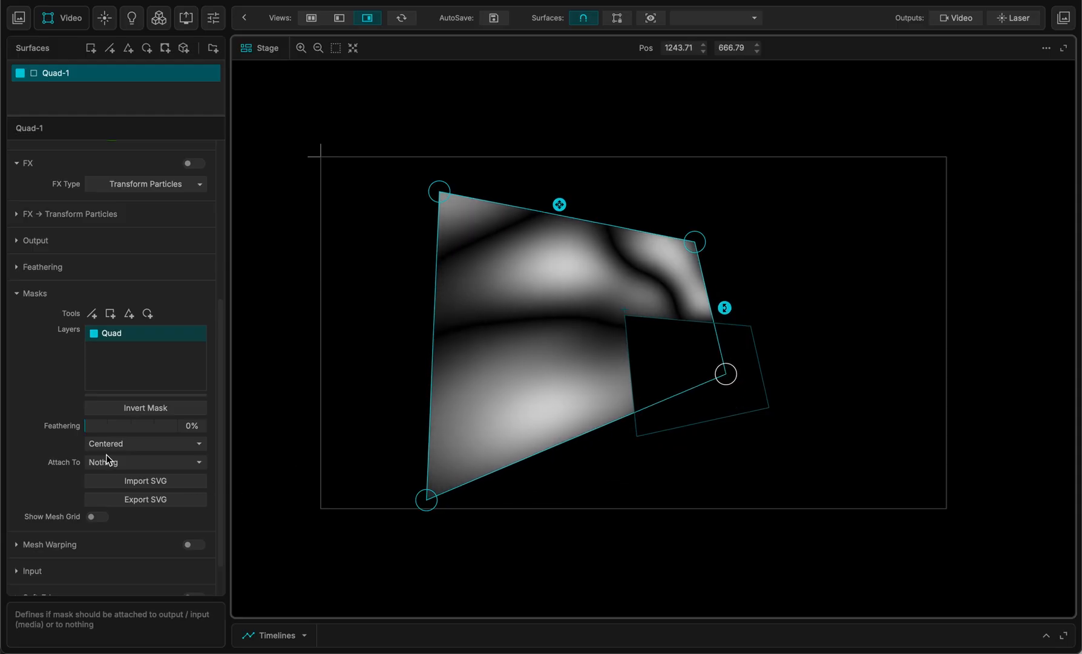
left_click(144, 461)
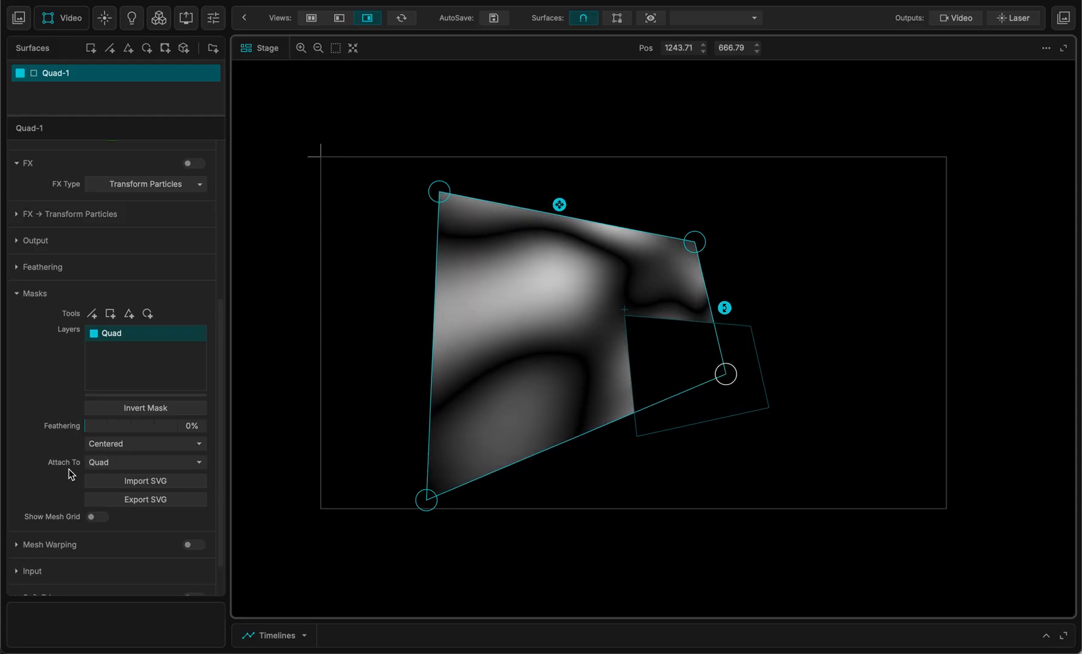
left_click(193, 500)
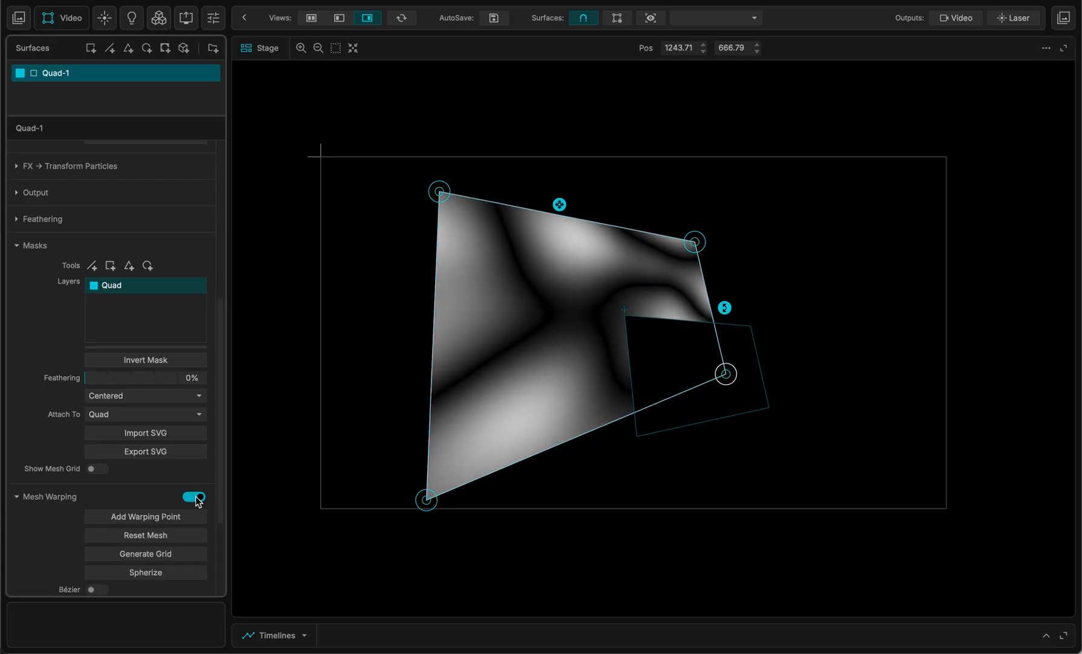
left_click(194, 499)
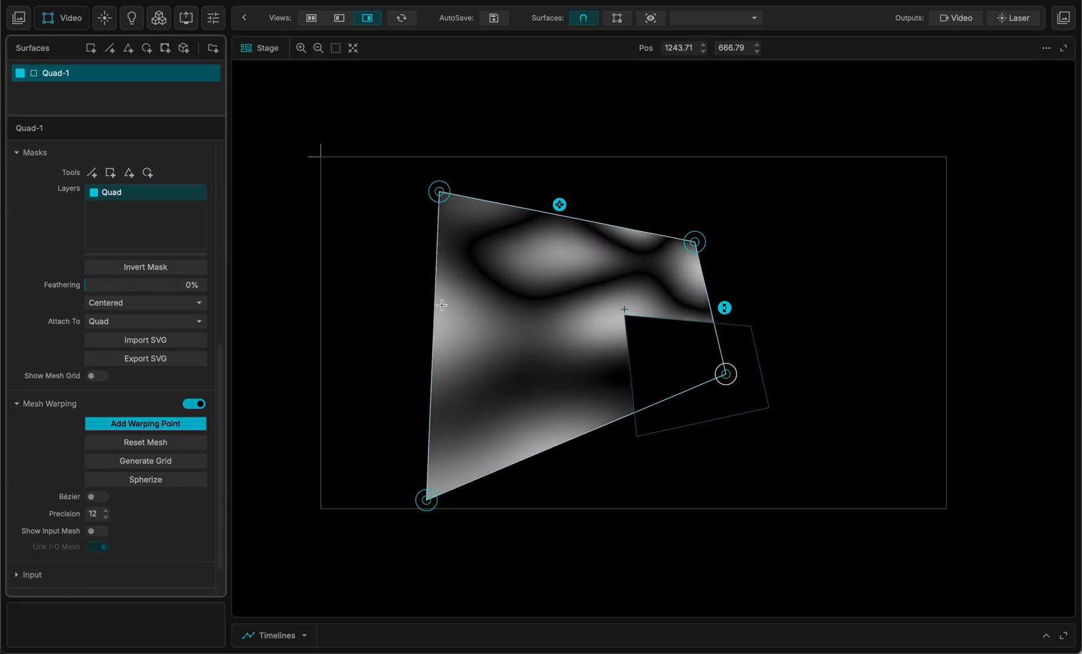
left_click(146, 423)
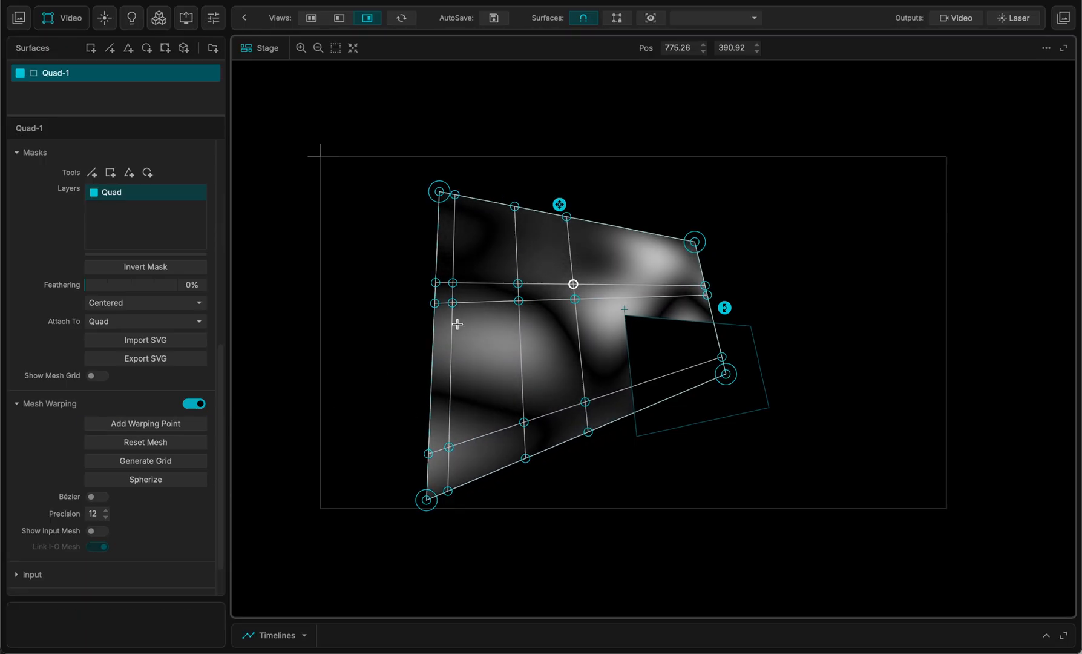
left_click_drag(572, 283, 484, 364)
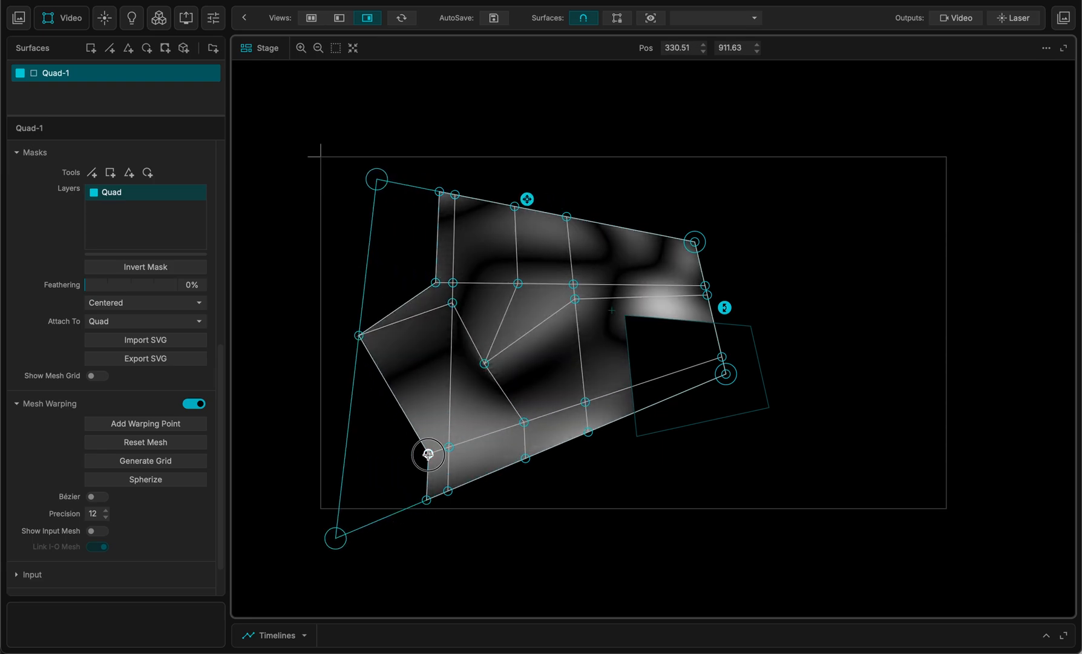
left_click_drag(427, 454, 385, 456)
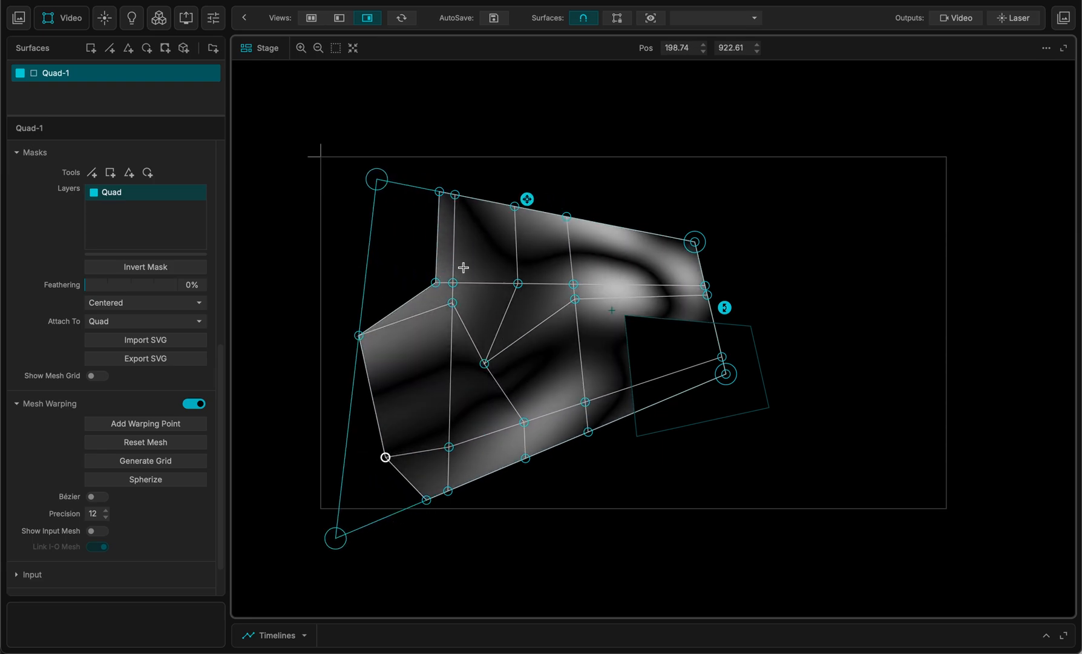
left_click(92, 496)
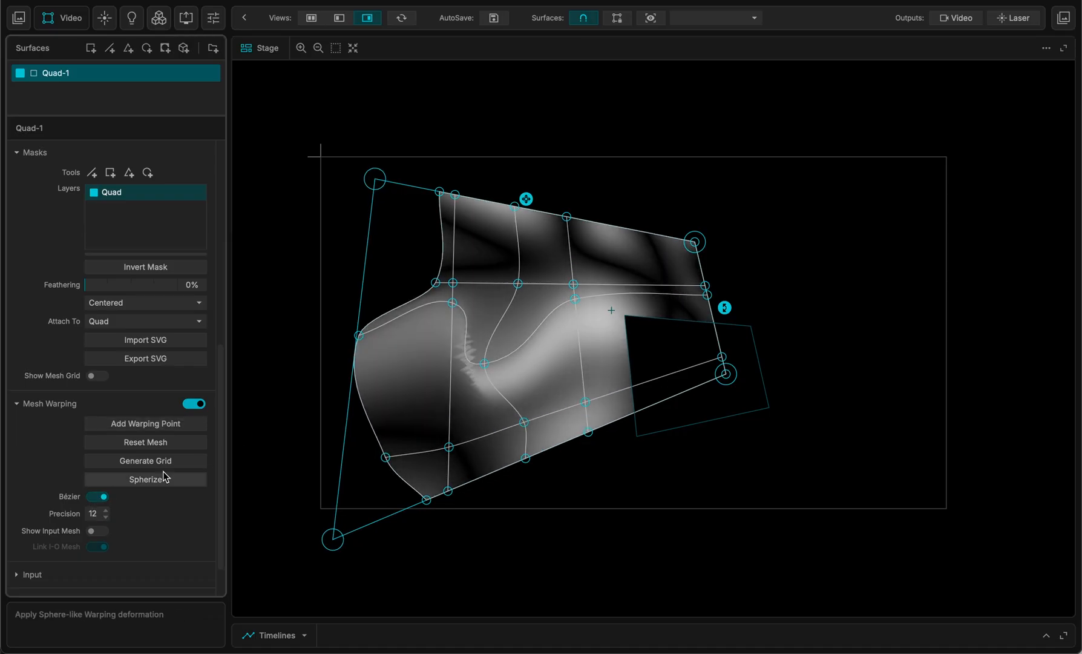
left_click(145, 479)
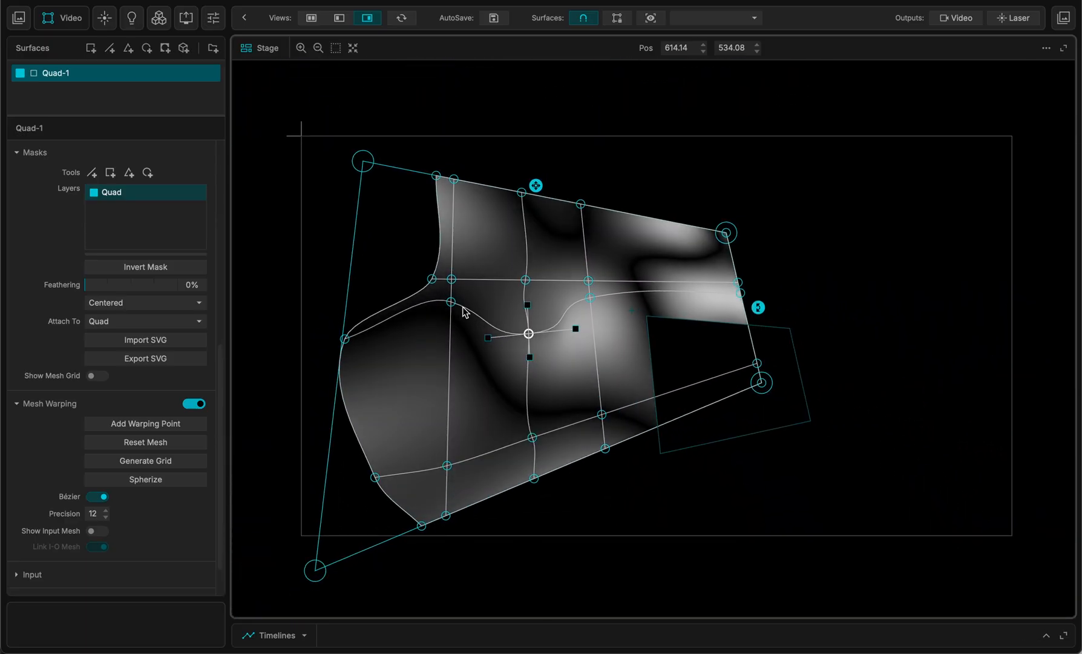
left_click(145, 480)
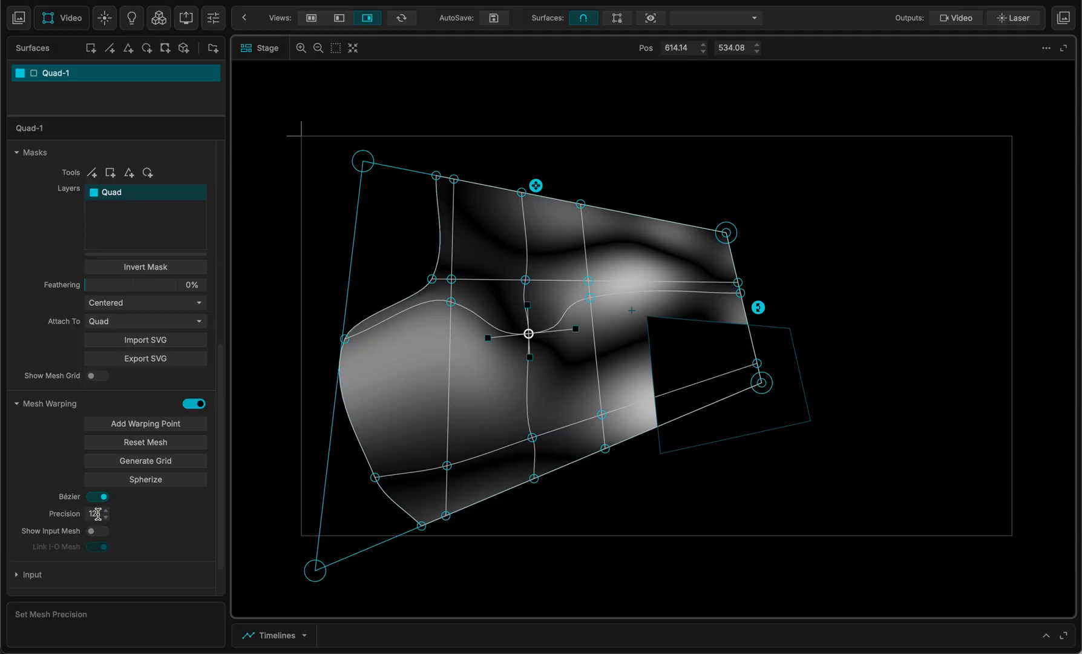
left_click(194, 404)
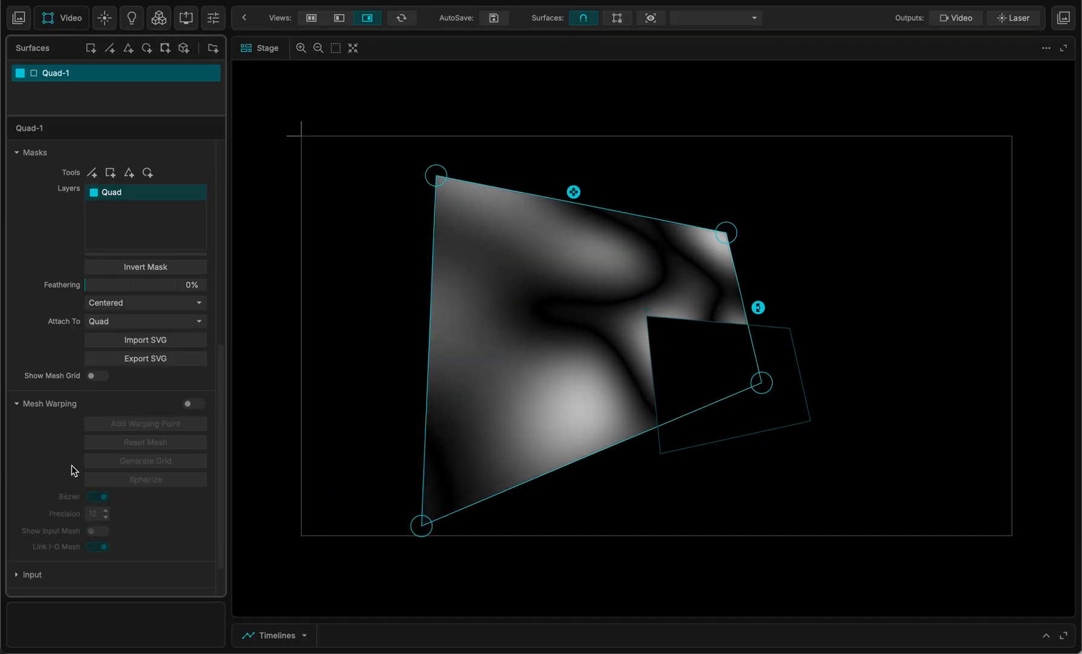
scroll("down", 3)
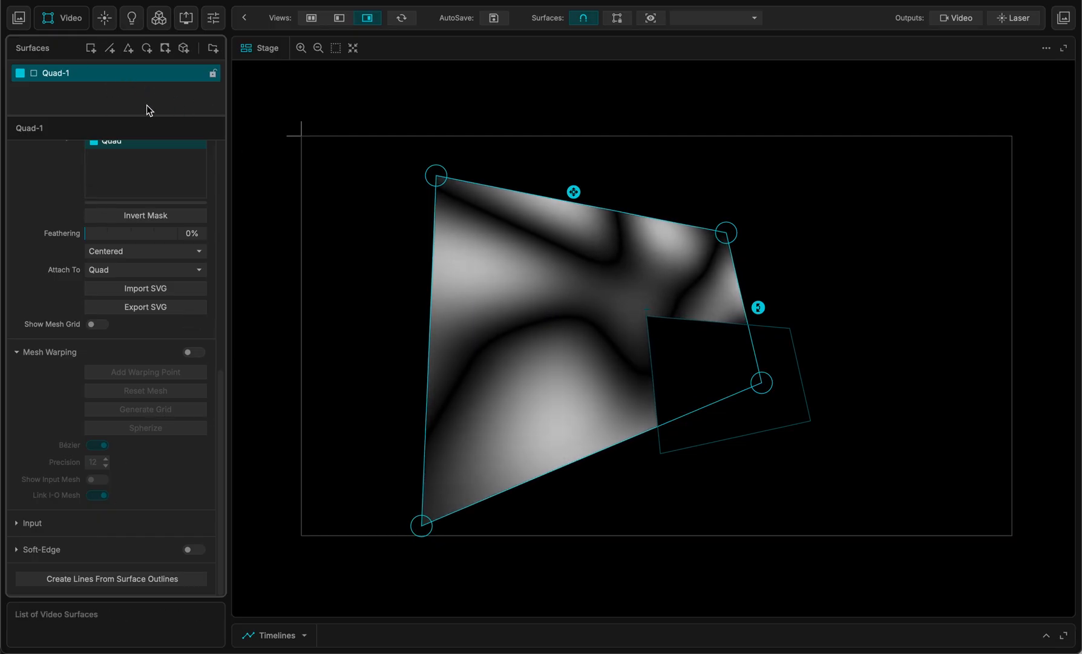
Deselect the quad, pass through Laser surfaces and land on the DMX Fixtures list.
left_click(88, 17)
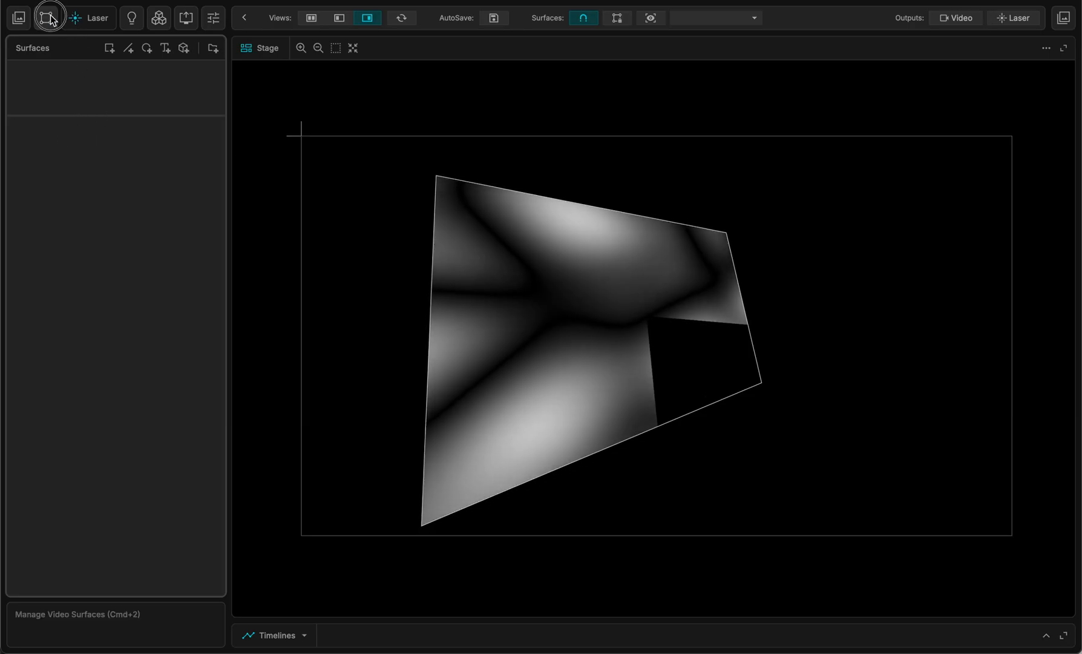
left_click(88, 17)
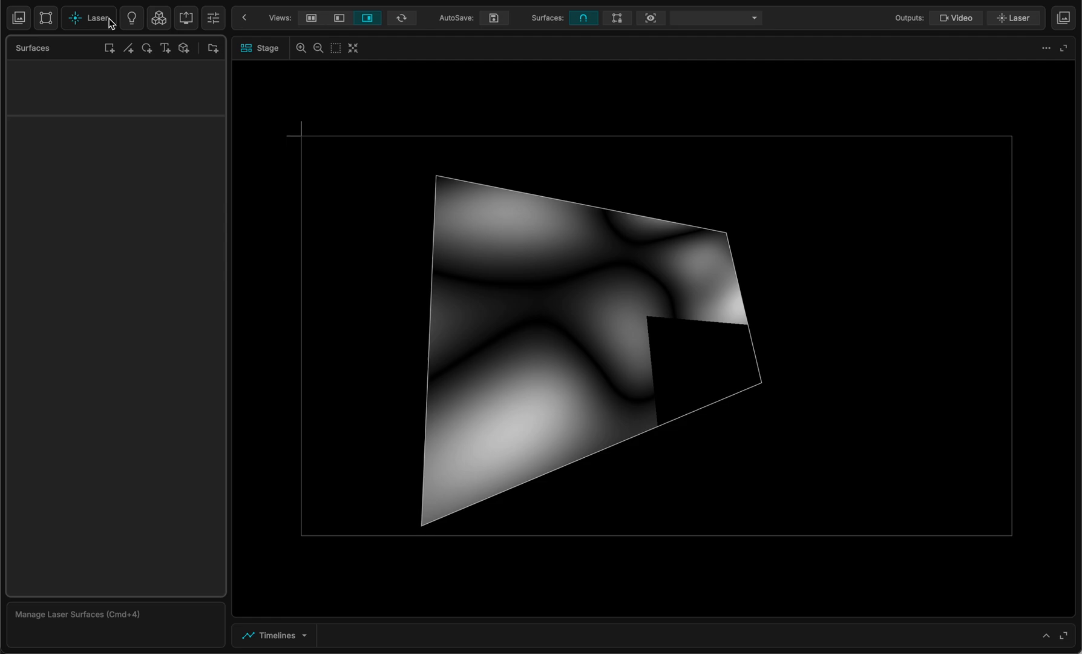
left_click(130, 17)
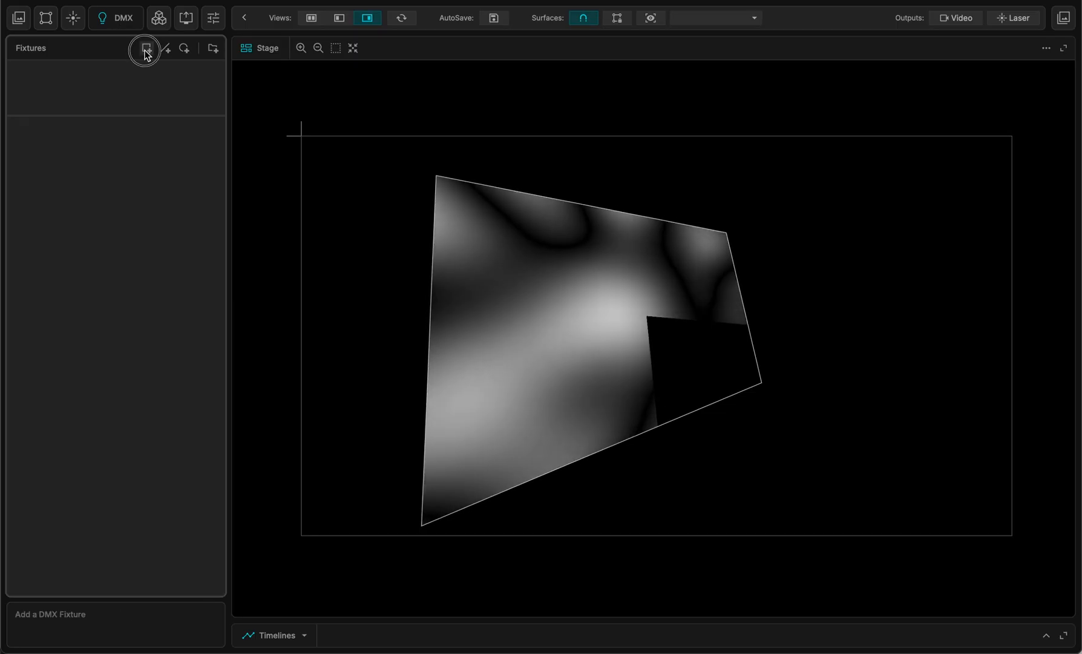
Add DMX Fixture-1 and assign it the _TUTORIAL_FIXTURE definition (144×1 BGR pixels).
left_click(146, 49)
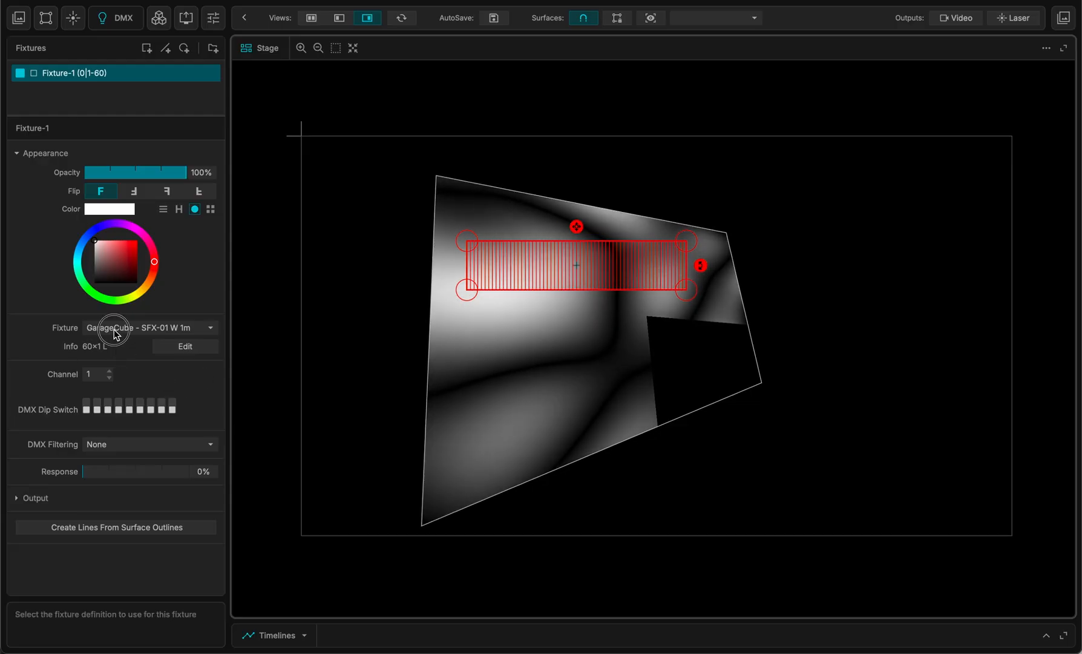
left_click(149, 327)
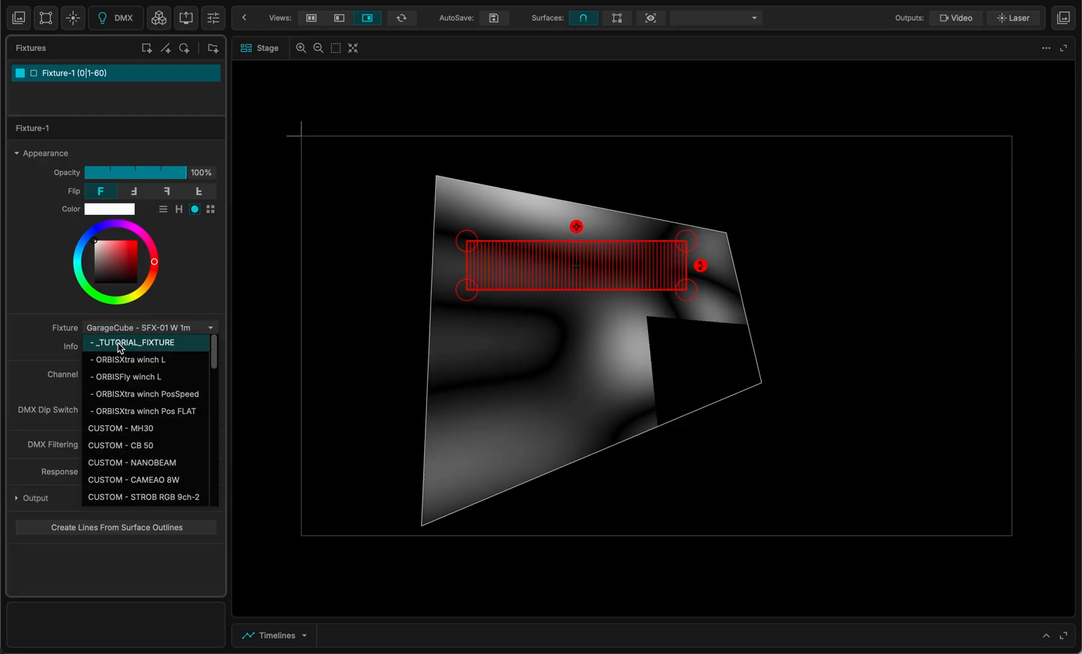
left_click(131, 342)
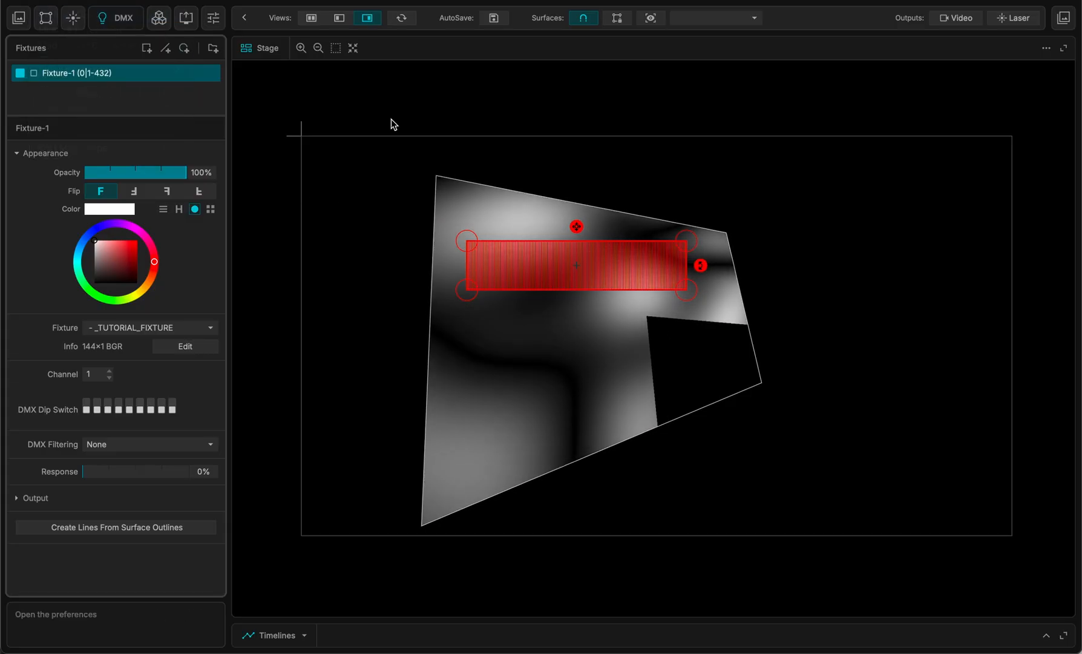
In project DMX preferences, output ArtNet via Ethernet (en19) with unicast enabled and confirm.
left_click(56, 617)
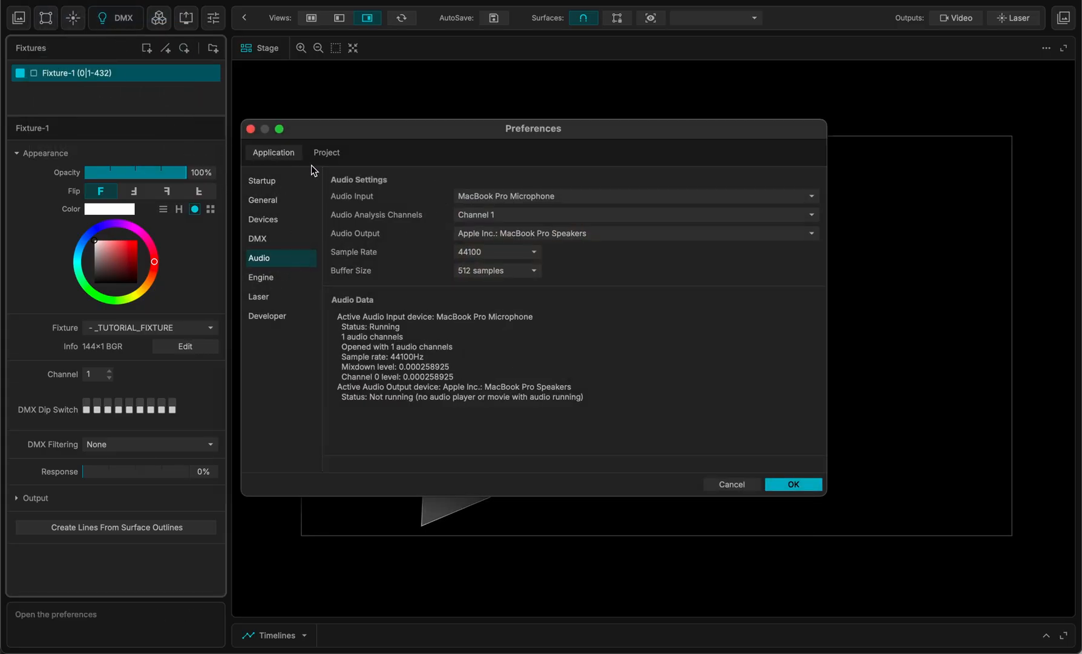
left_click(326, 152)
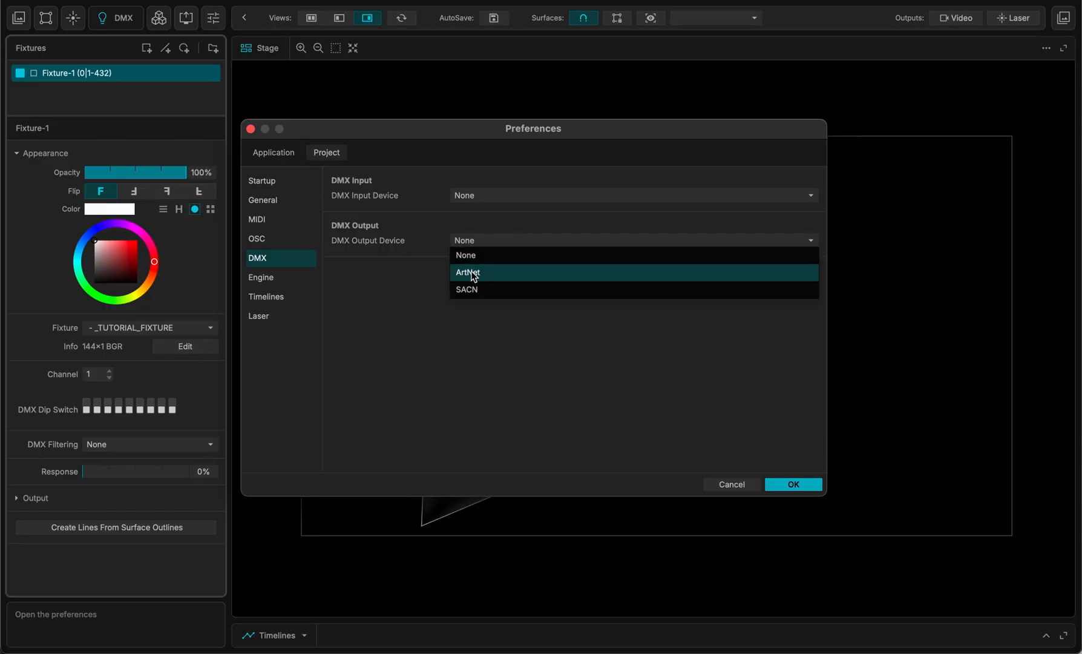
left_click(469, 272)
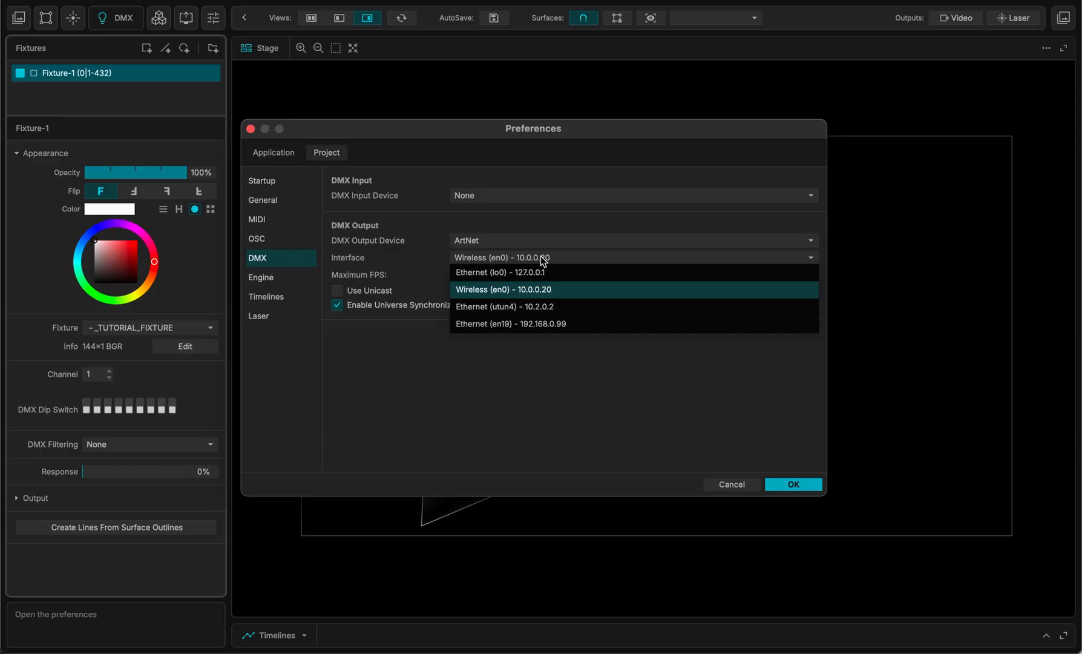
left_click(510, 323)
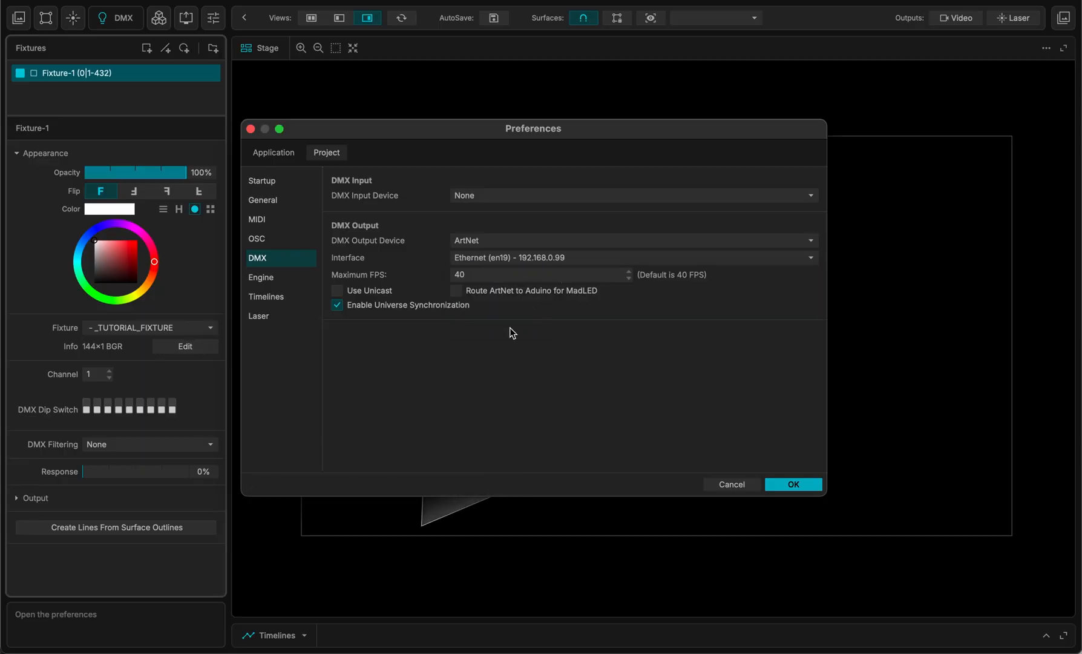
left_click(338, 290)
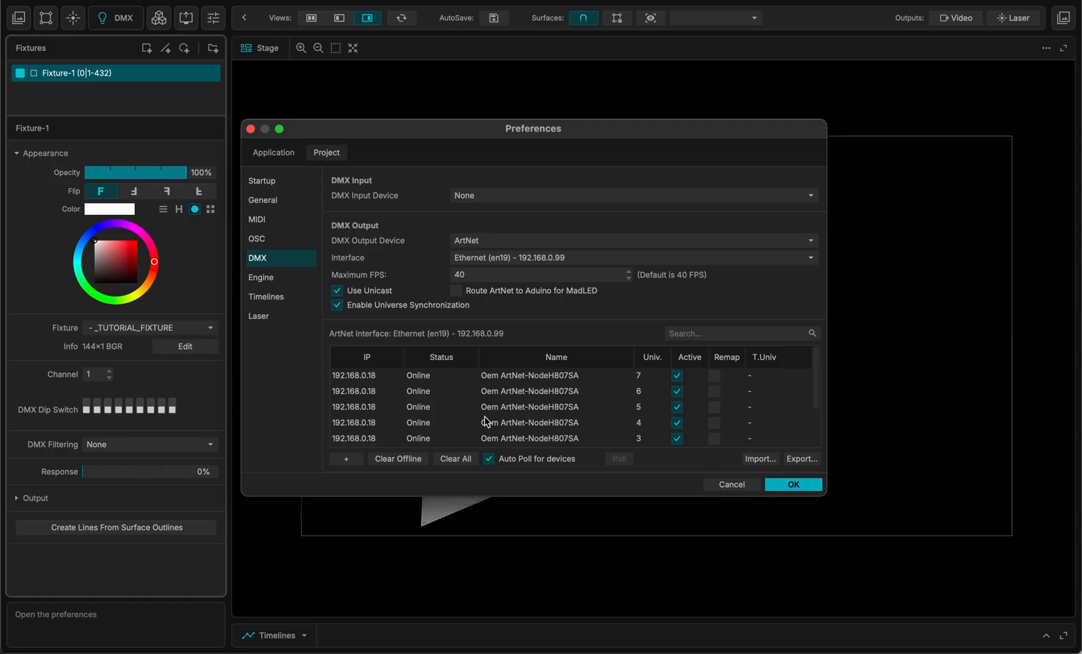
left_click(793, 484)
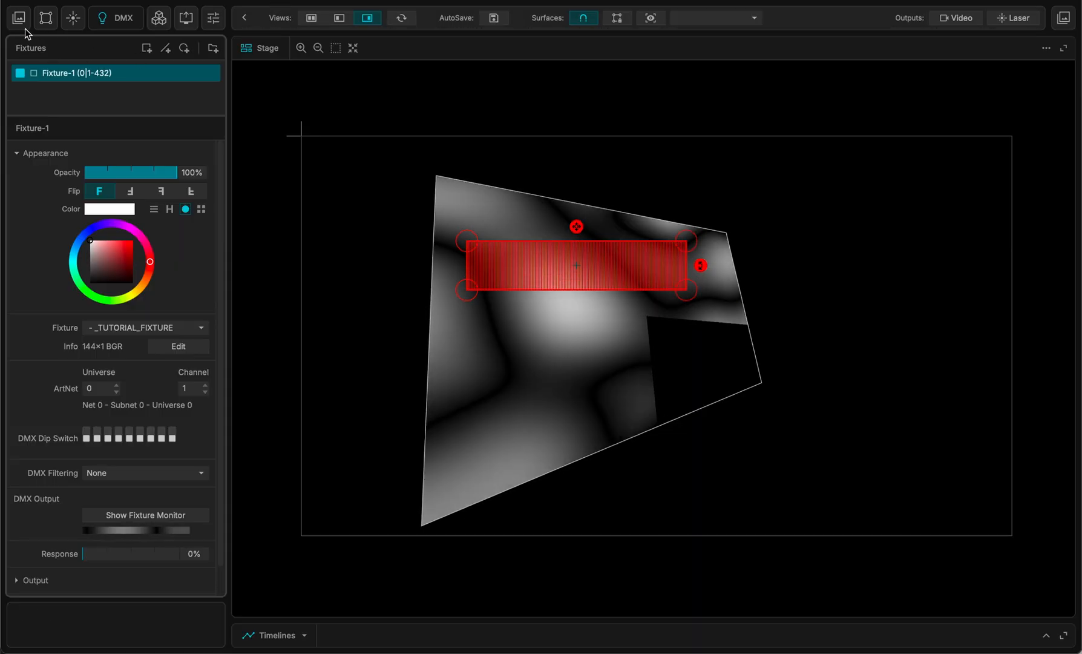
Preview the phone camera live input in Media, then return to Quad-1's surface settings.
left_click(19, 17)
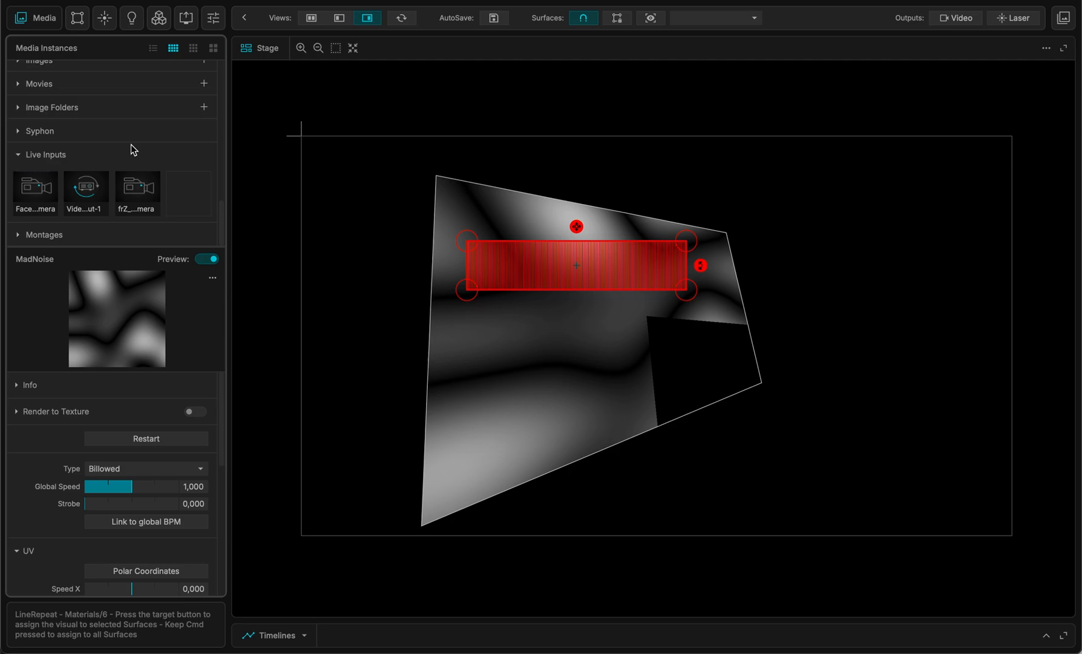
left_click(137, 193)
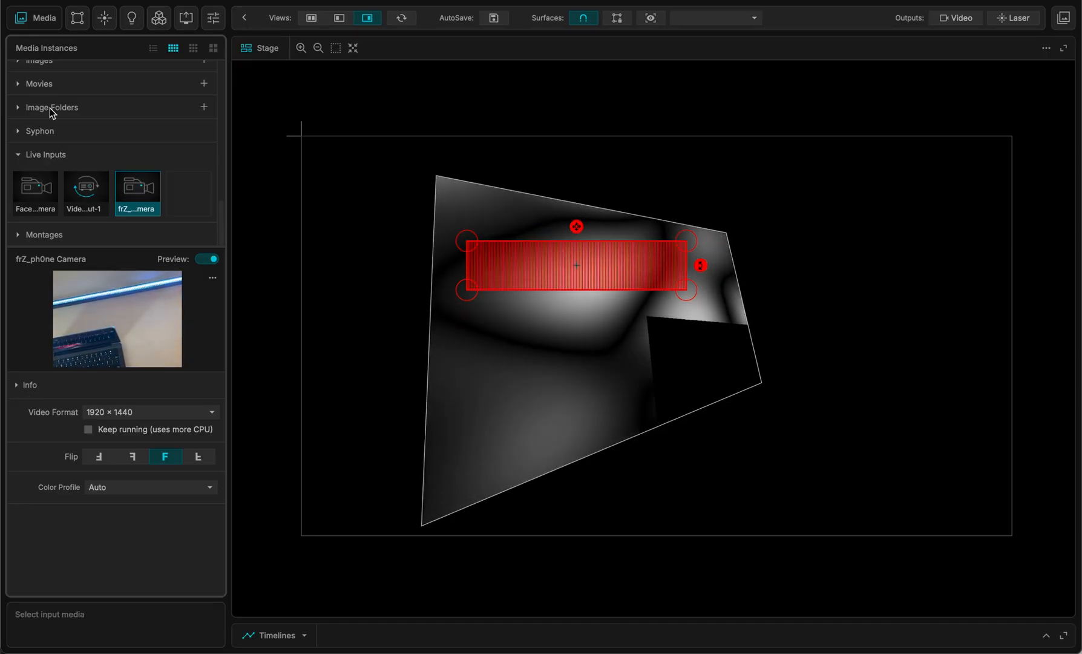
left_click(60, 17)
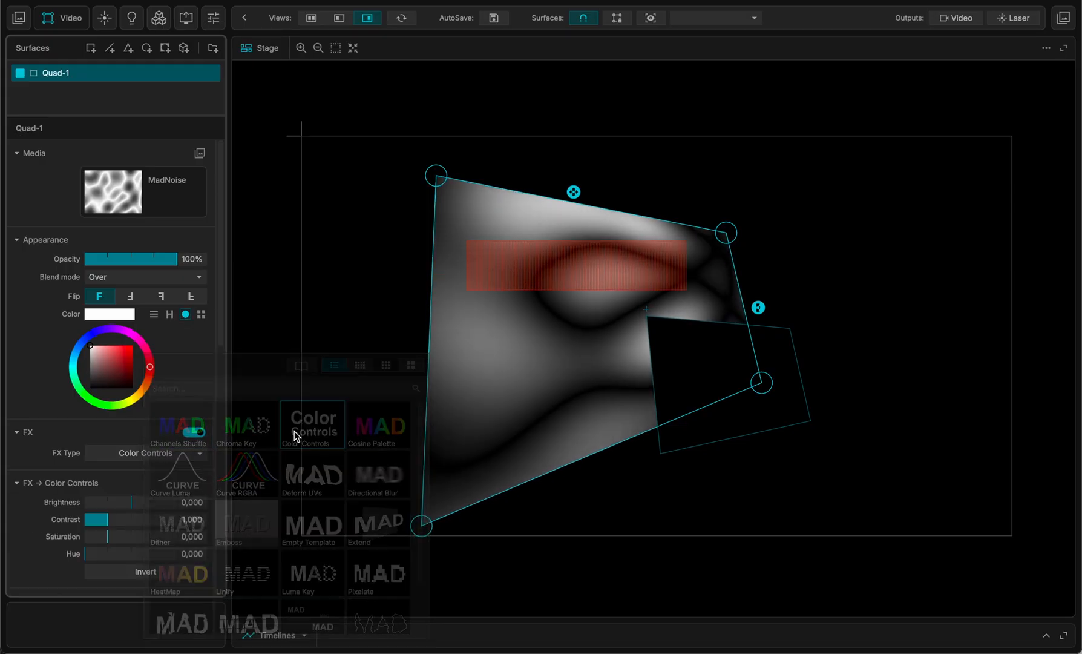
Raise Quad-1's Color Controls contrast to 4.000, preview the live inputs, then open the fixtures list.
left_click_drag(97, 519, 150, 519)
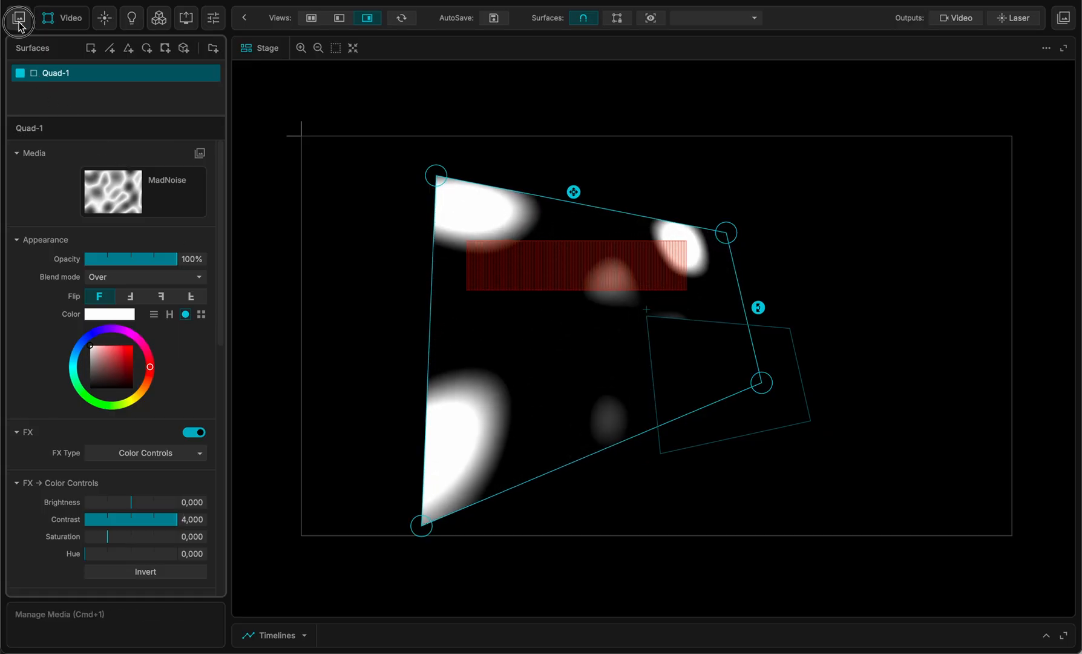
left_click(19, 17)
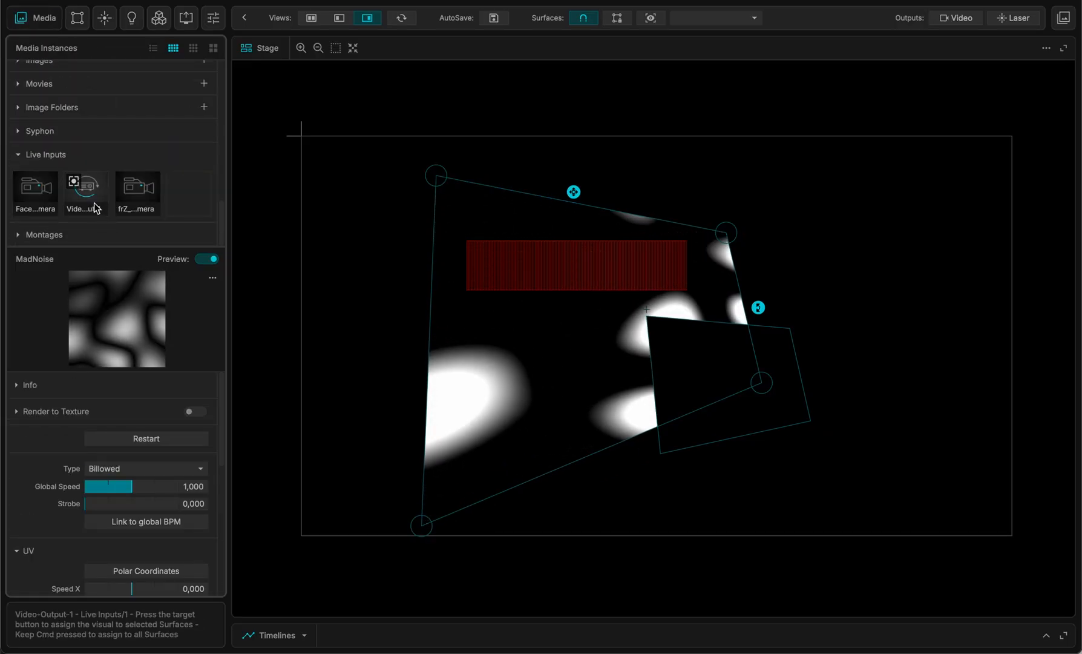
left_click(137, 190)
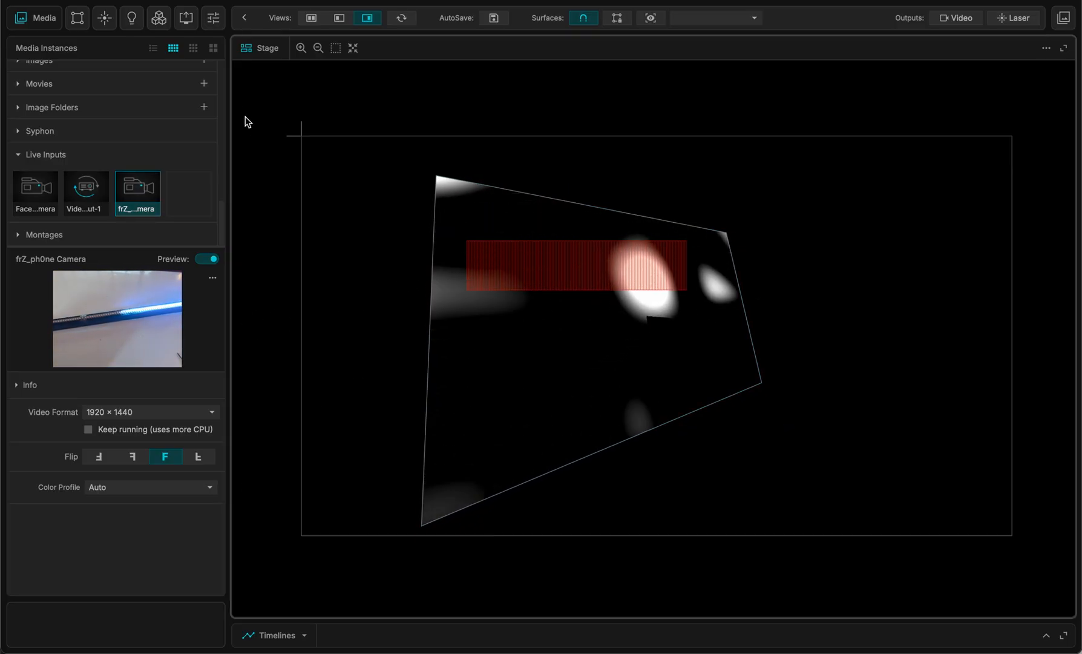
left_click(122, 17)
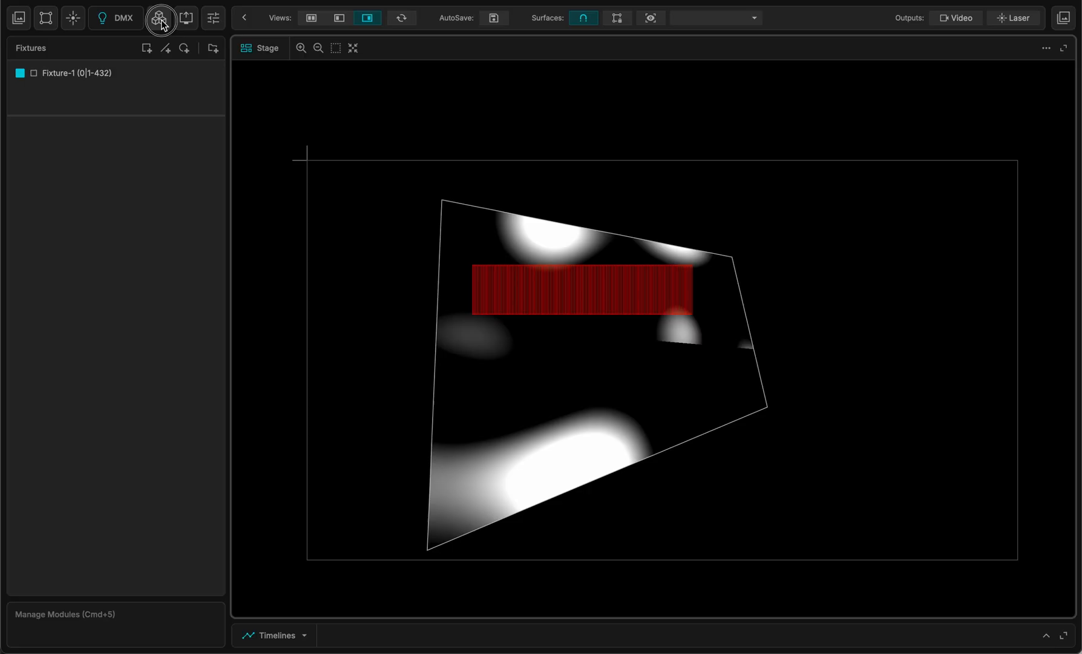
Add an Oscillator module (sine, speed 1.000) from the Modules list, then show the outputs list.
left_click(160, 17)
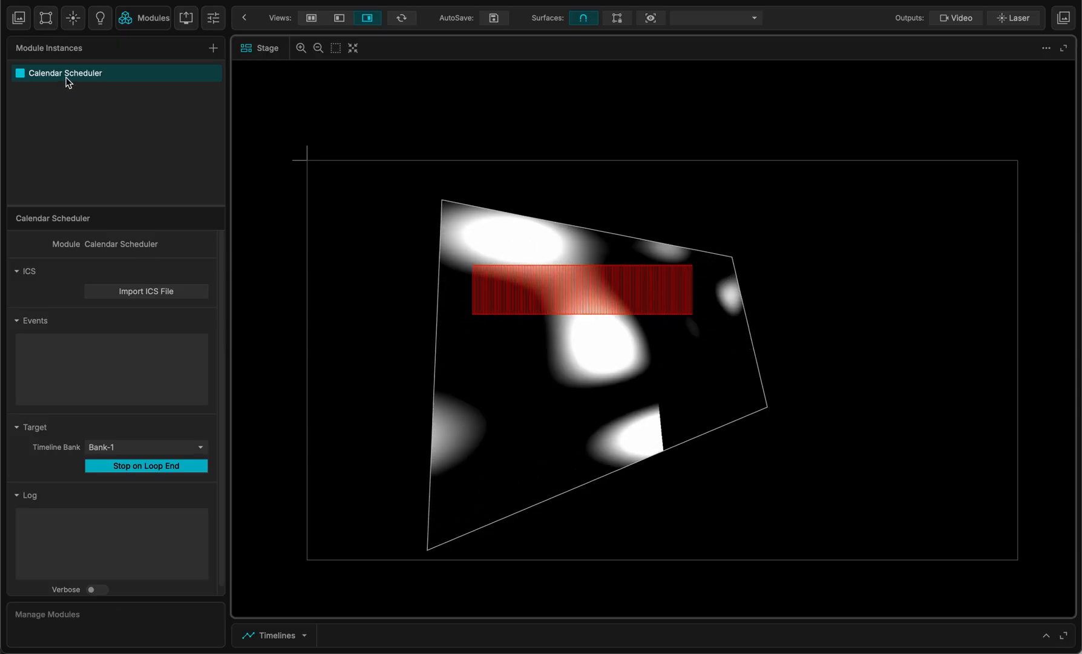
left_click(213, 49)
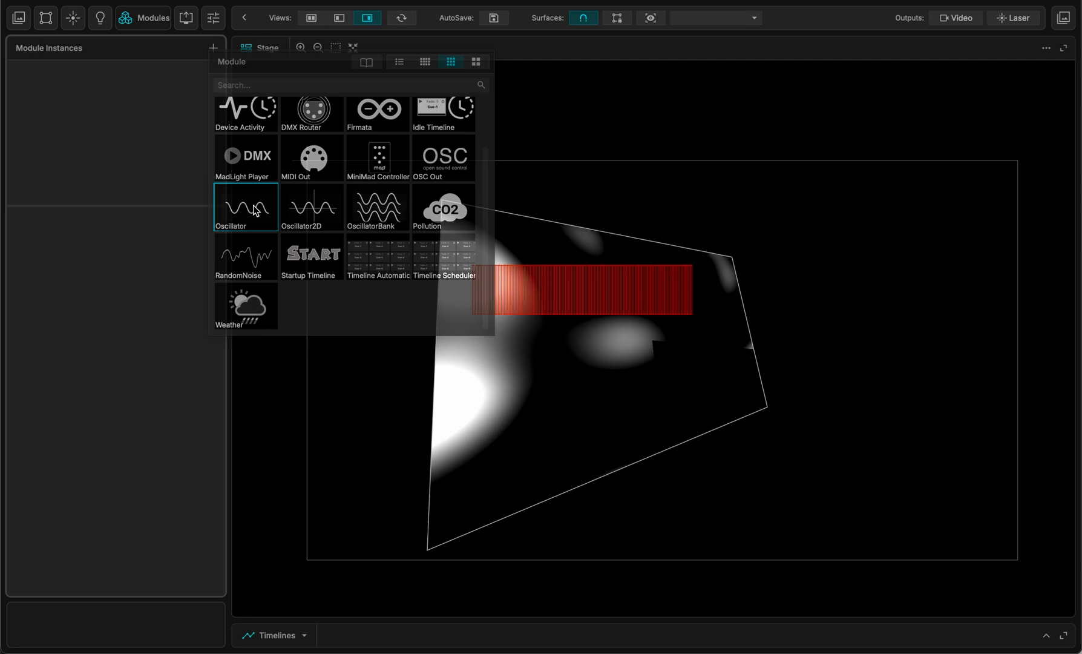
double_click(244, 207)
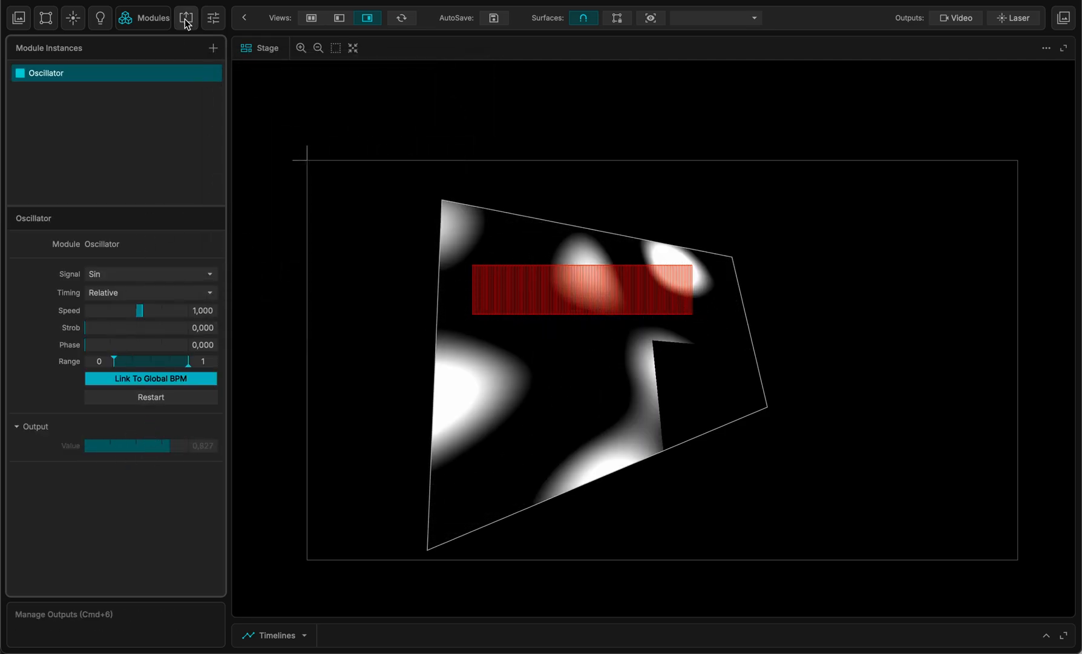
left_click(154, 17)
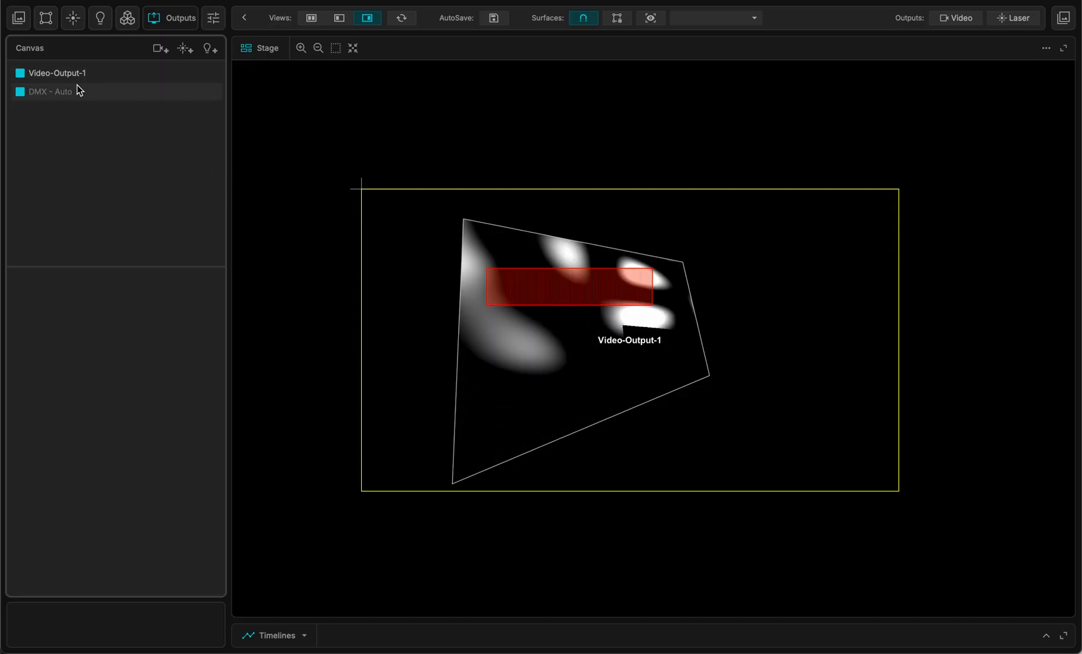
Add Laser-Output-1 and keep Video-Output-1's destination on the Built-in Retina Display.
left_click(57, 90)
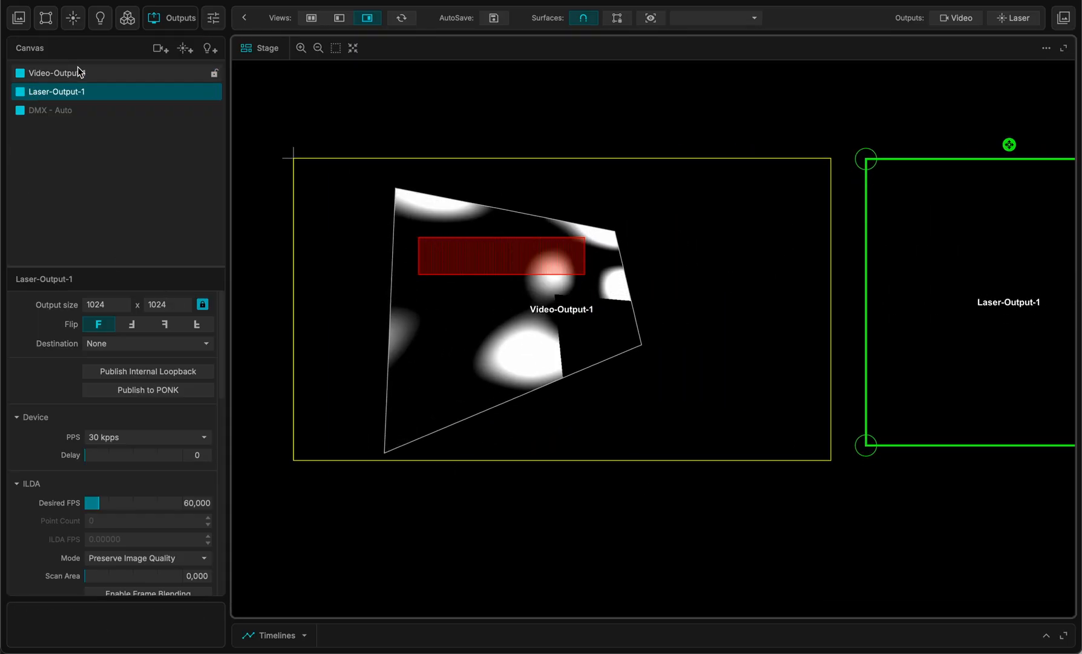
left_click(57, 73)
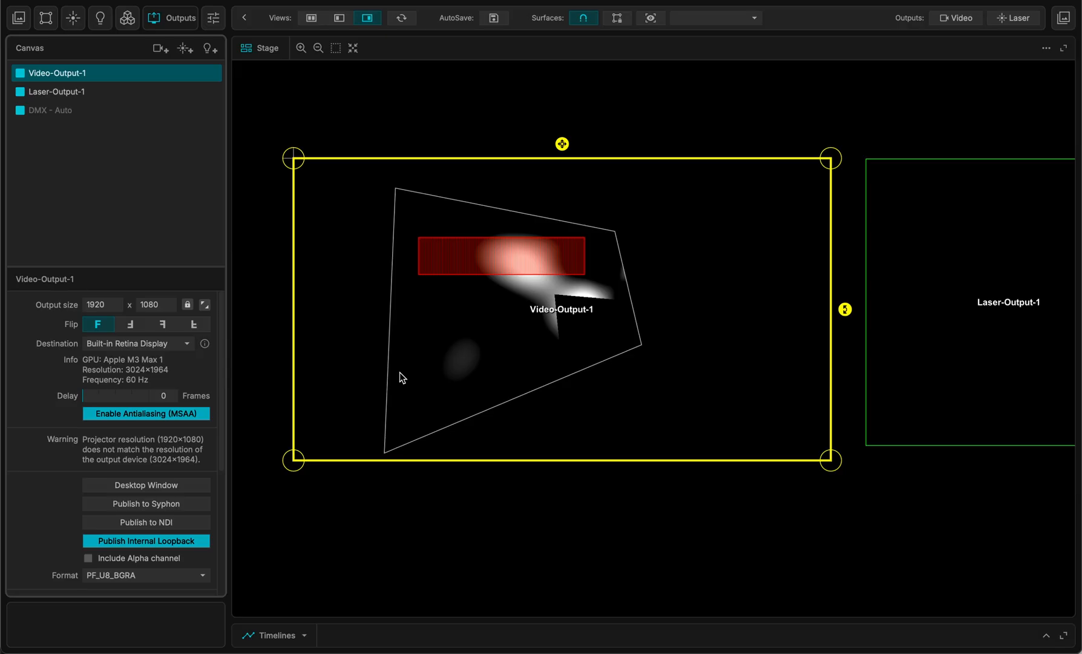
left_click(138, 342)
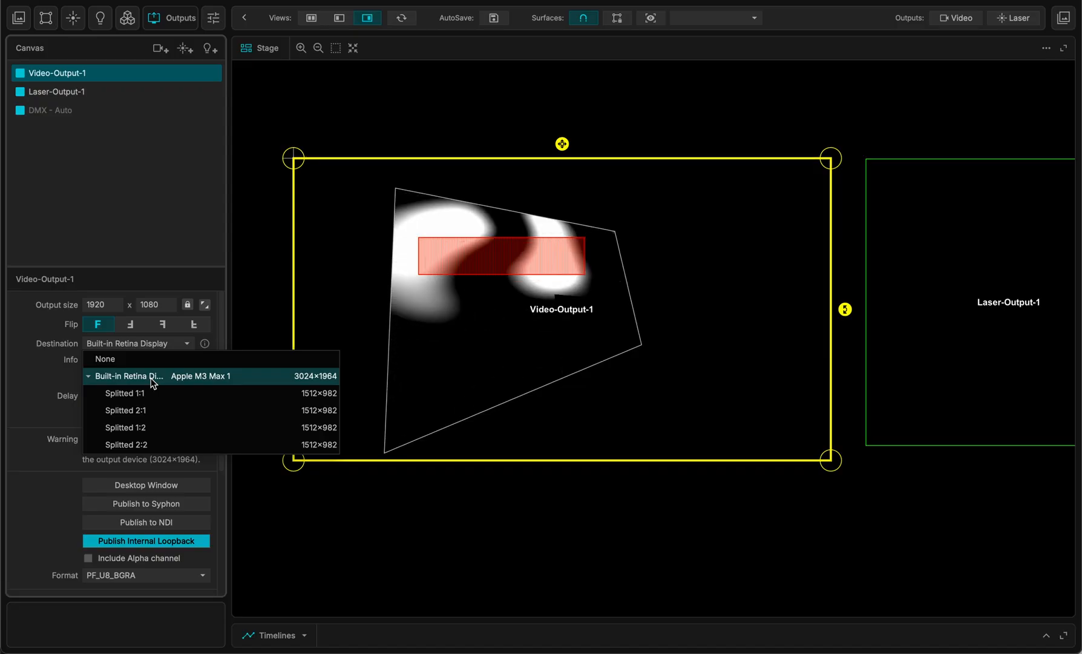
left_click(126, 375)
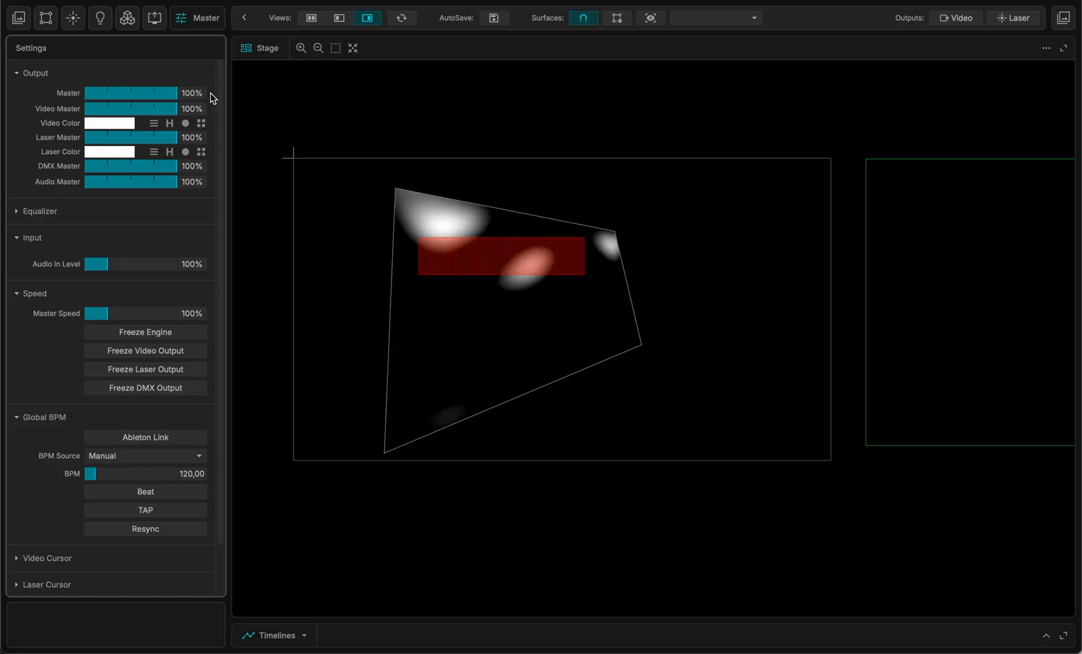
scroll("down", 3)
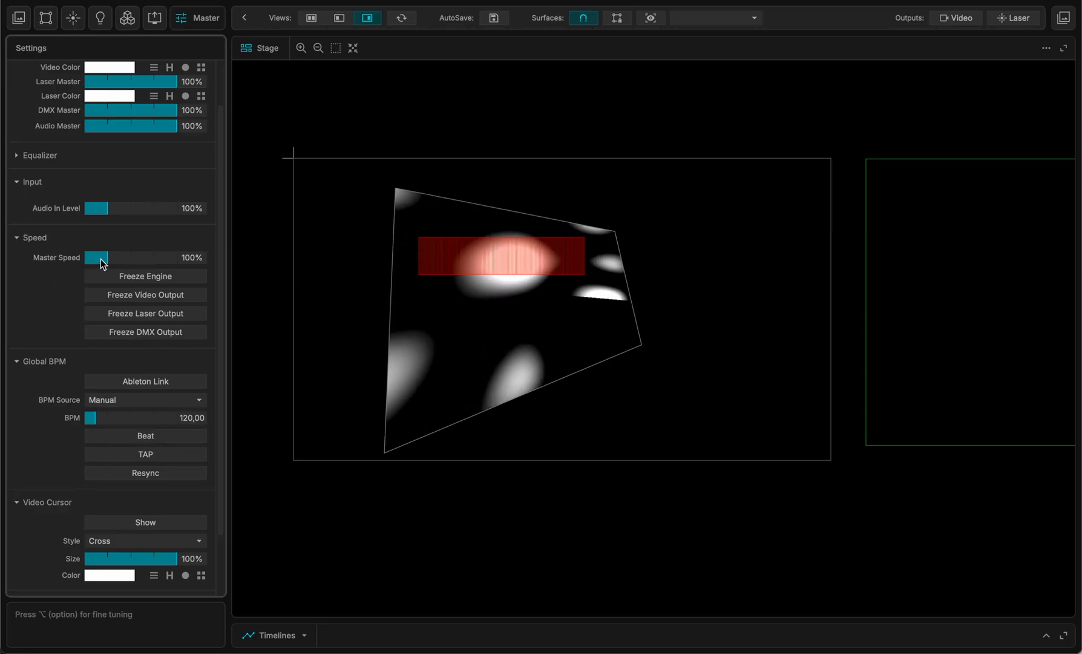
left_click(145, 276)
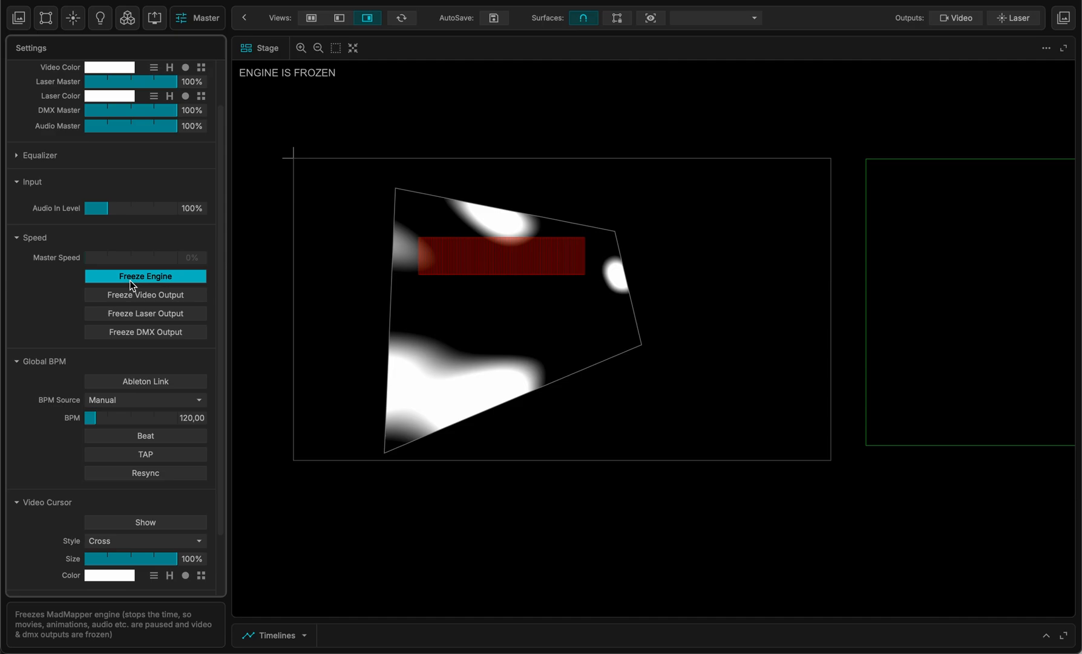
mouse_move(516, 443)
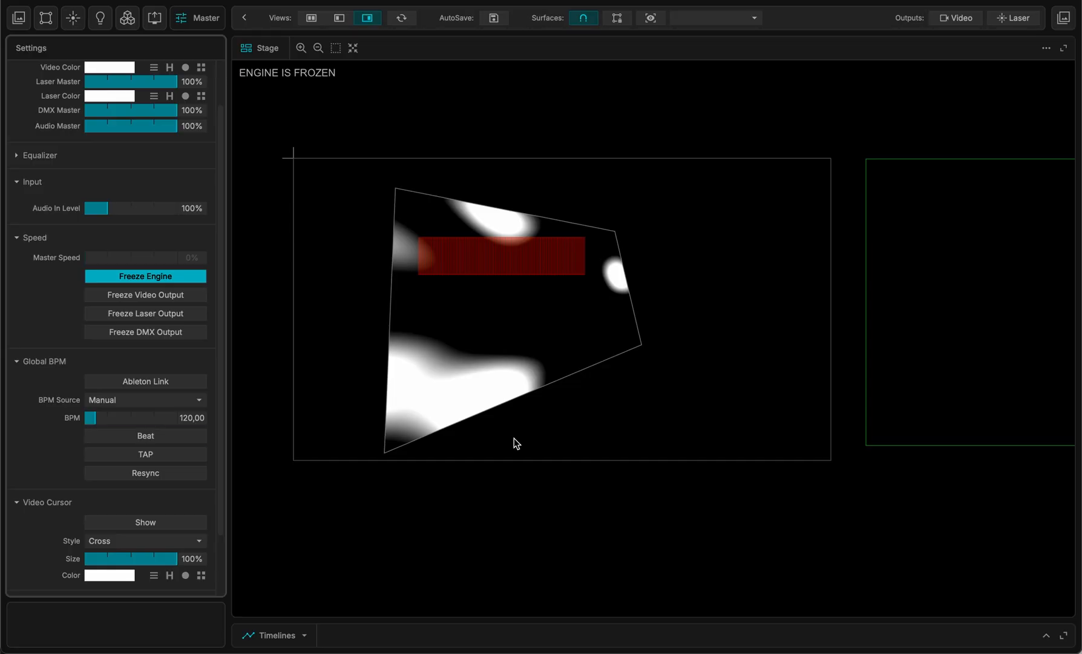
left_click(145, 276)
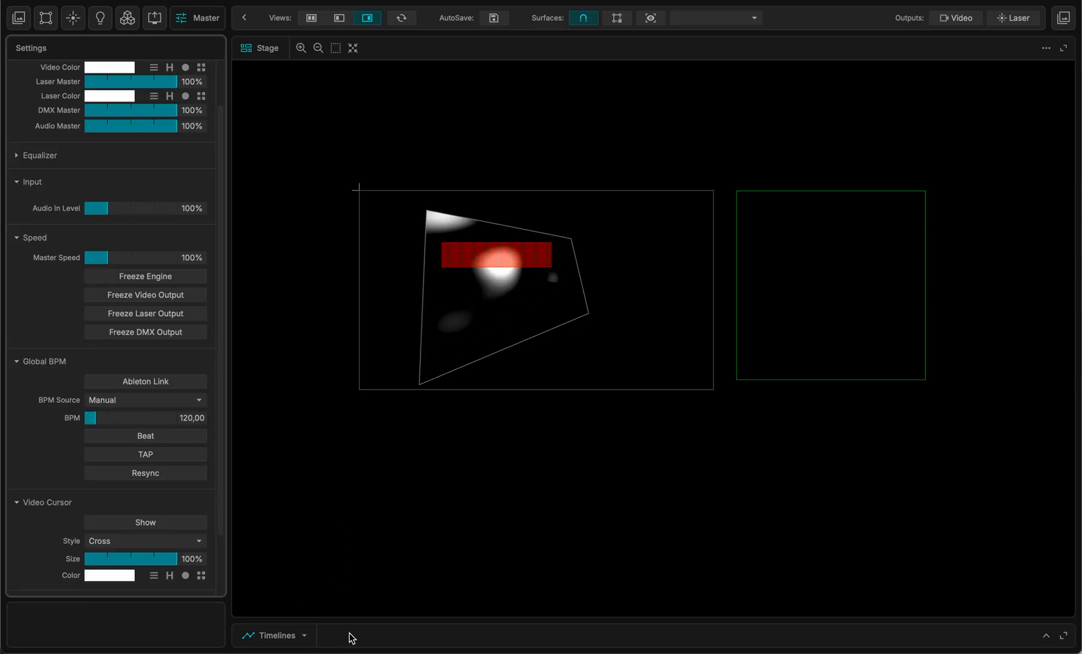
left_click(274, 636)
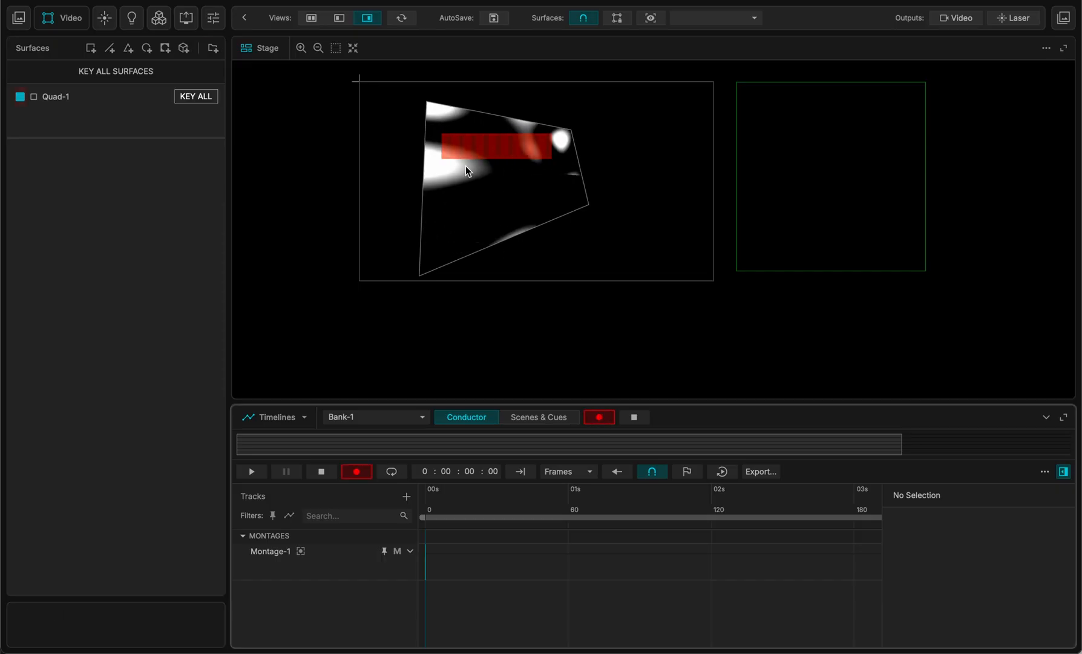
Select Quad-1 and move the playhead to 1 s to key its geometry.
left_click(57, 97)
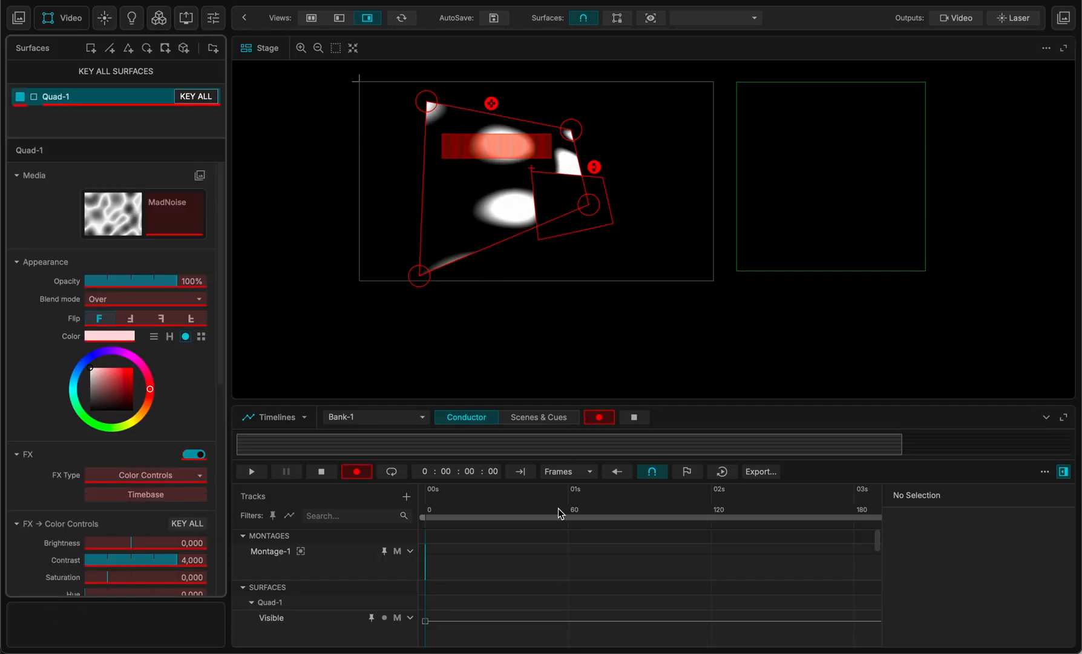
left_click(250, 471)
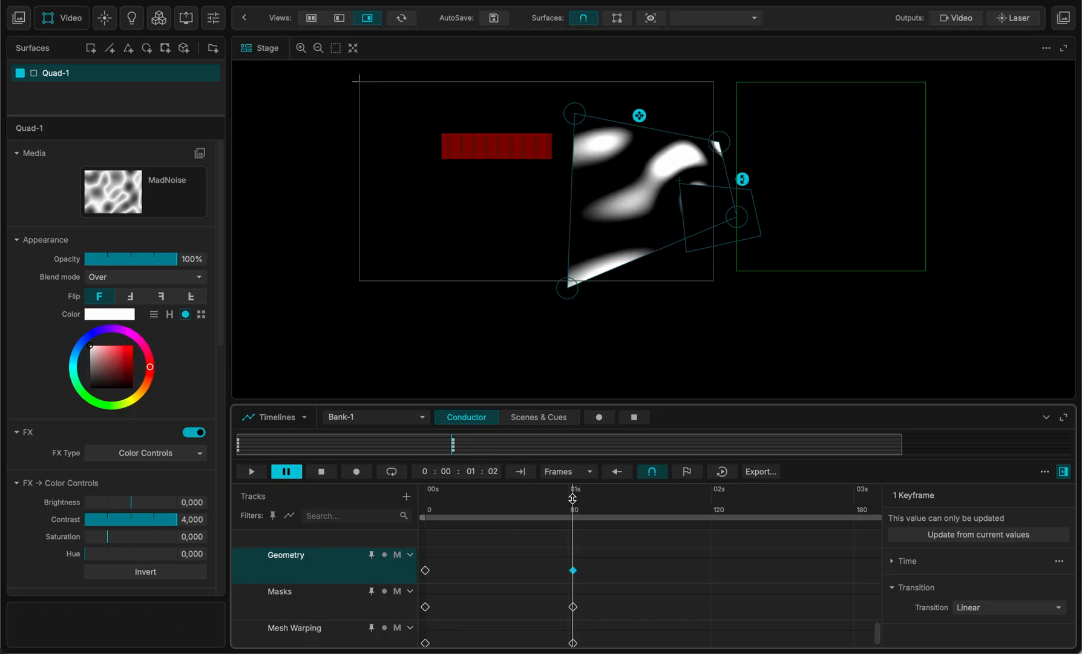
Move the loop end to 1 s and play the quad's keyed movement on loop.
right_click(572, 480)
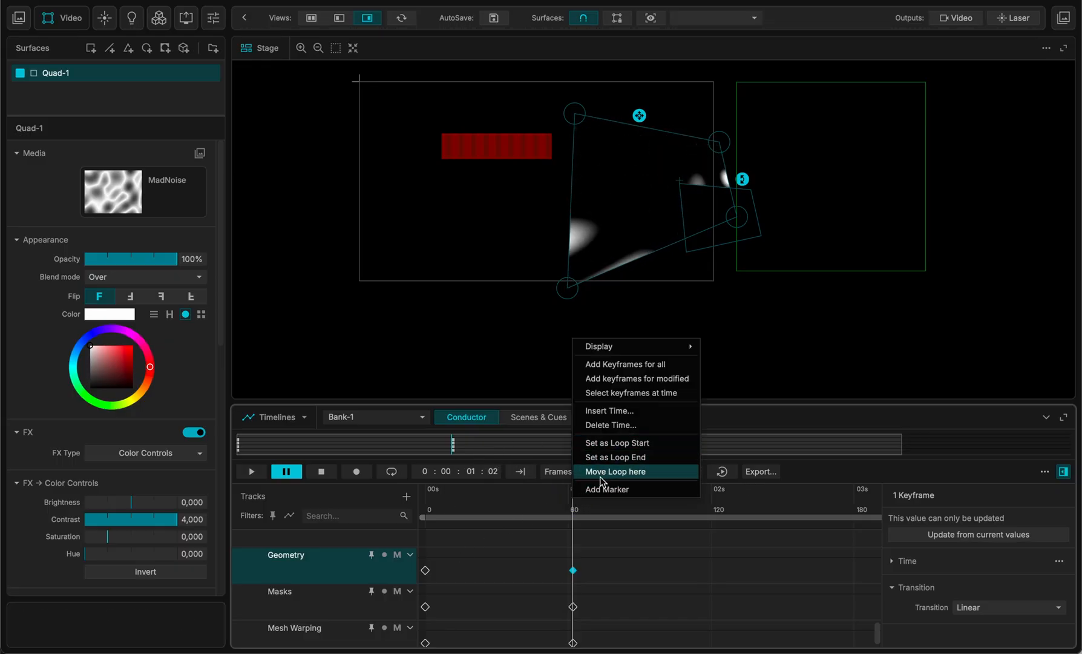
left_click(616, 471)
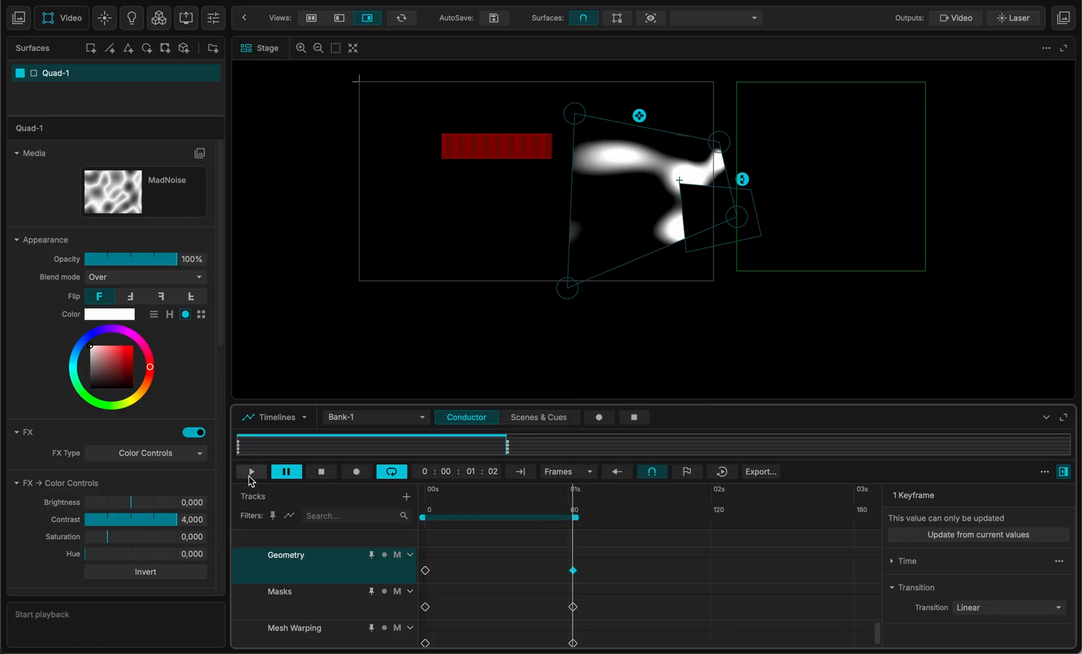
left_click(250, 471)
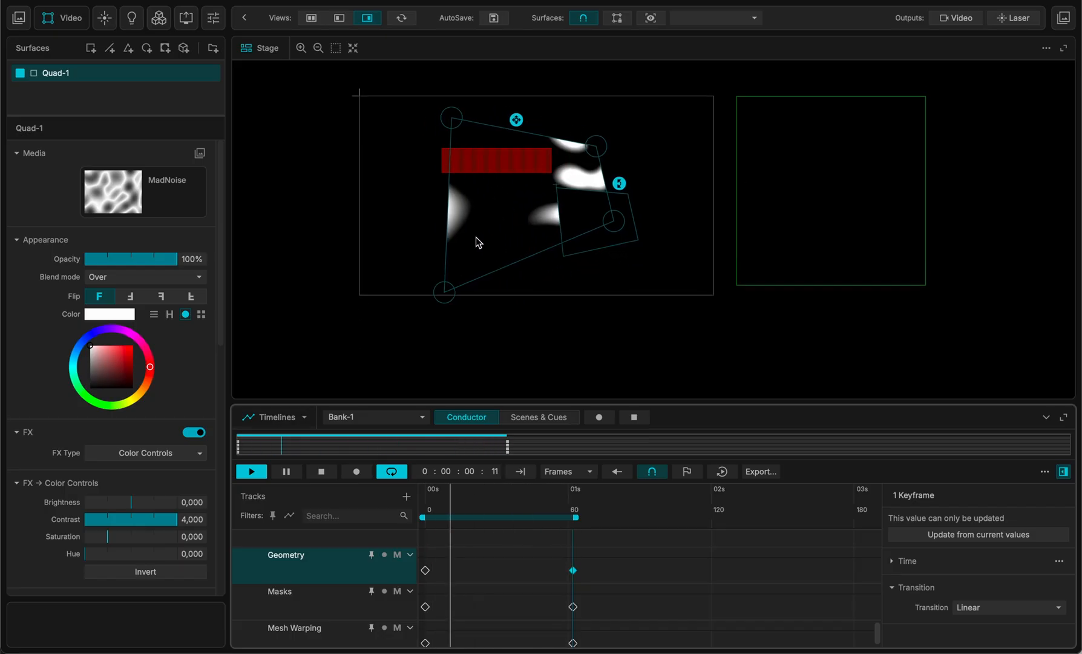
left_click(274, 416)
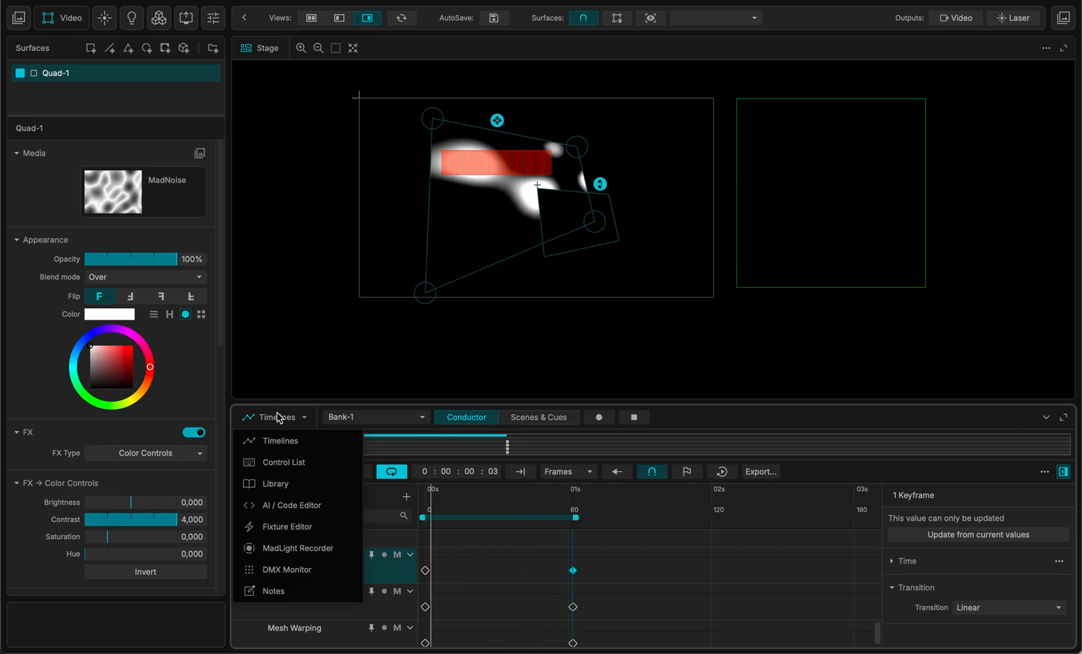
Switch the lower panel to the Library and browse the Public materials.
left_click(275, 483)
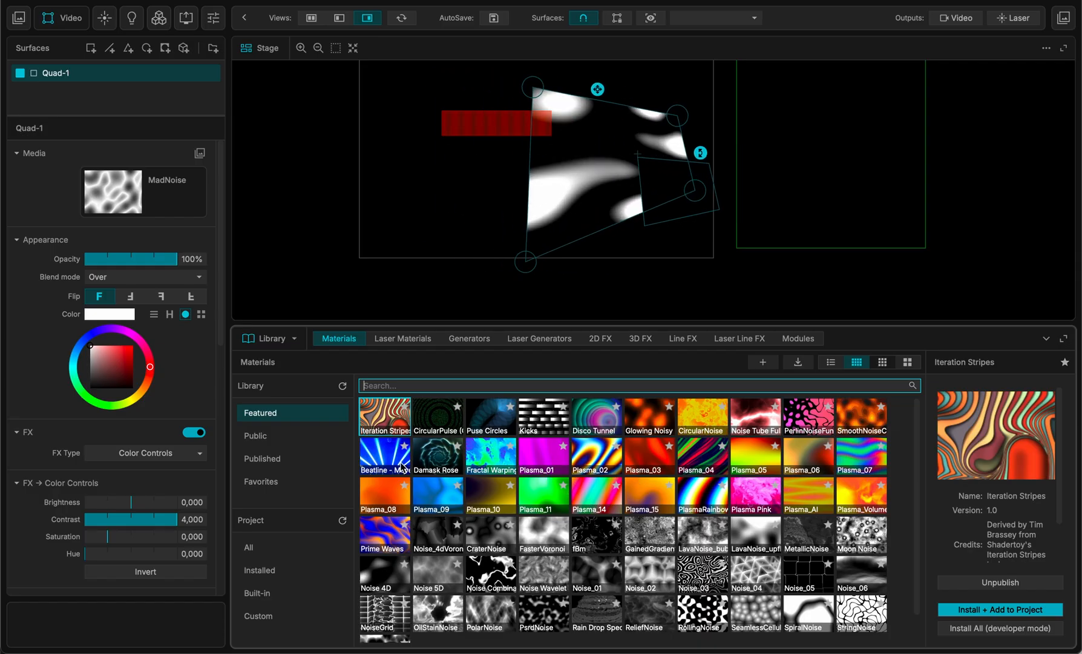
left_click(256, 434)
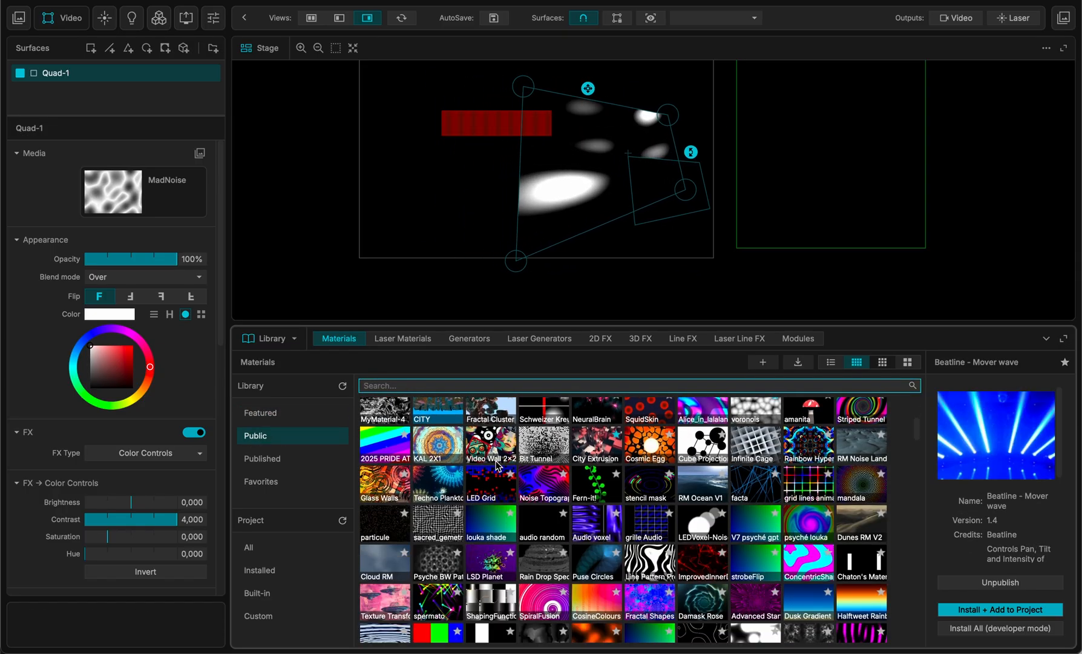
scroll("down", 3)
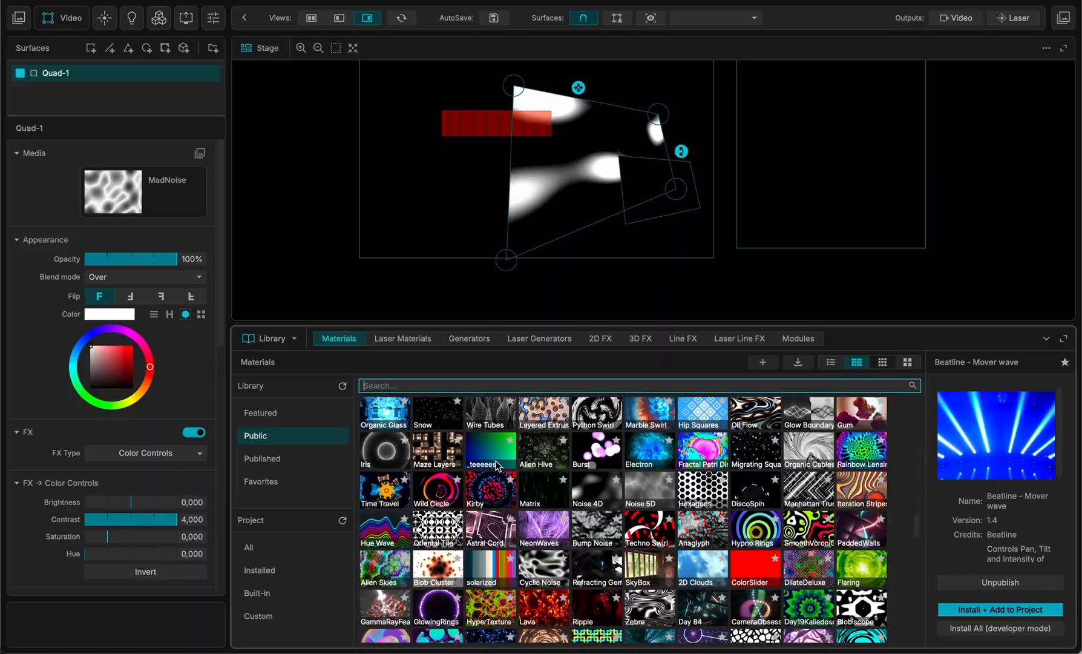
scroll("down", 3)
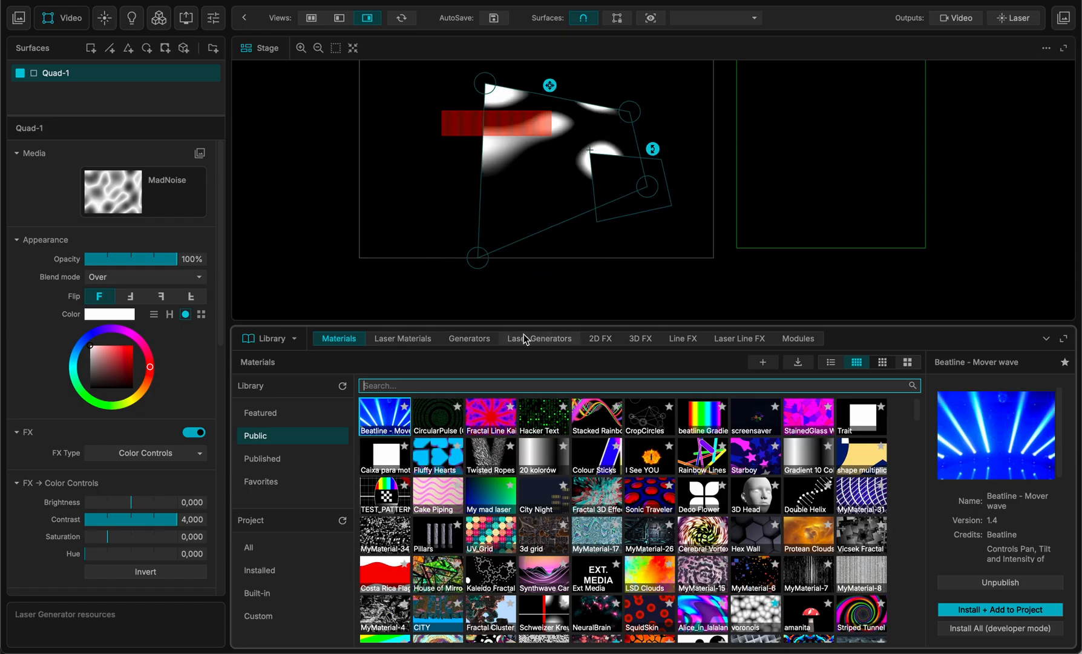
Browse Laser Materials, Generators and 2D FX, then switch to the AI / Code Editor.
left_click(402, 337)
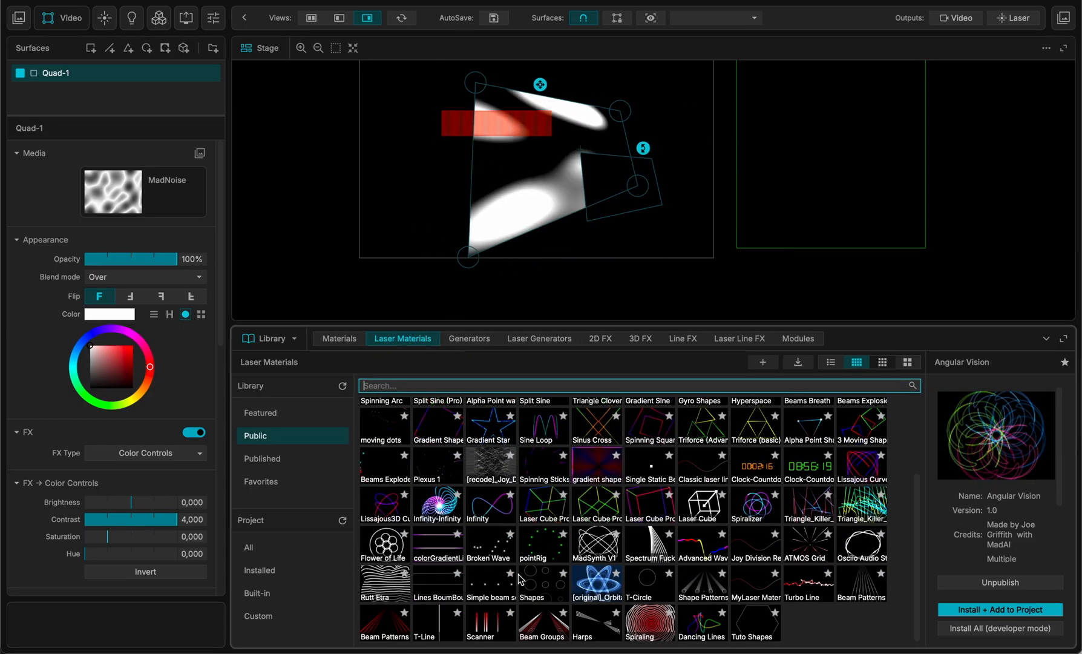
left_click(469, 337)
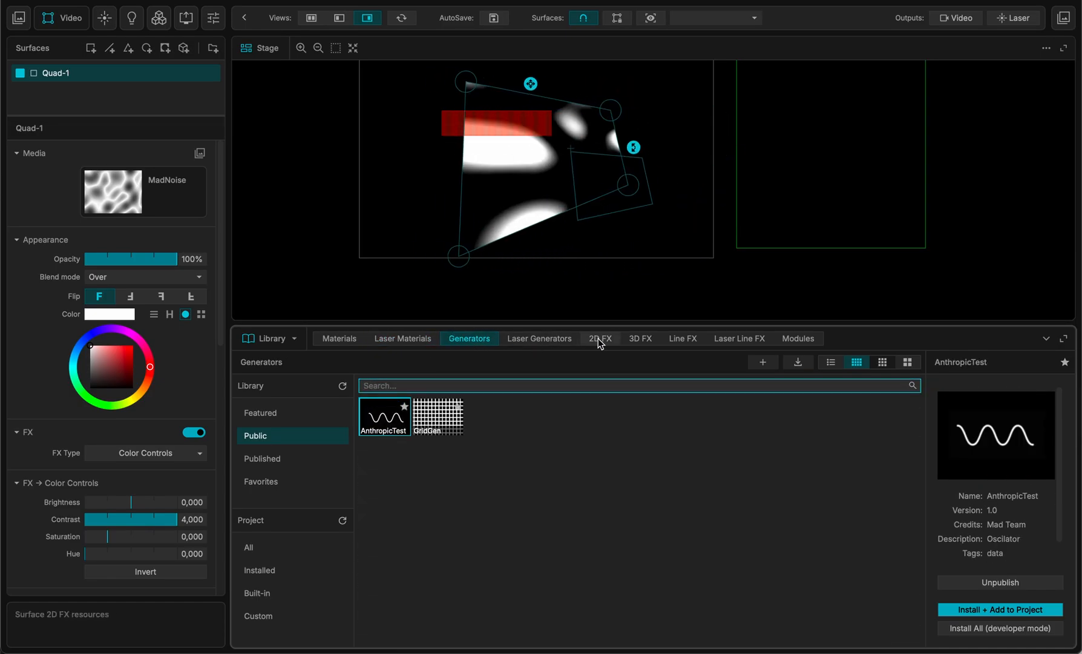
left_click(599, 338)
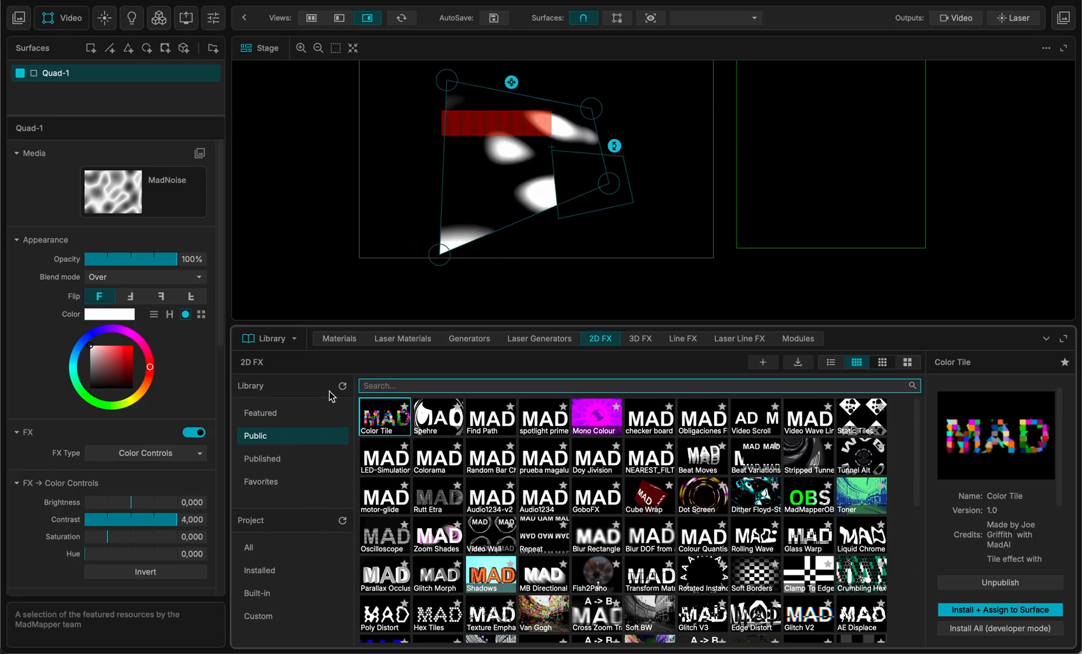
left_click(272, 338)
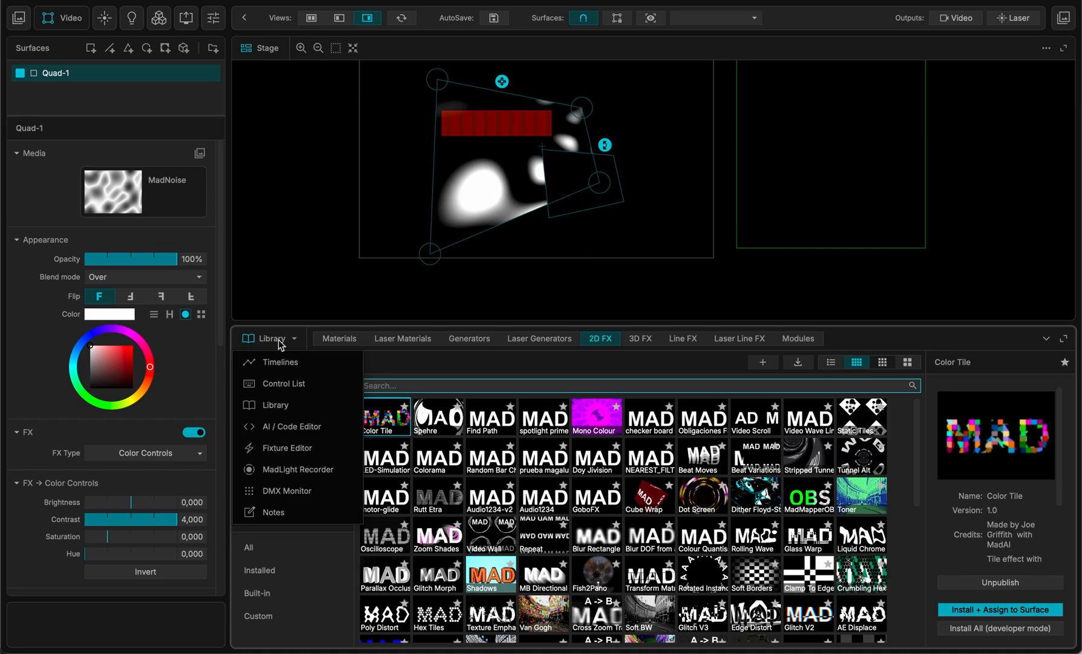
left_click(288, 426)
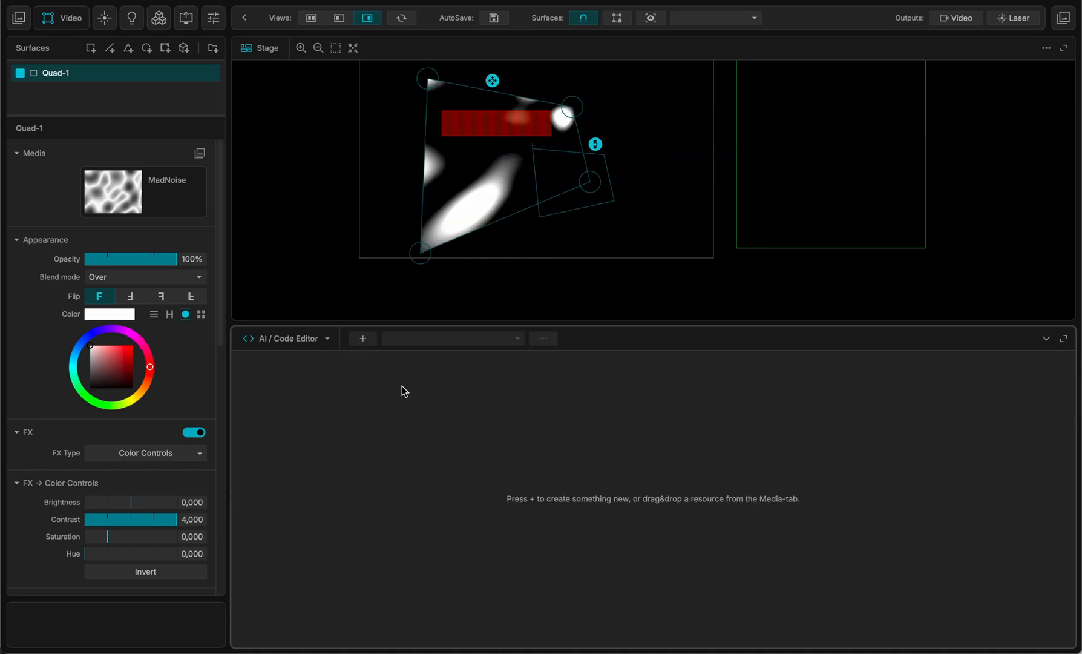
Start a New Material, accept the save-first warning and choose the Desktop.
left_click(362, 338)
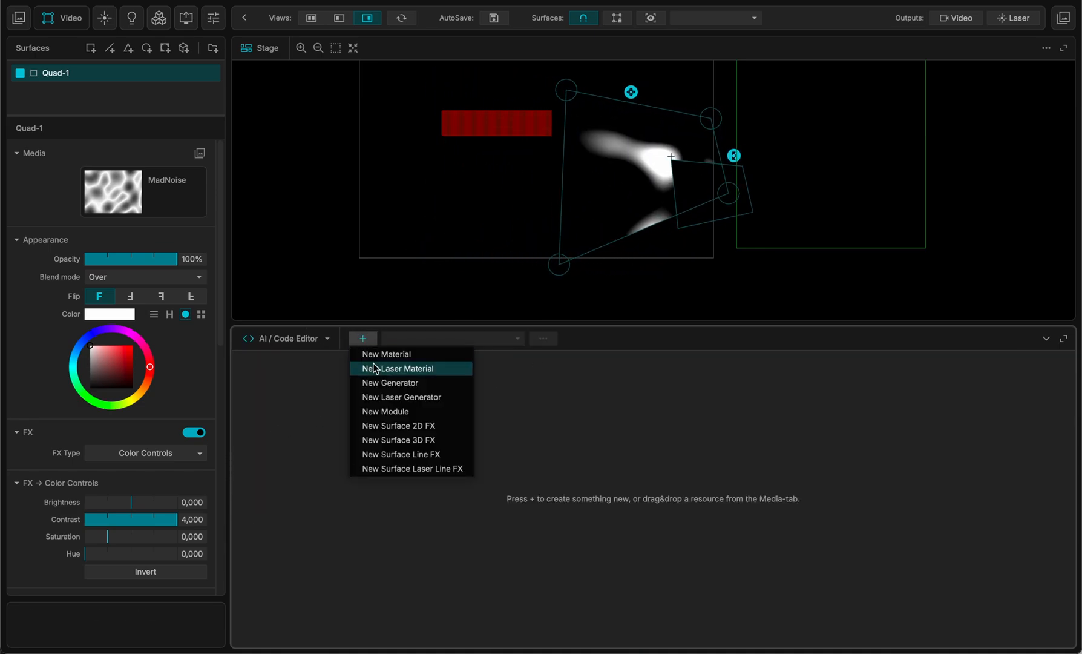
left_click(388, 355)
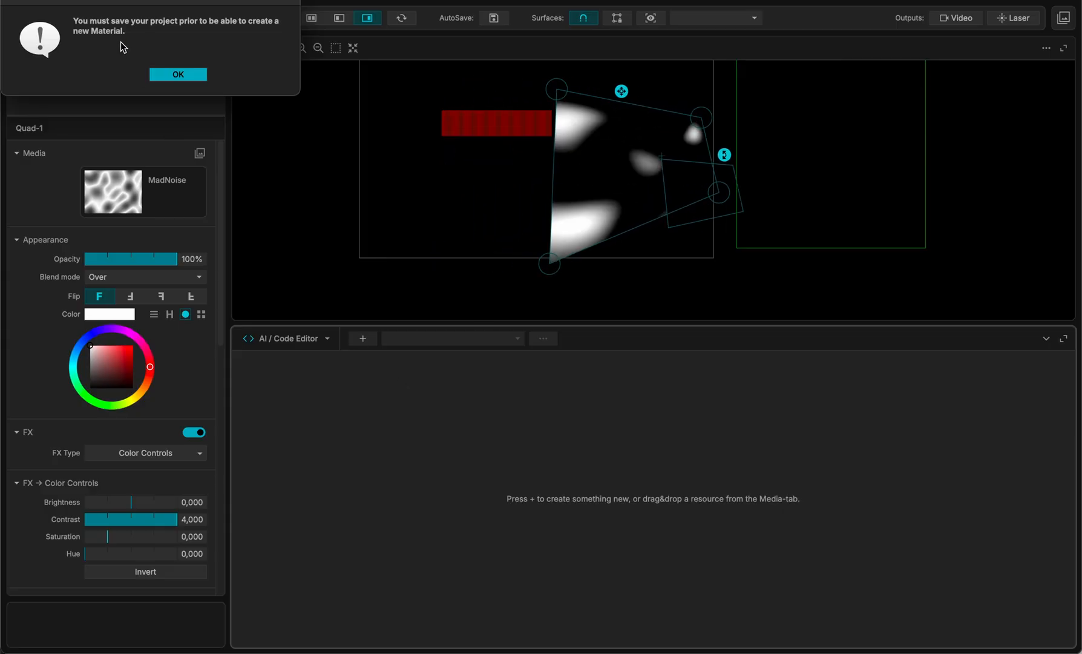
left_click(178, 75)
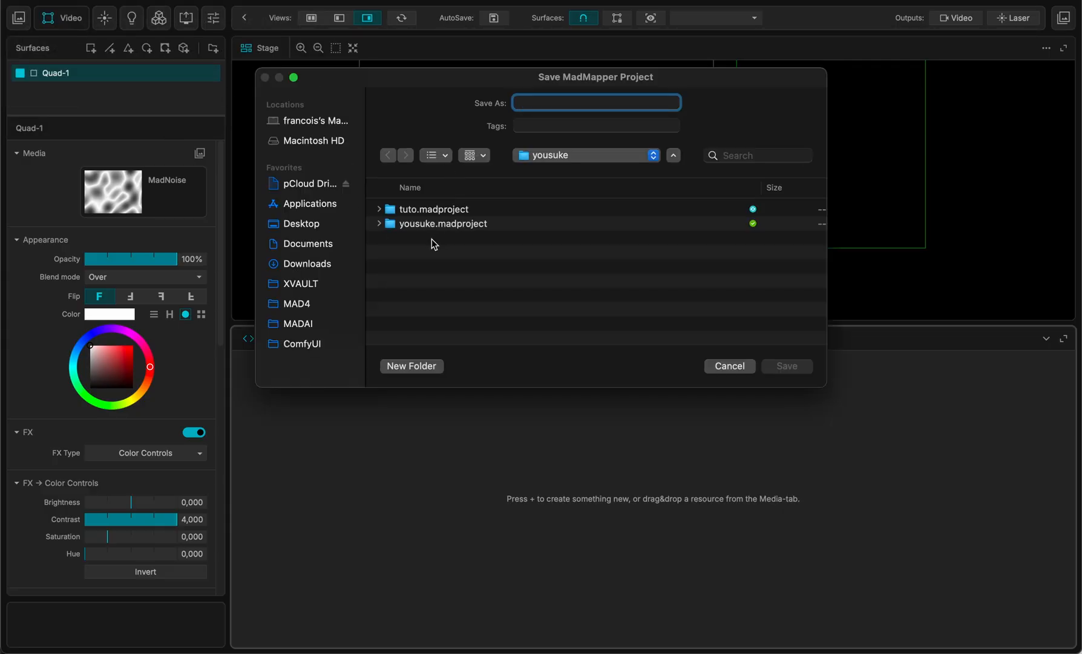
left_click(302, 224)
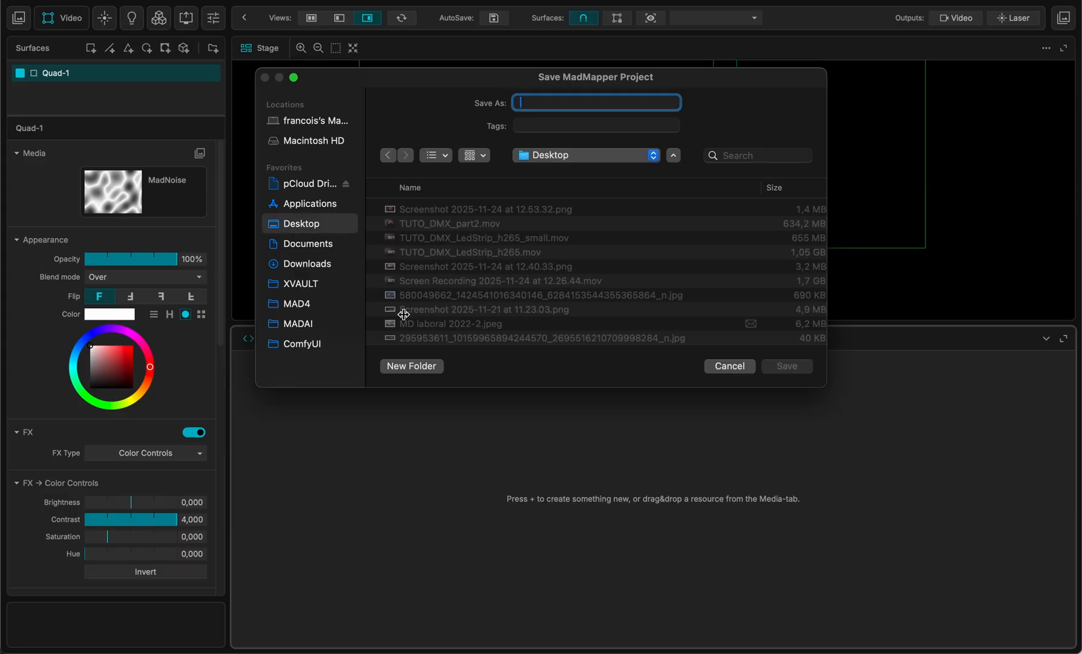
Create a TUTORIALS folder on the Desktop and begin saving the project there.
left_click(410, 365)
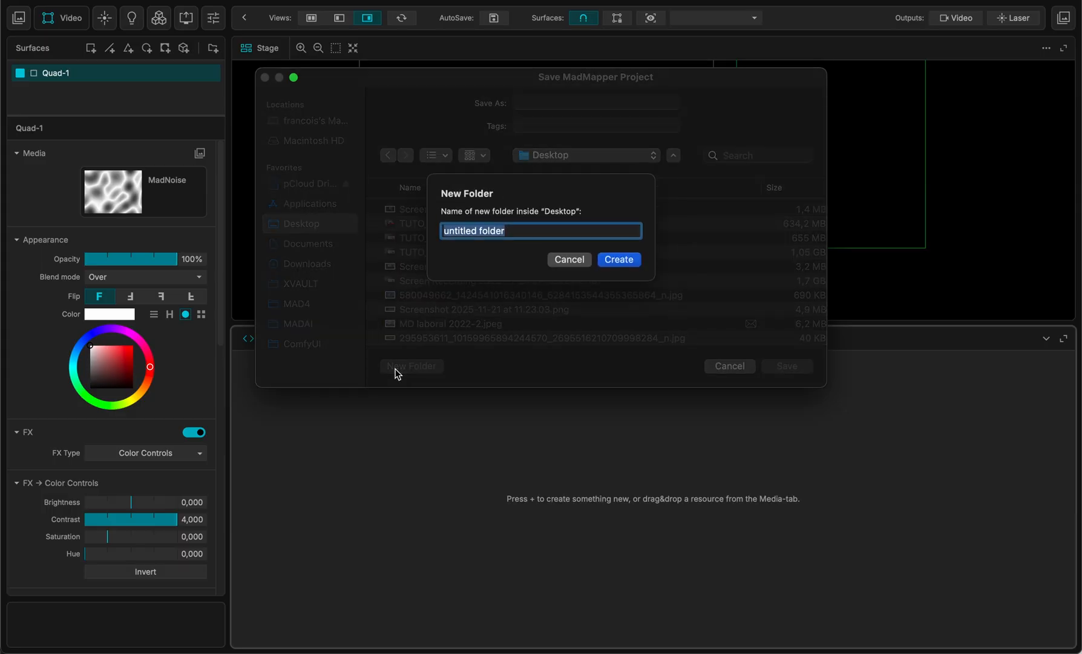
type("TUTORIA")
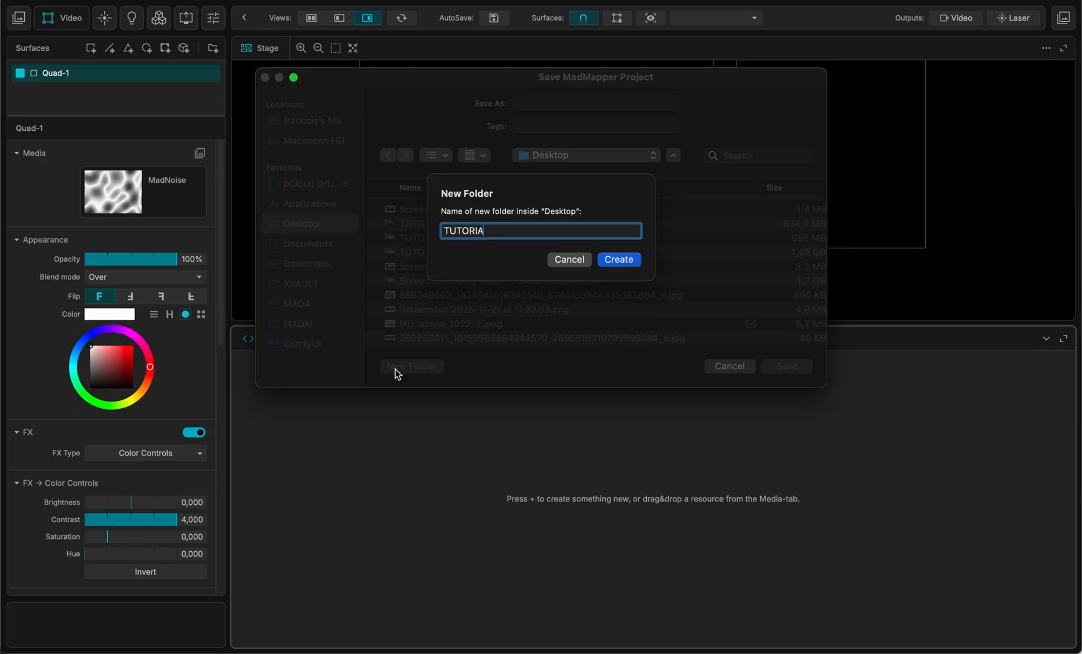
type("LS")
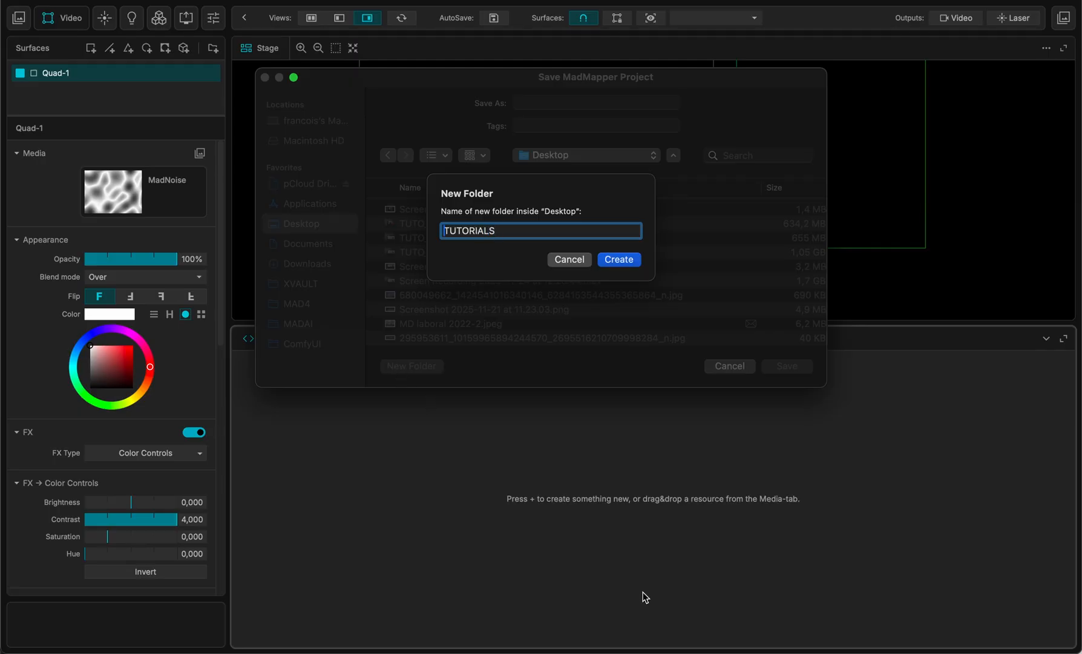
left_click(617, 259)
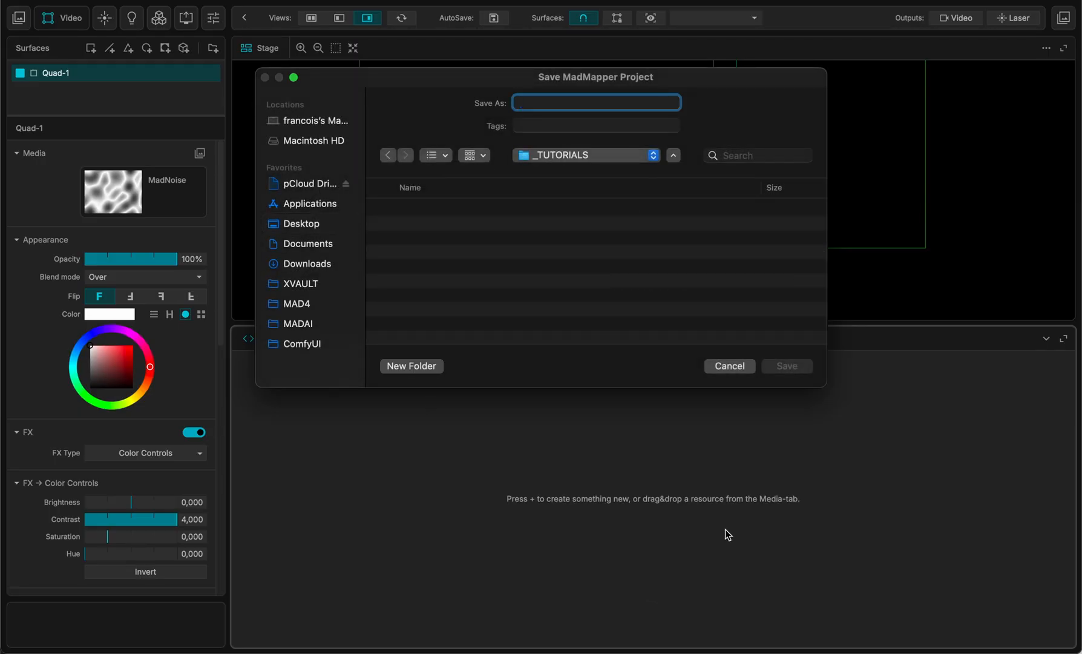
type("T")
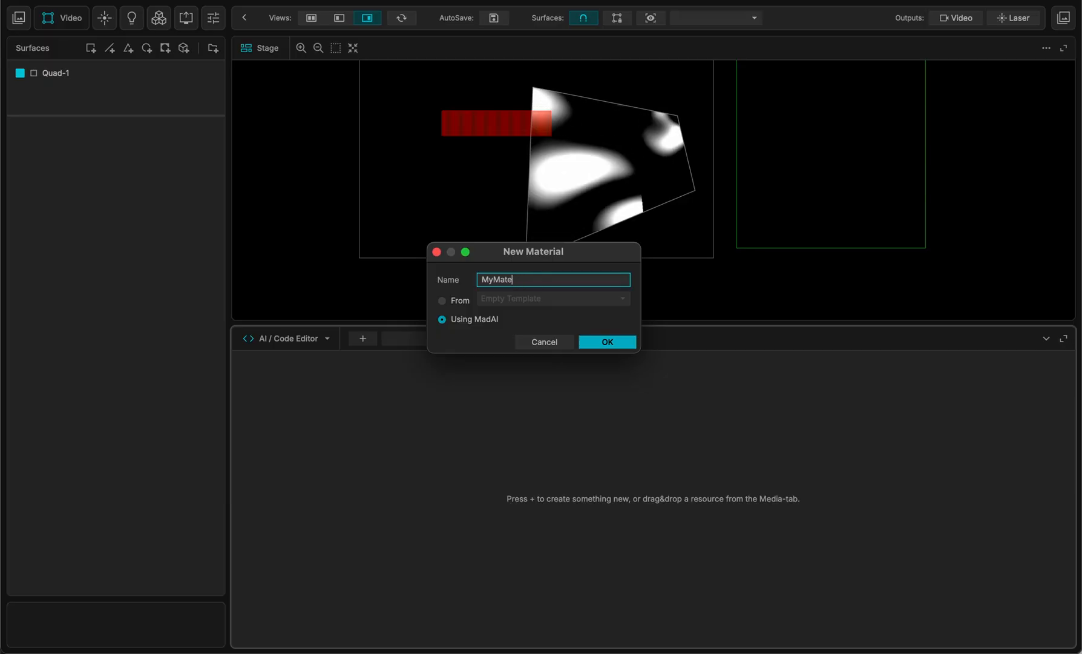
Name the new MadAI material TutoMateriual and confirm its creation.
type("Tuto")
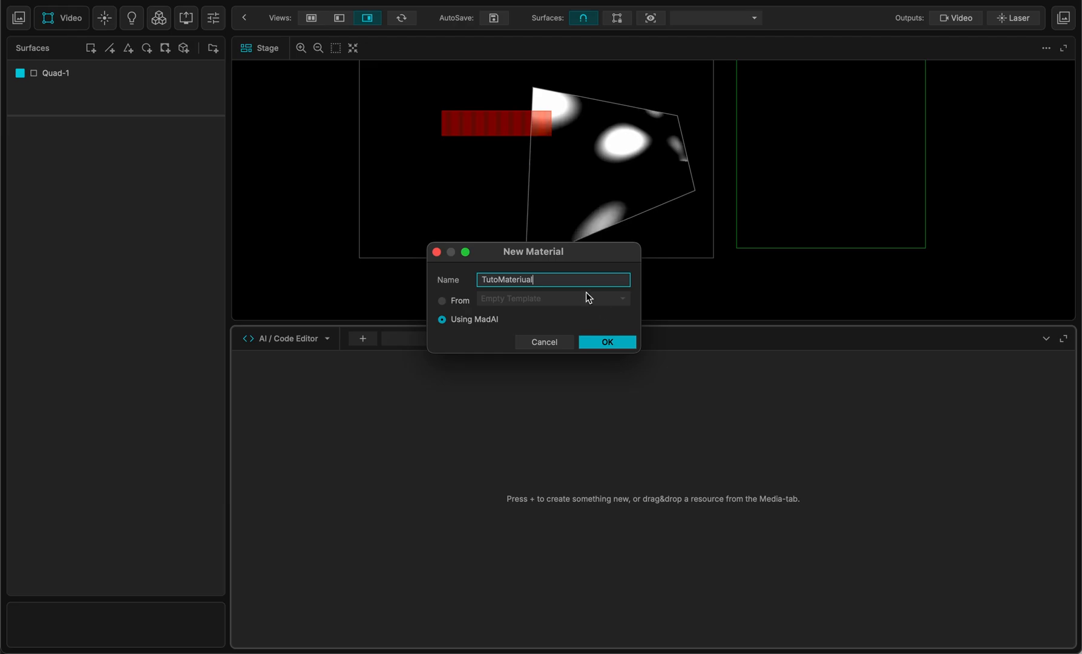
left_click(606, 343)
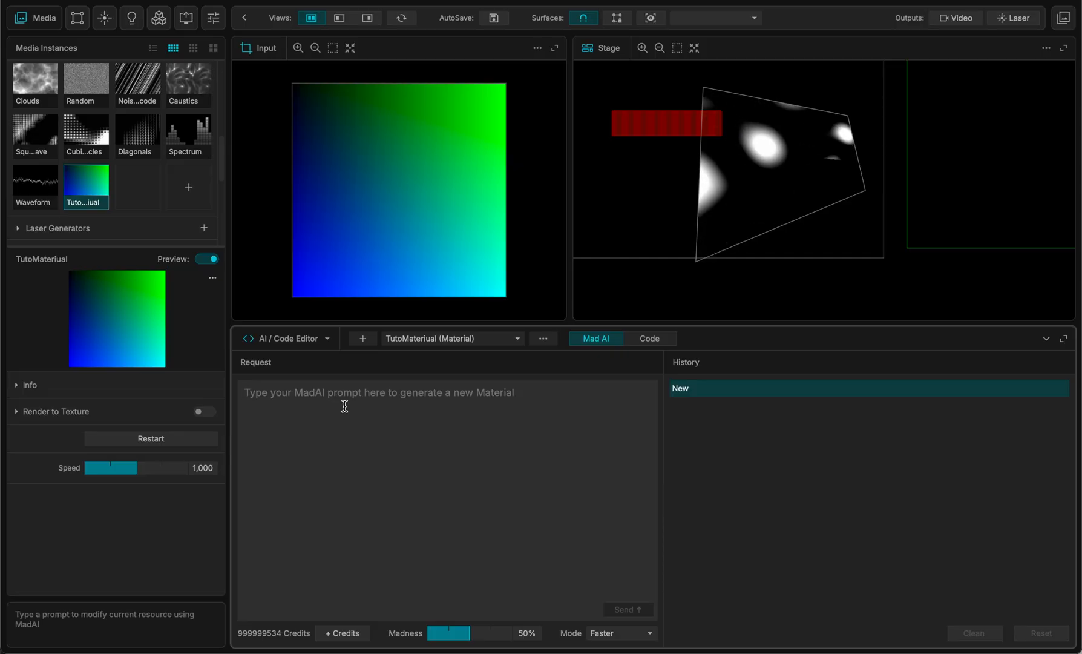
Request 'make something cool and colorful' at 100% Madness and send it to MadAI.
type("make something cool and")
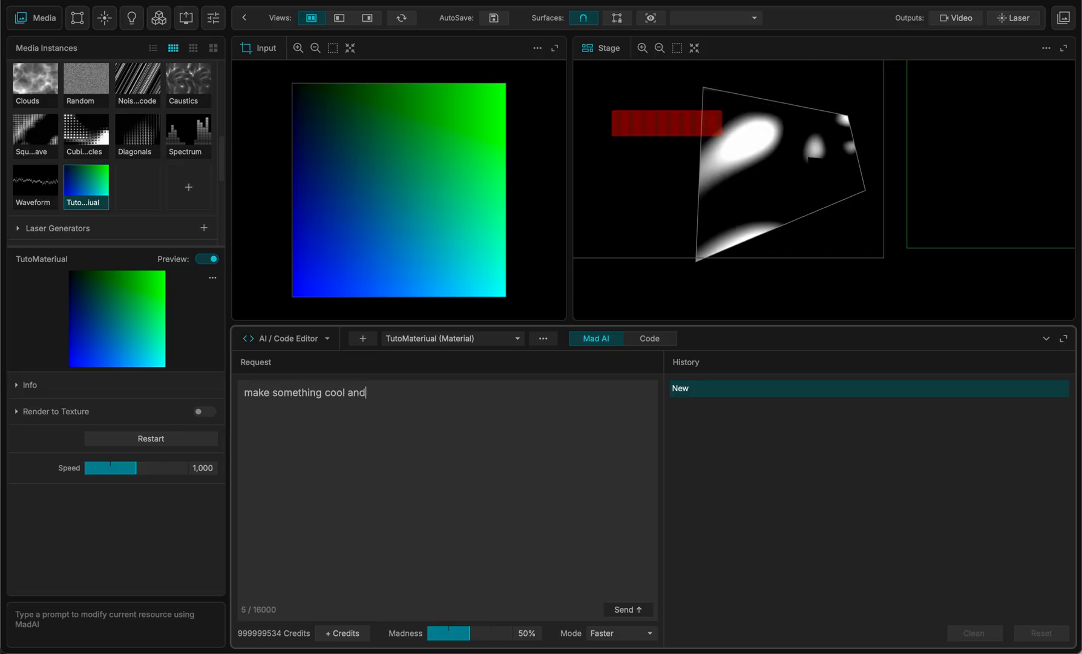
type("colorful")
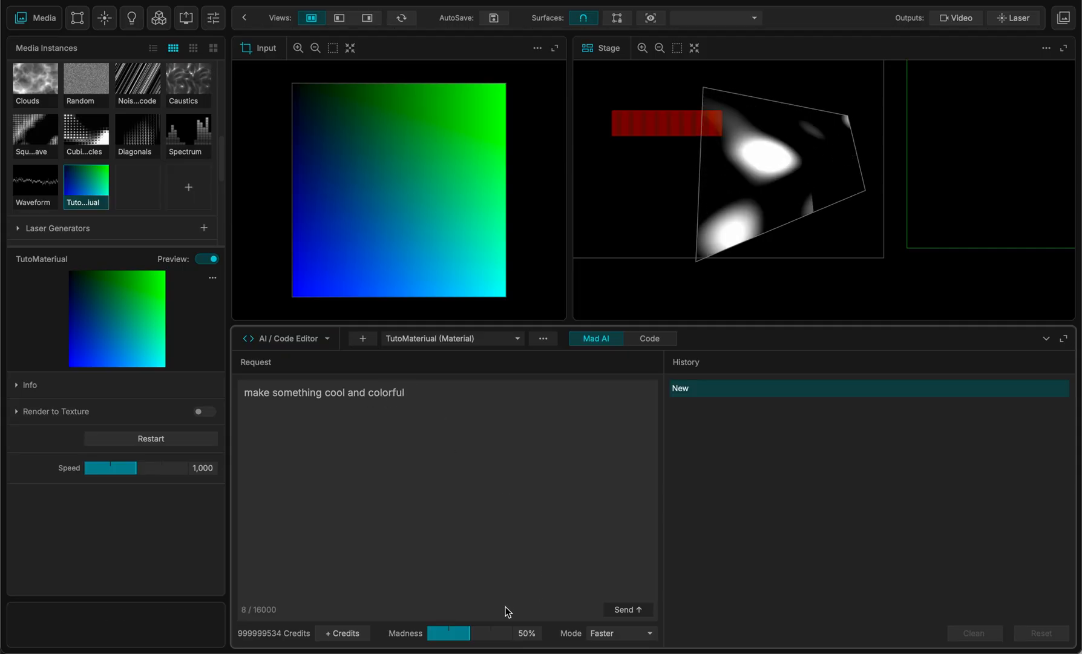
left_click_drag(451, 633, 492, 633)
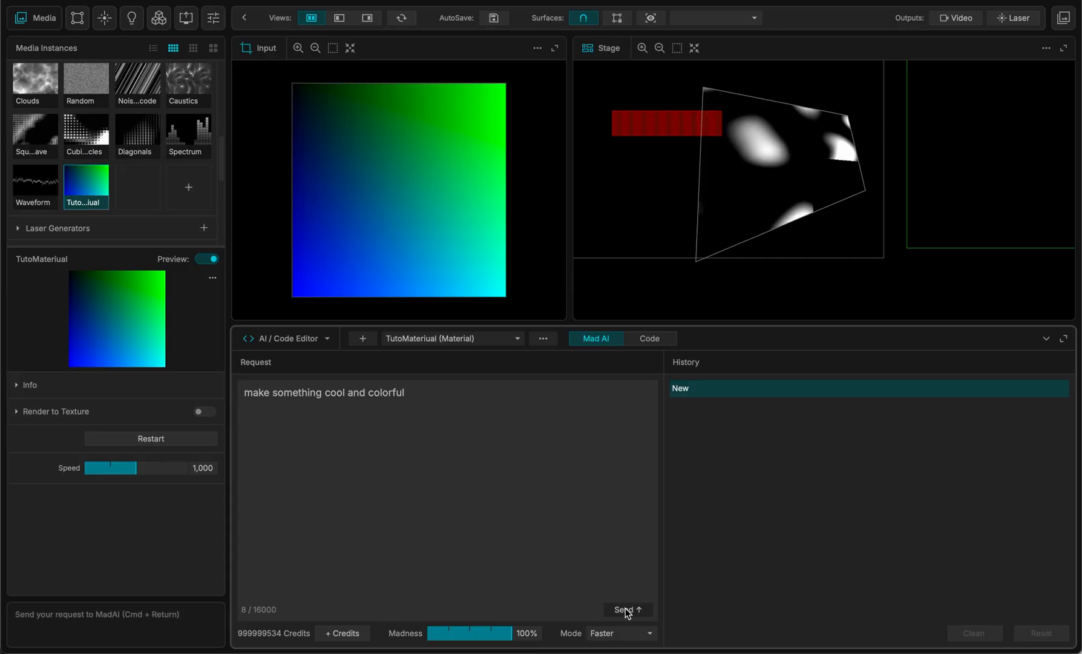
left_click(626, 610)
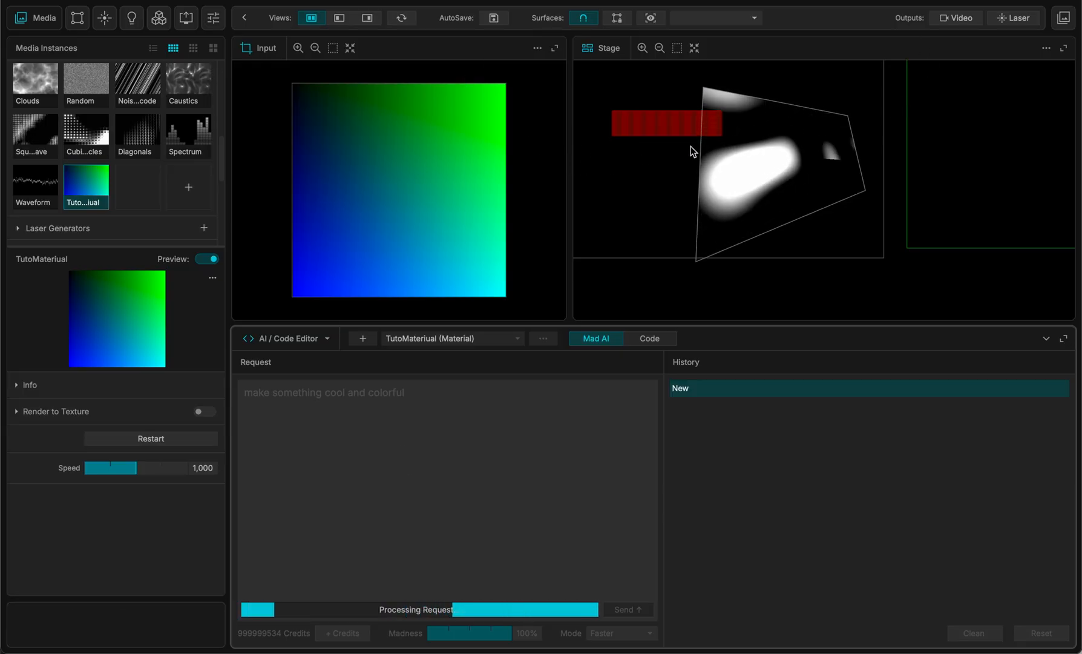
left_click(44, 17)
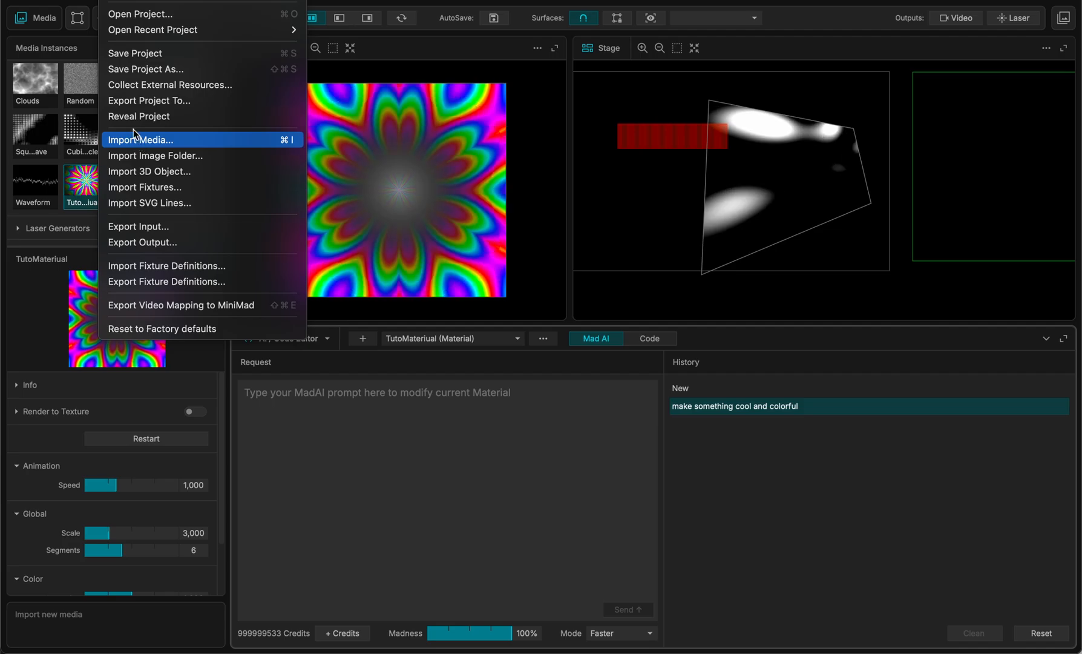
Reveal the saved Tuto1.madproject folder in Finder.
left_click(141, 140)
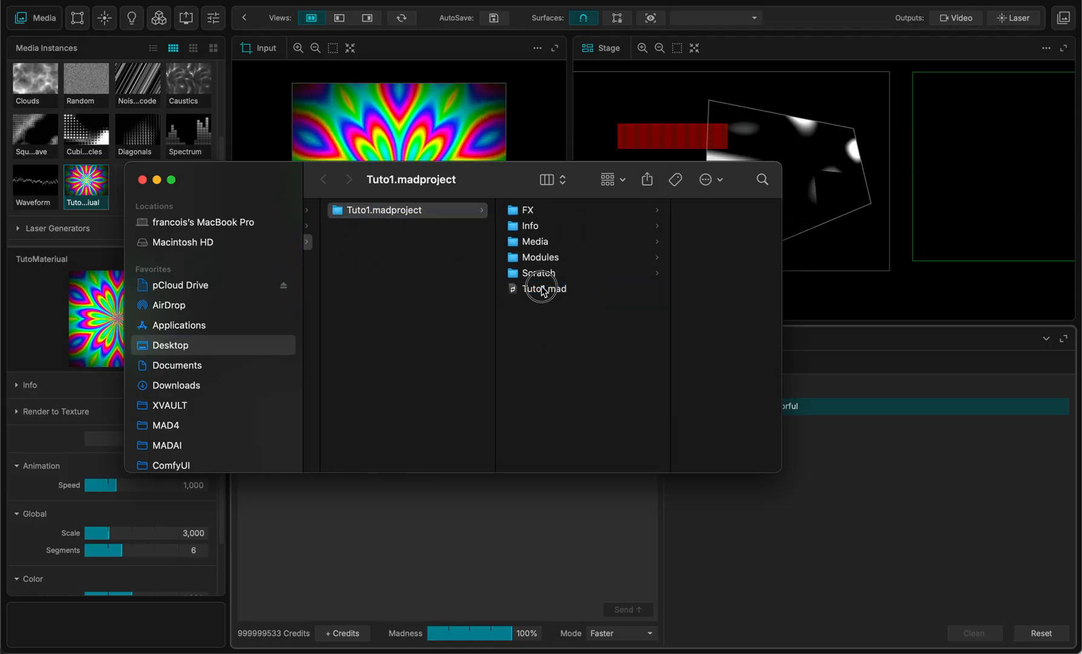
Browse the project's Media folders, then pick the portrait PNG from the Desktop.
left_click(538, 274)
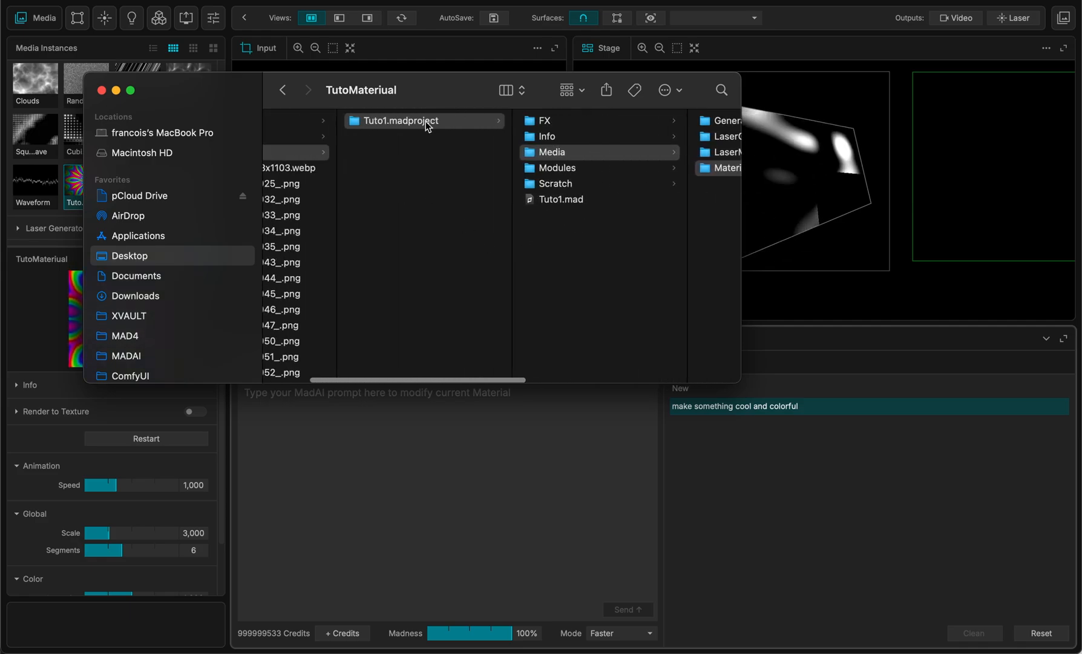
left_click(411, 121)
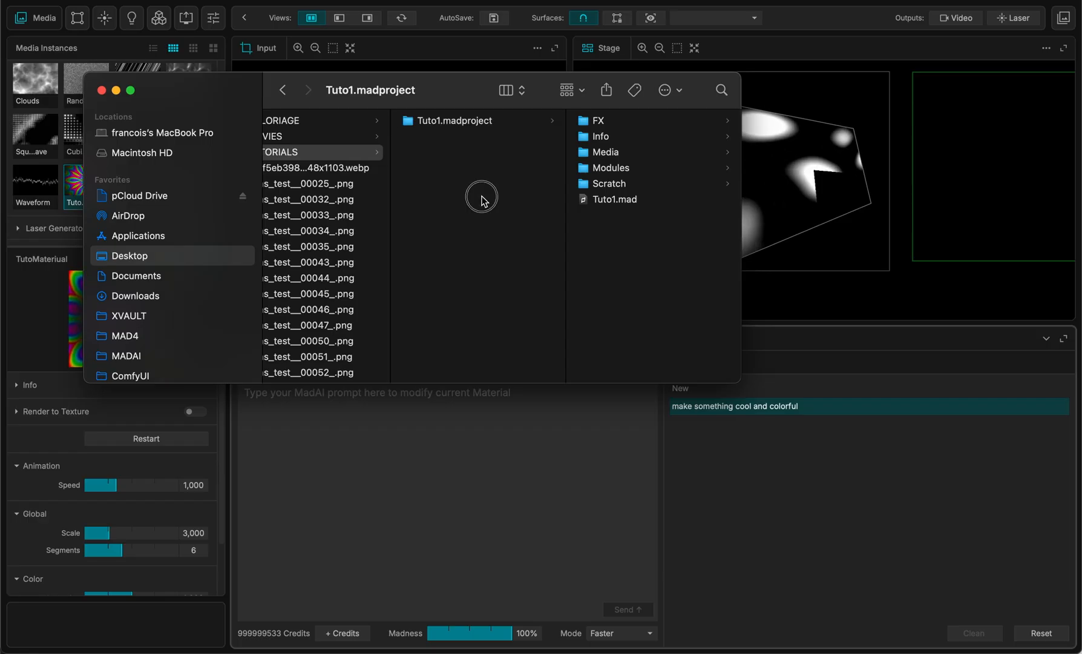
left_click(455, 122)
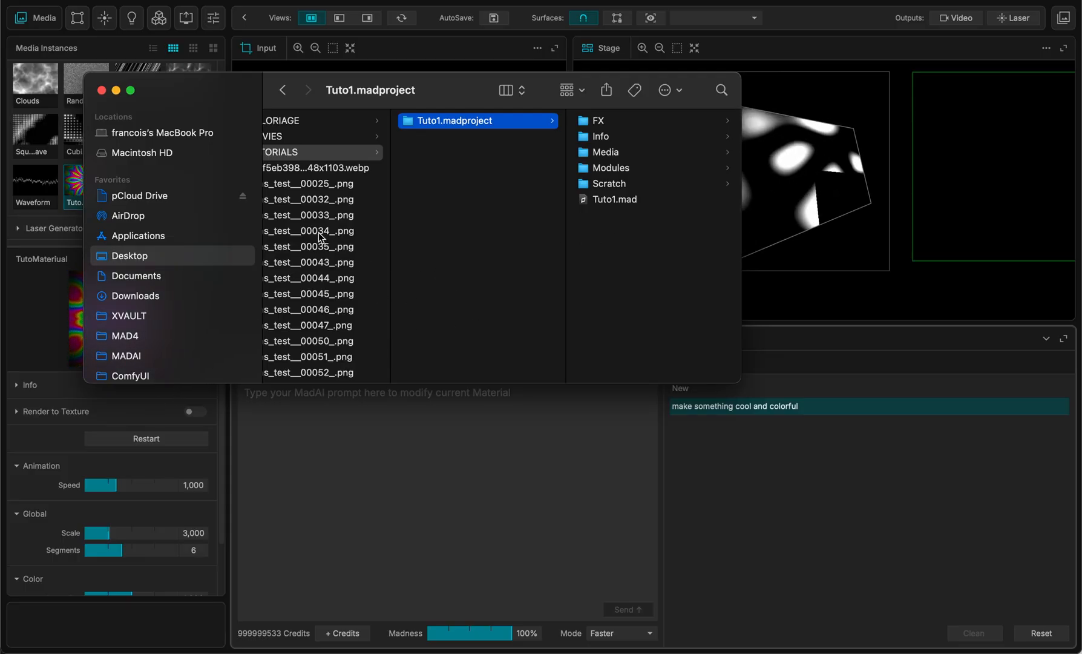
left_click(314, 230)
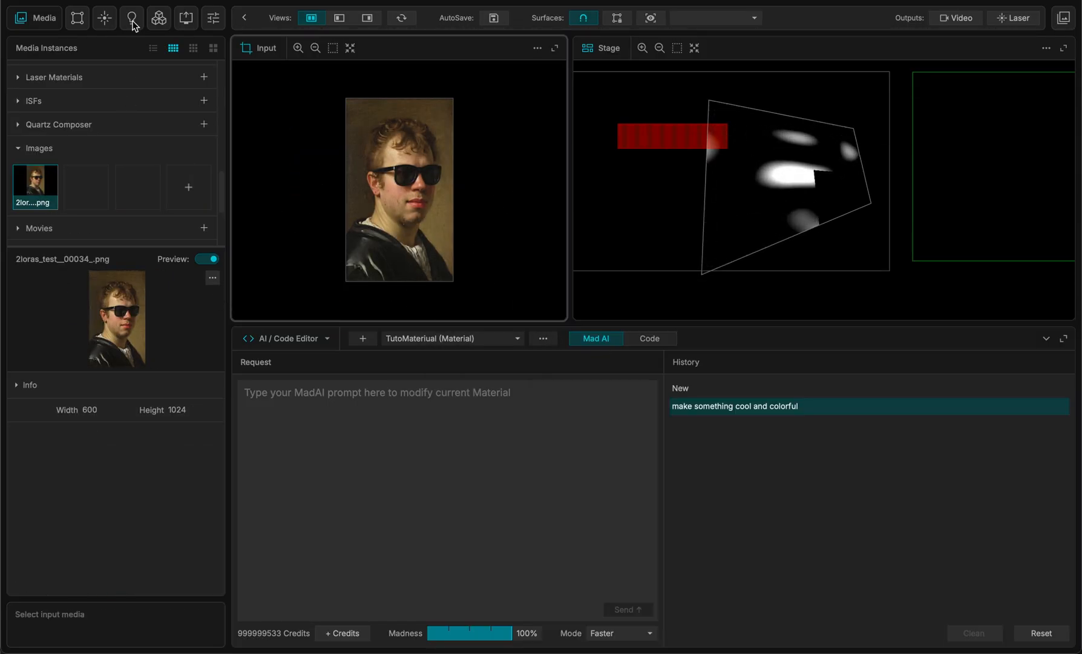
Collect External Resources to copy the one imported image into the project.
left_click(42, 16)
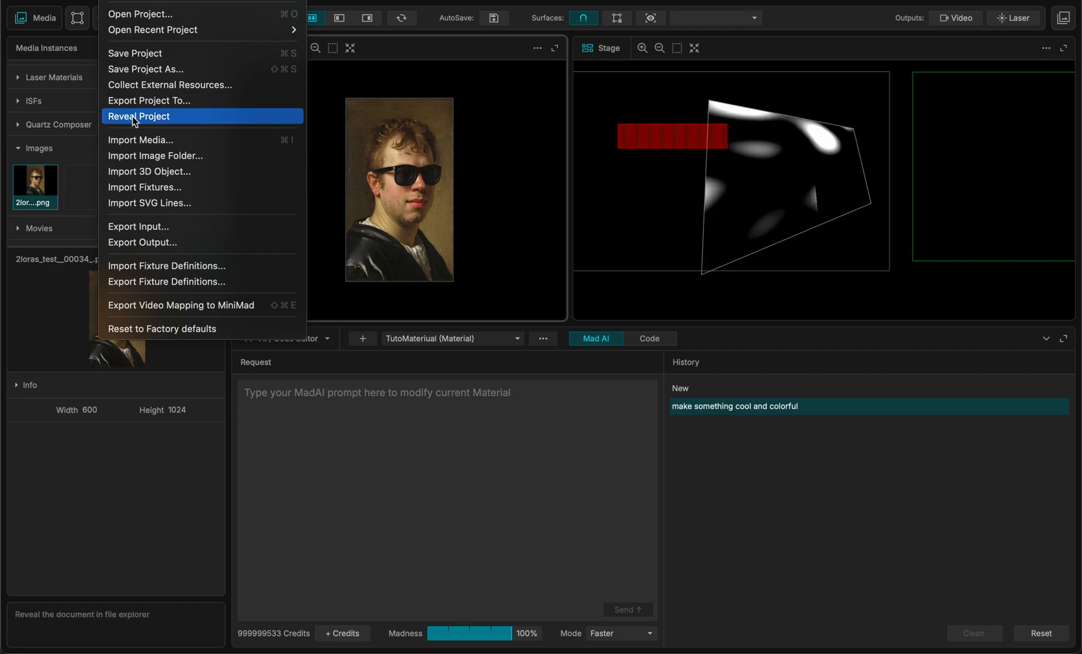
left_click(169, 85)
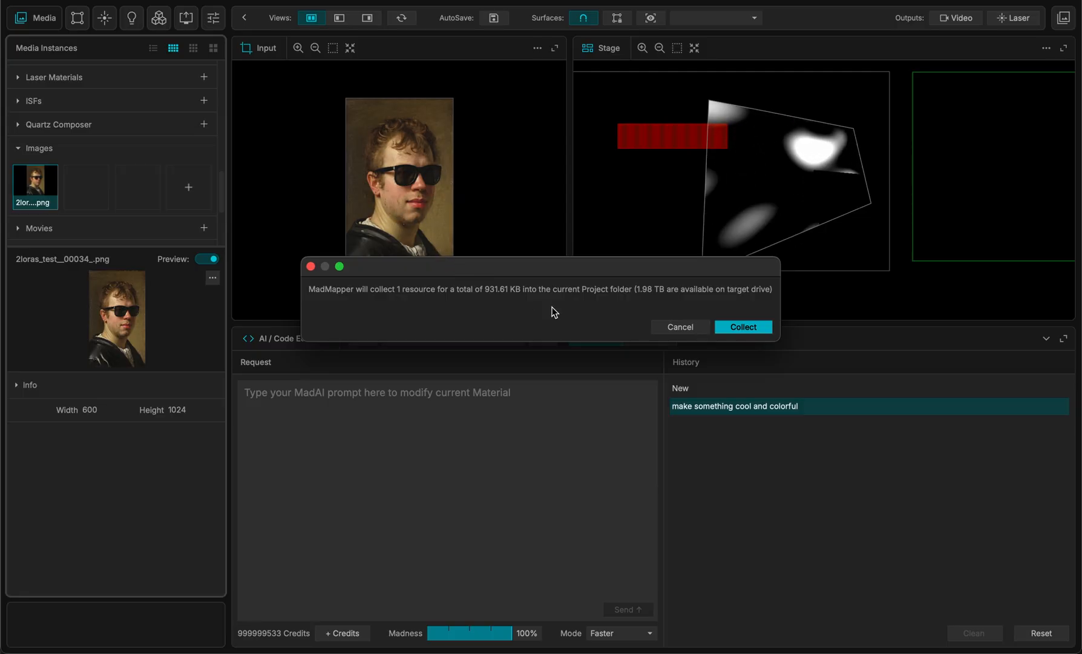
left_click(742, 327)
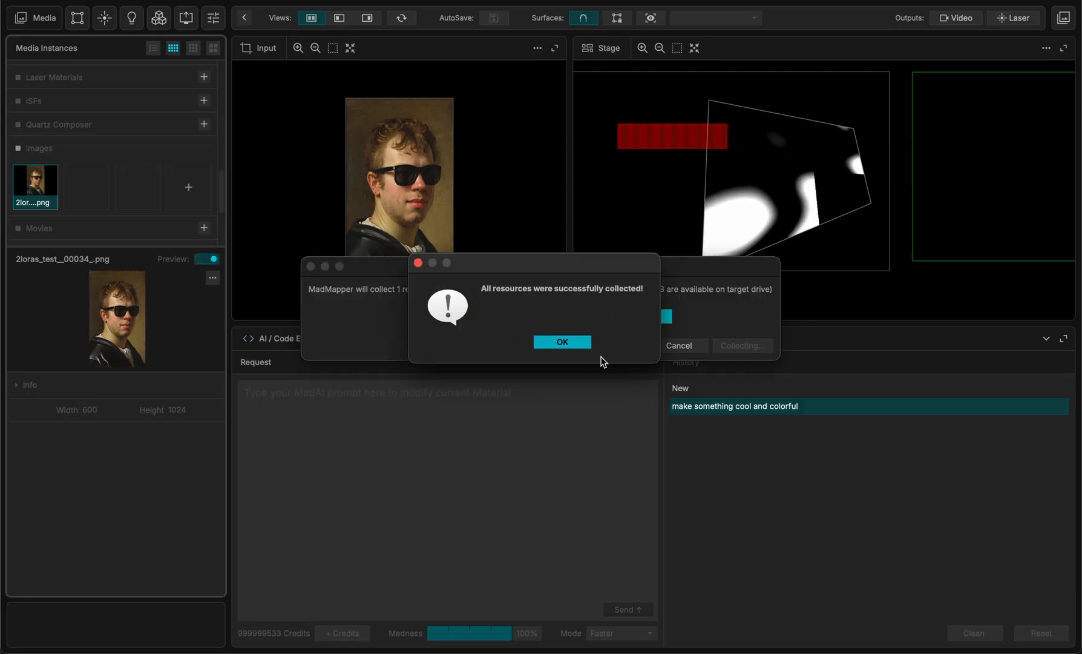
left_click(562, 343)
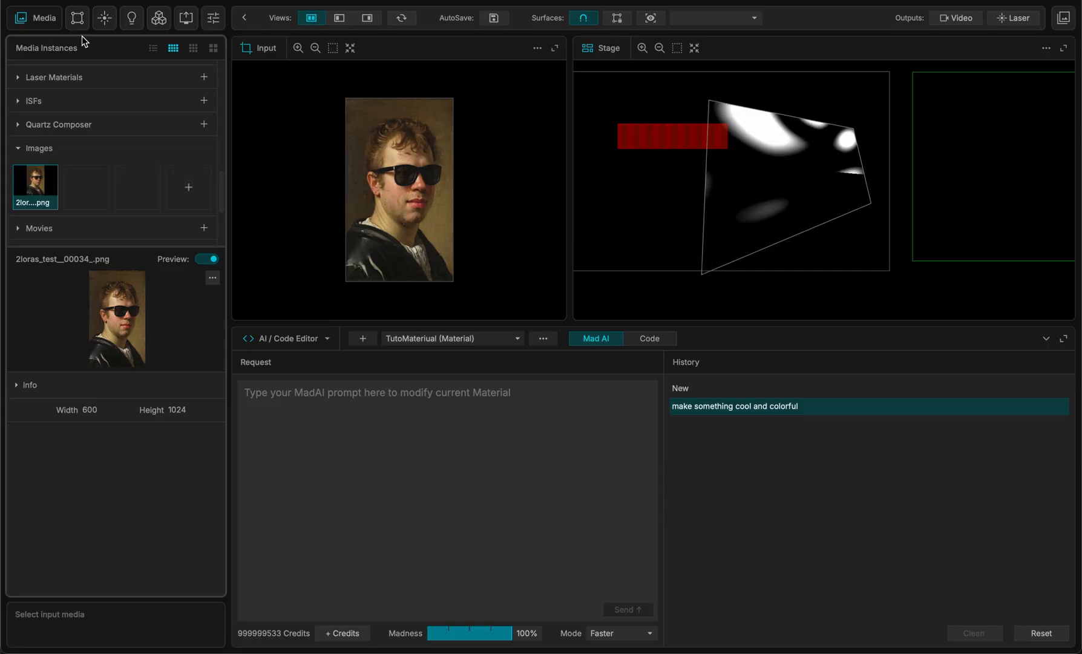
Reveal the project in Finder and check the new Media > Images subfolder.
left_click(43, 17)
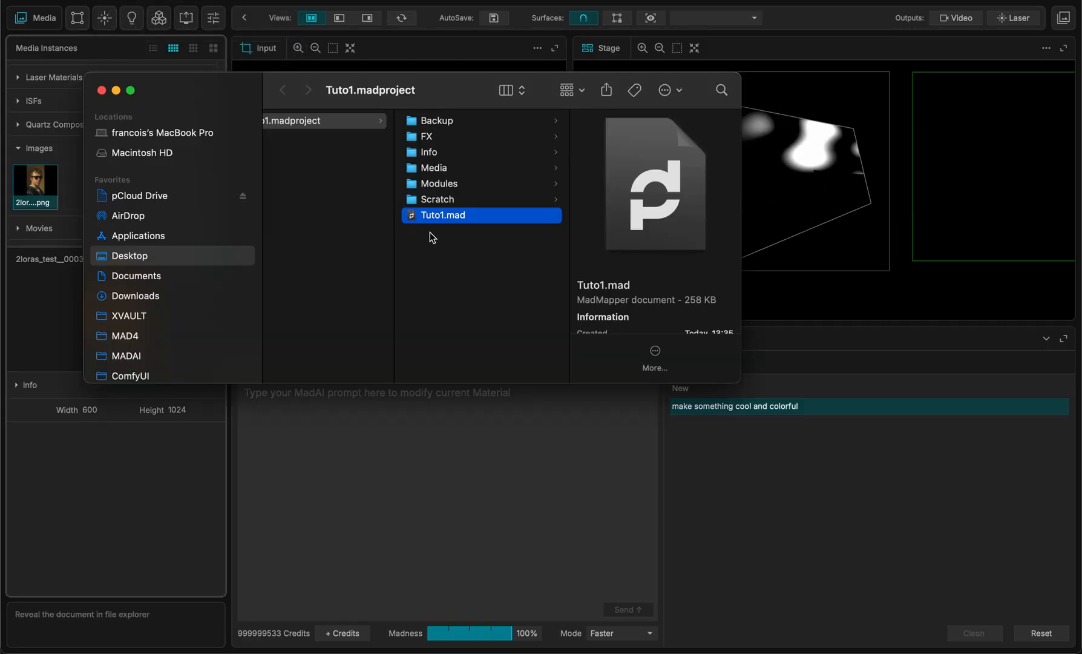
left_click(434, 167)
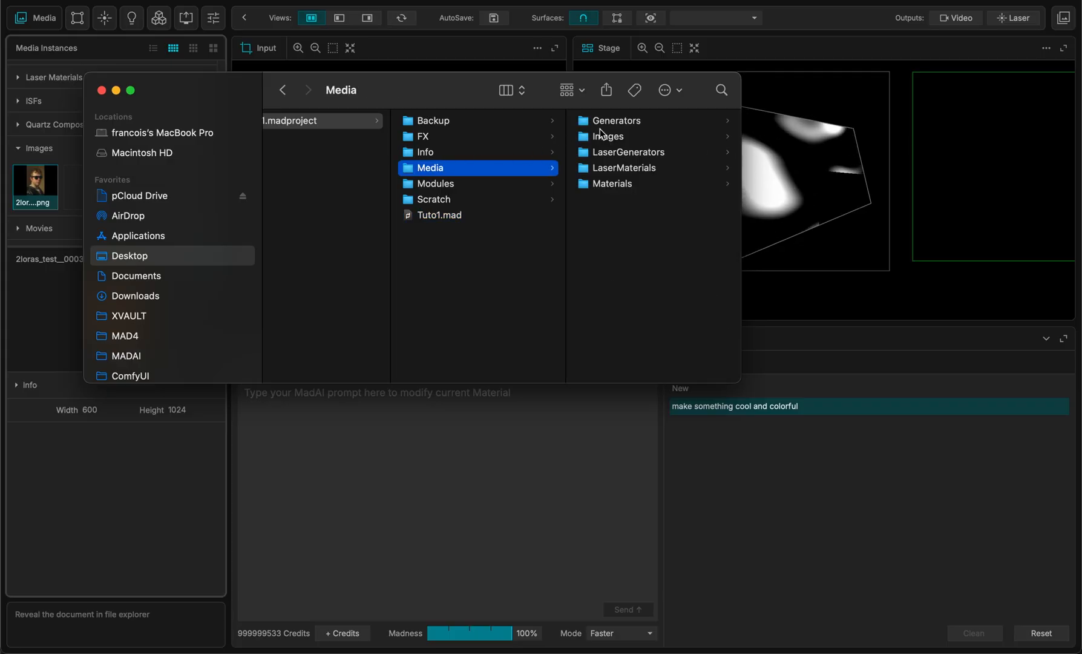
left_click(611, 135)
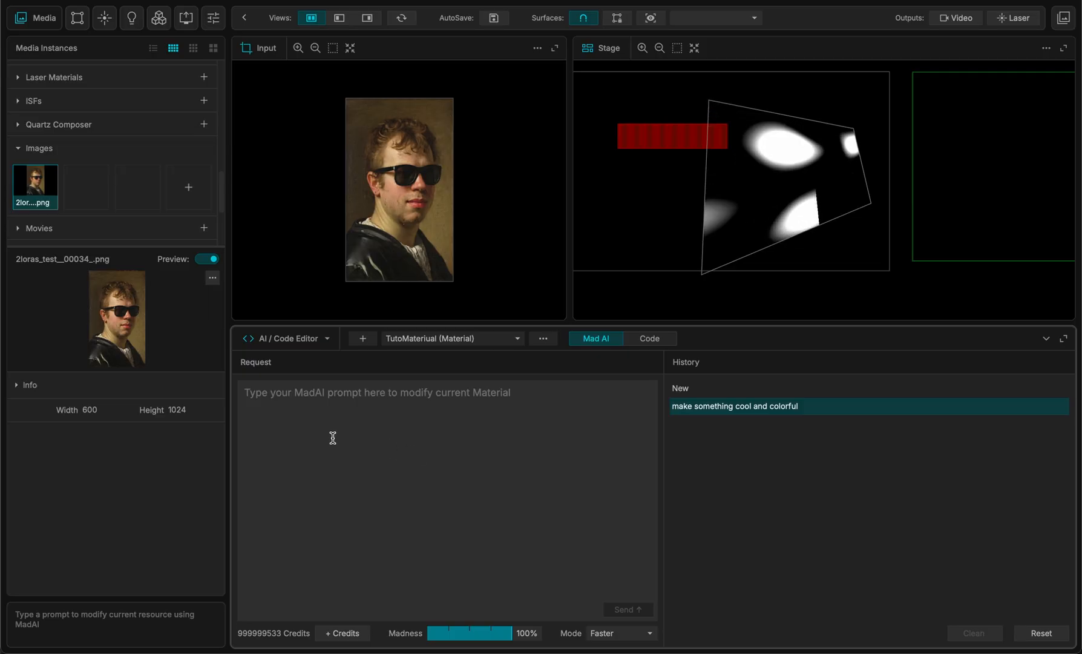
Switch the lower panel to Notes and bring up the DMX fixture settings.
left_click(286, 337)
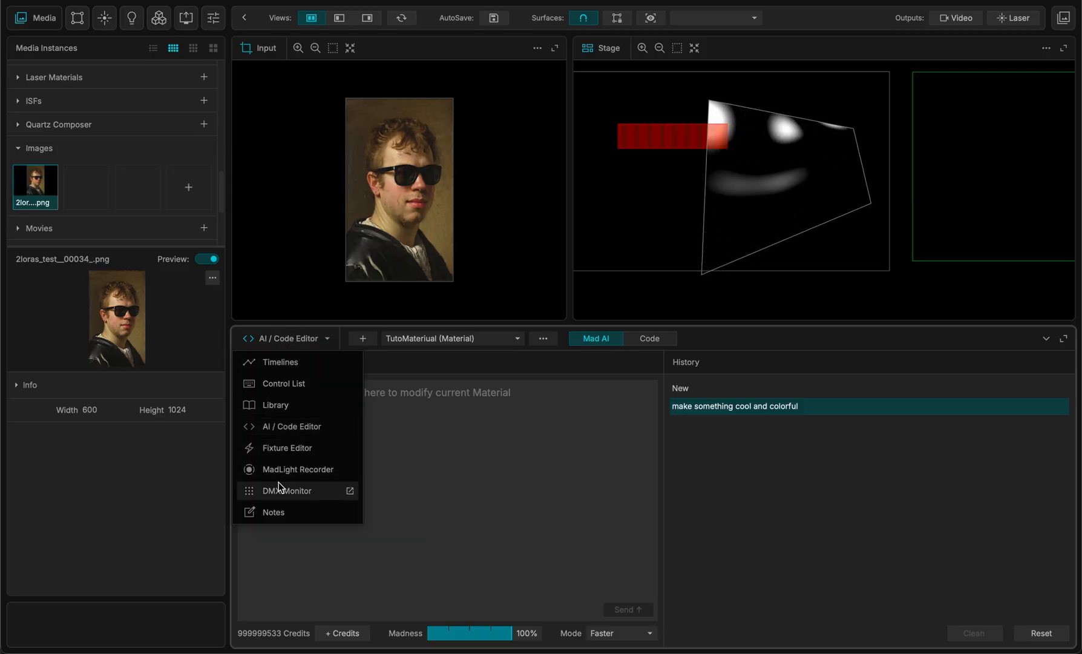
left_click(283, 491)
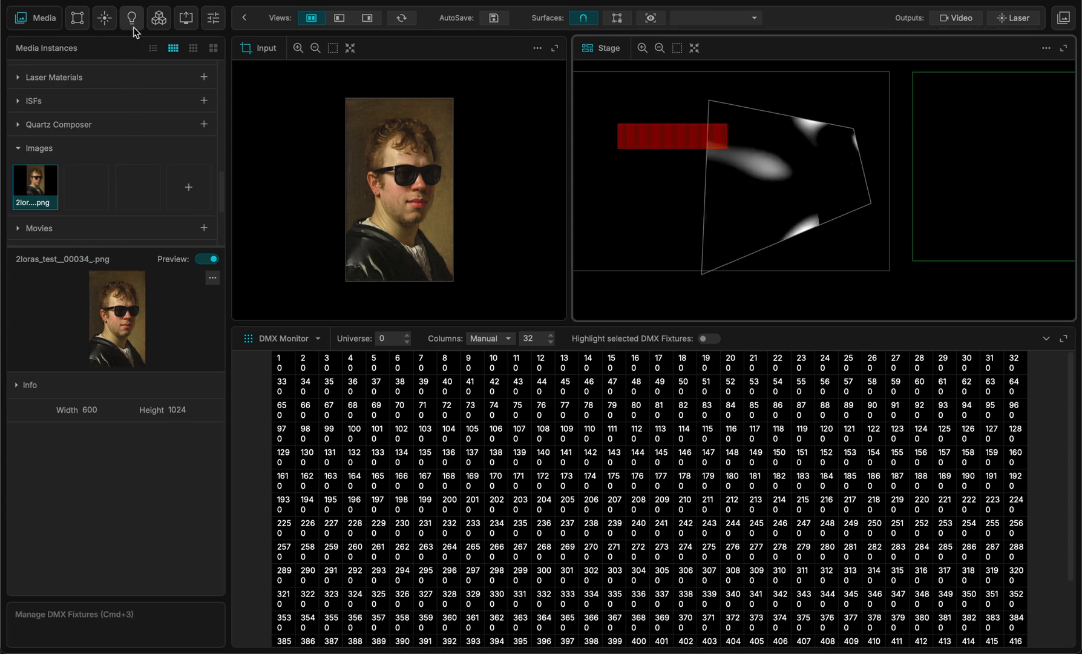
left_click(131, 17)
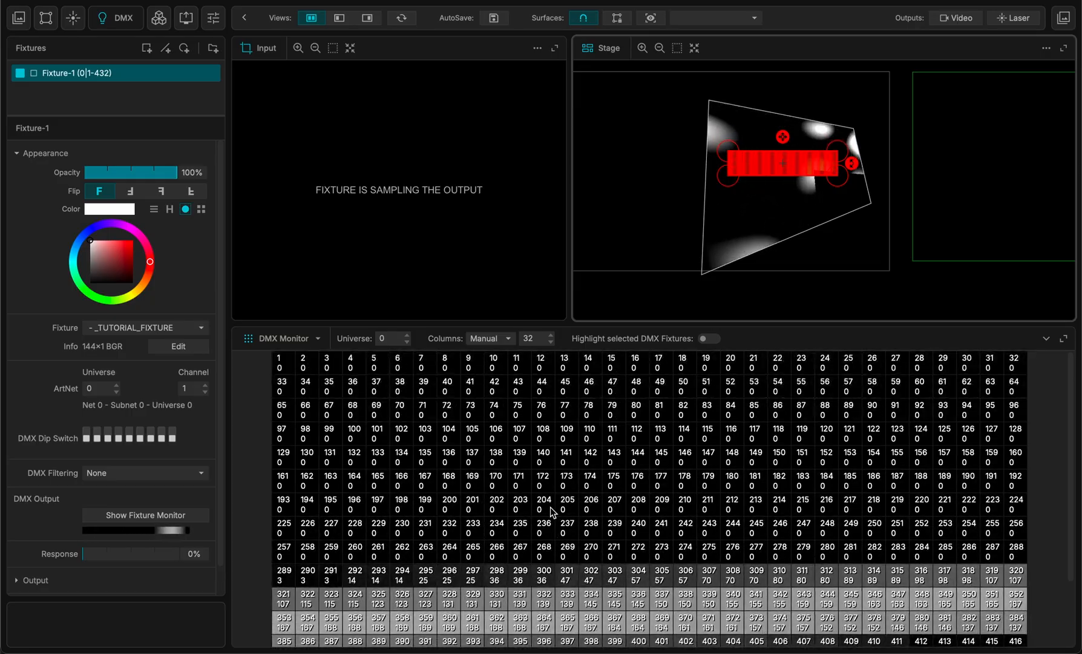
Replace the DMX monitor in the lower panel with the Control List.
left_click(283, 338)
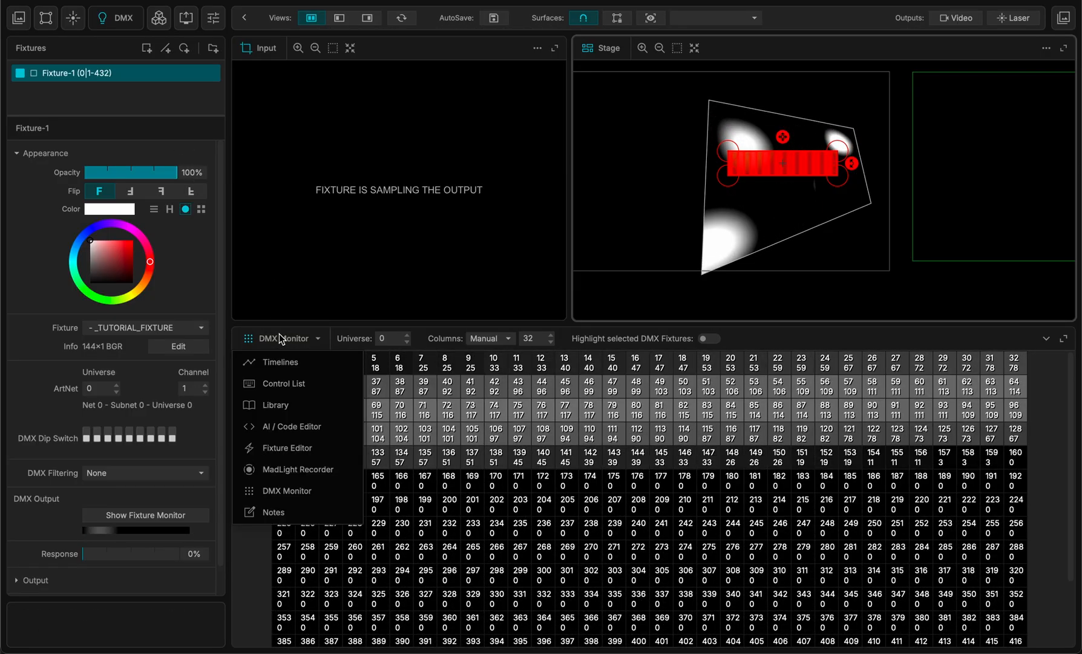
left_click(281, 382)
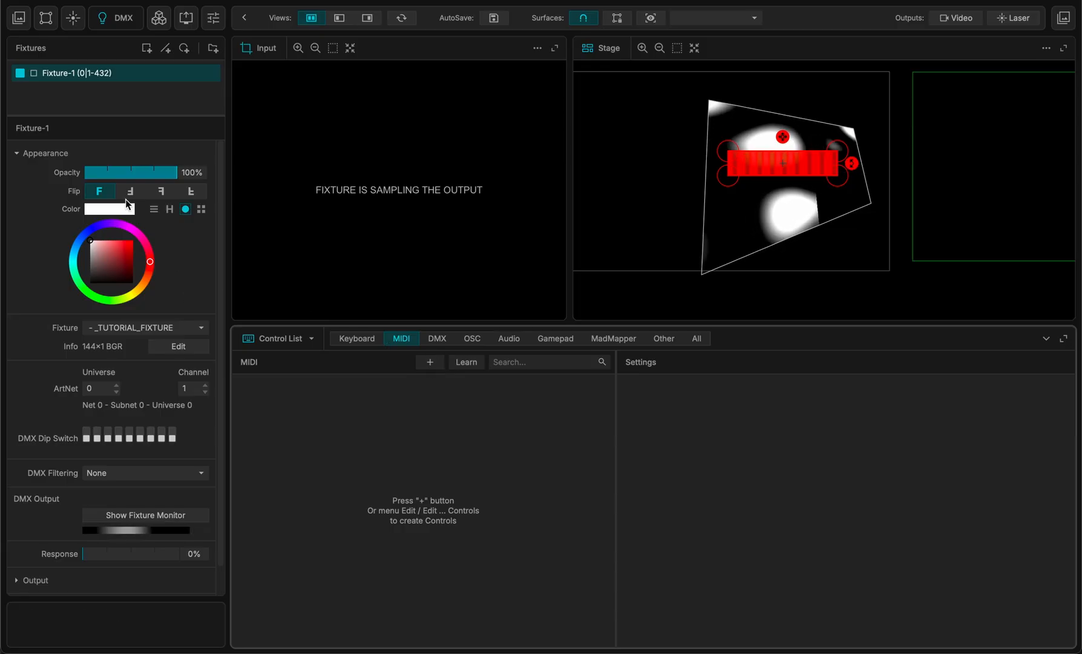
Show the video surfaces list and select Quad-1 to reveal its properties.
left_click(44, 16)
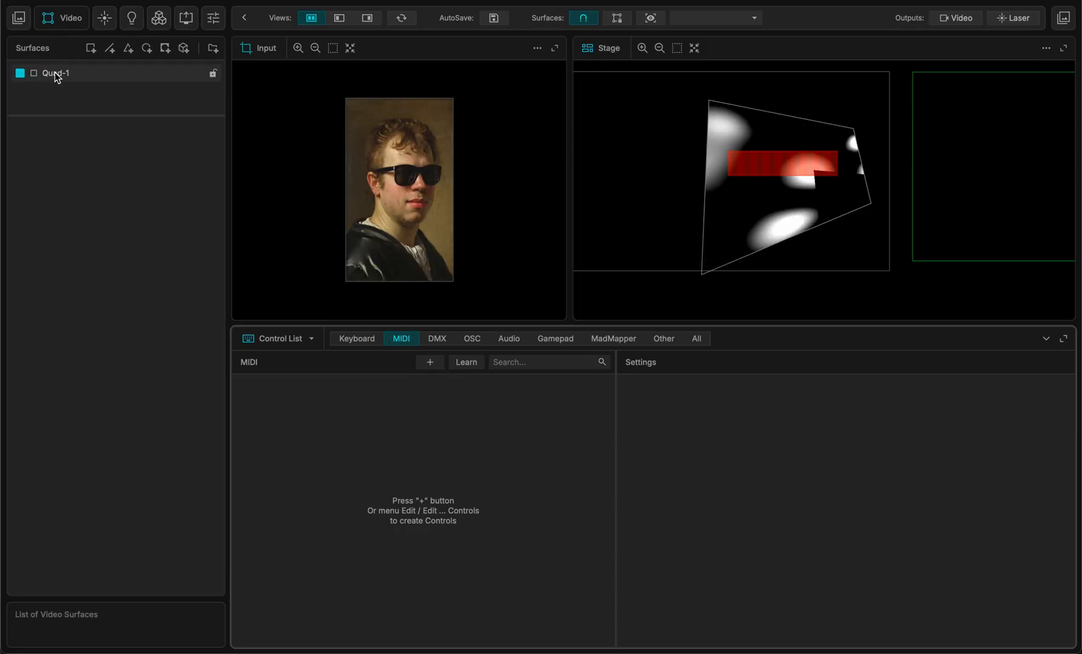
left_click(57, 73)
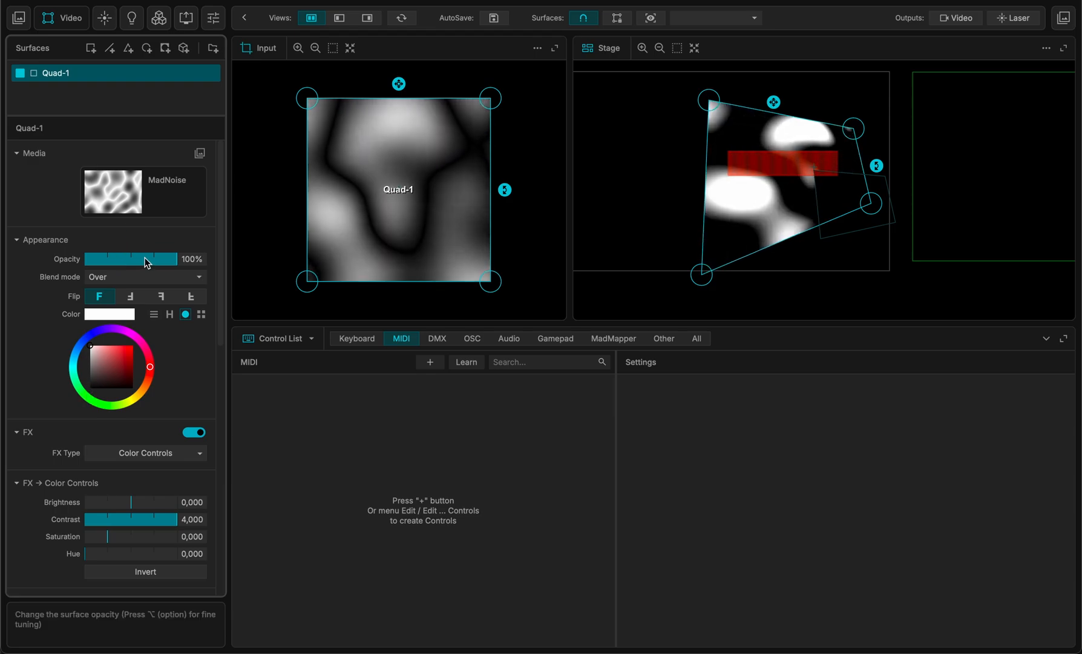
Learn a keyboard control on Quad-1's opacity using the q key, leaving opacity at 0%.
left_click(356, 338)
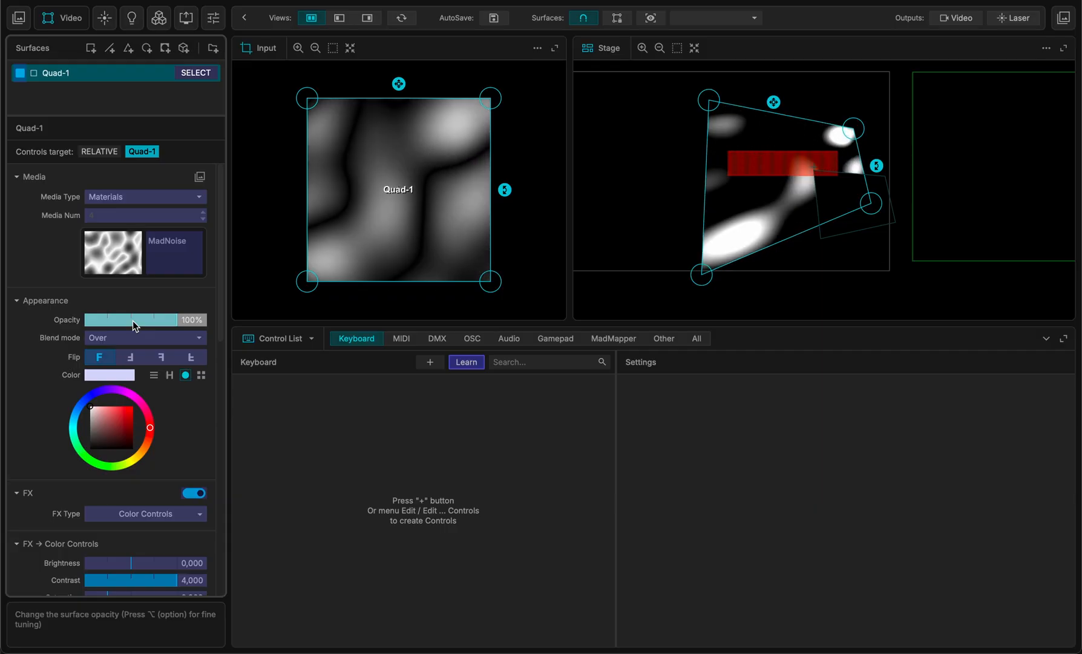
left_click(429, 362)
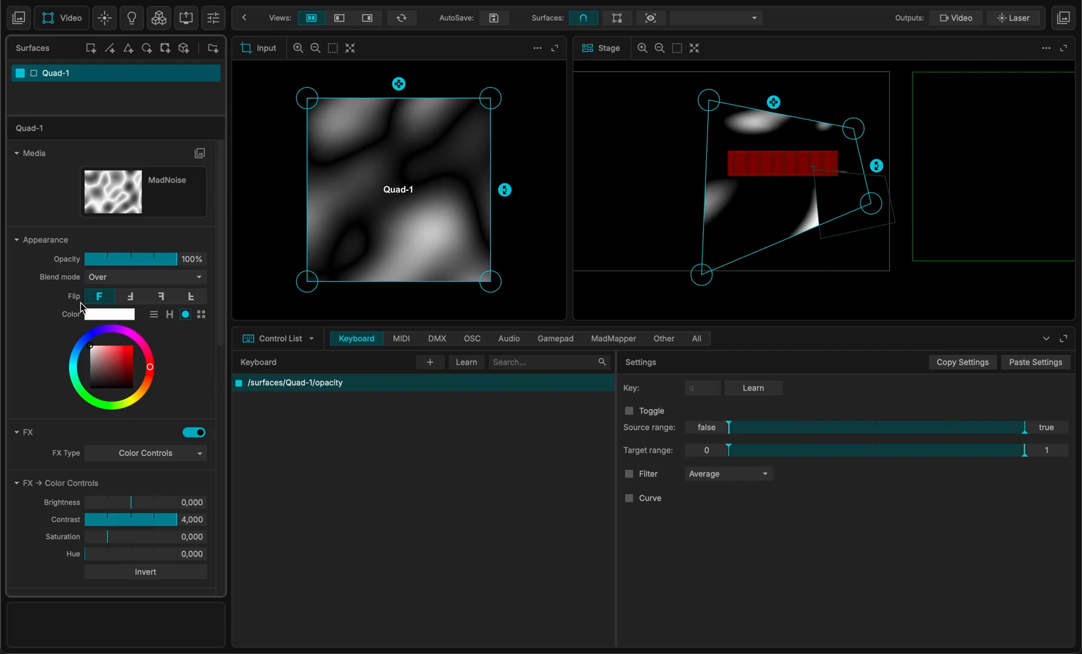
left_click_drag(162, 258, 86, 257)
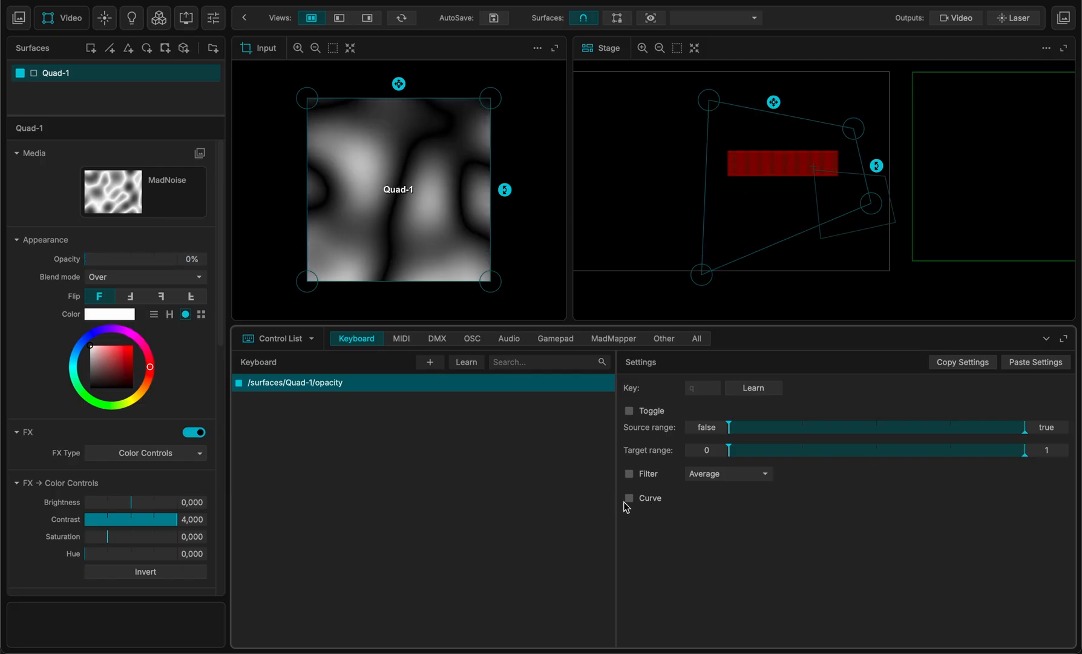
Enable a response curve on the q-key opacity control and bend it into an S shape.
left_click(628, 498)
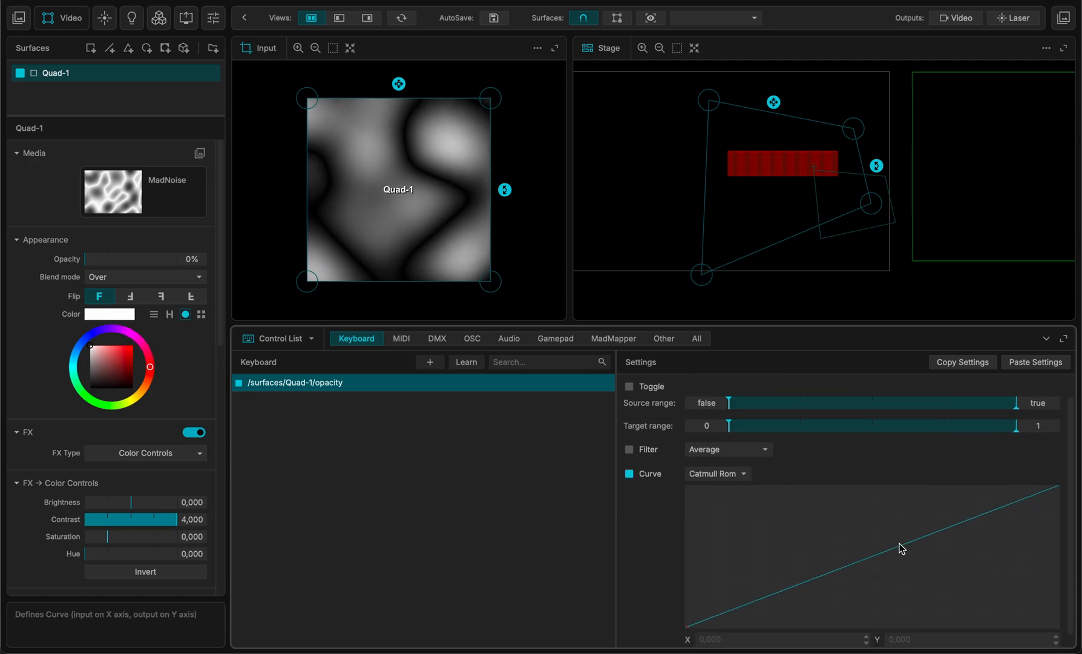
left_click_drag(902, 548, 826, 579)
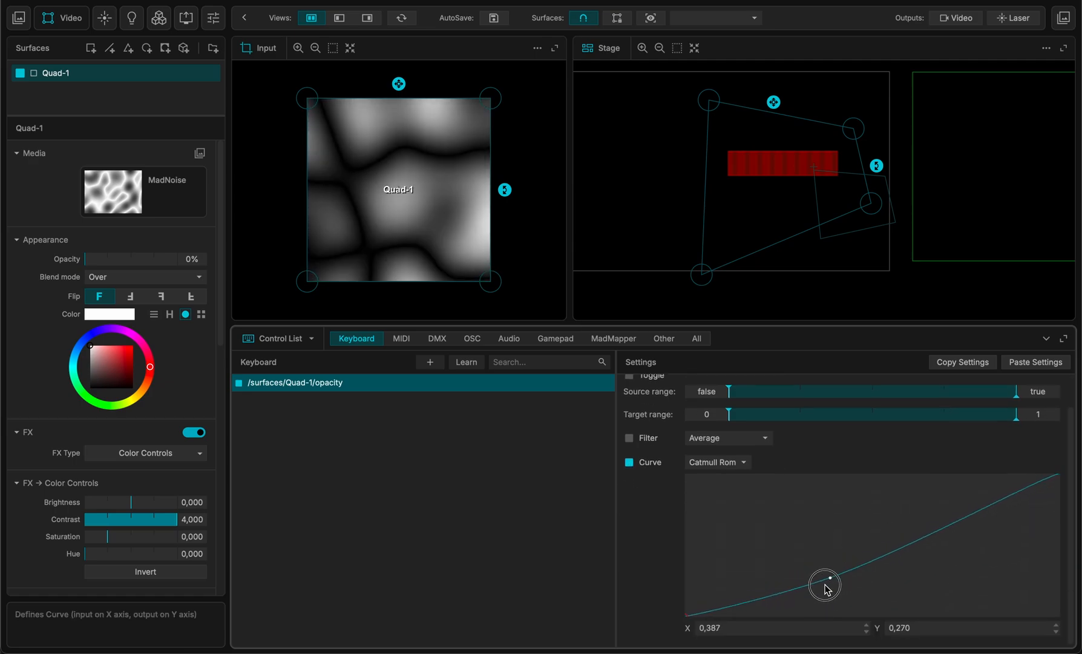
left_click_drag(824, 580, 902, 552)
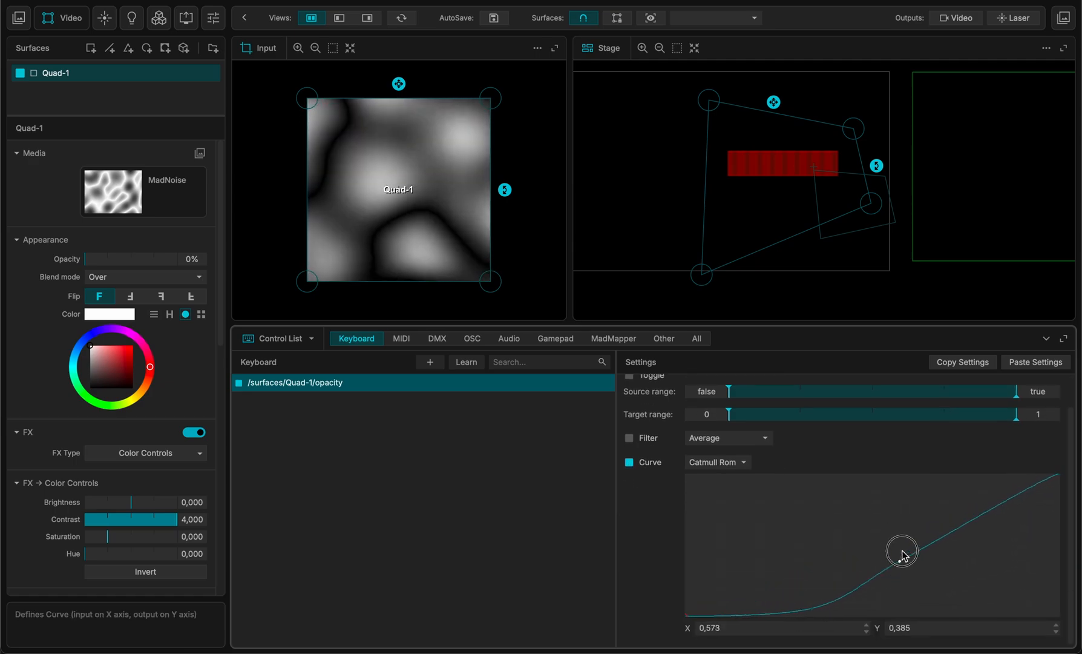
left_click_drag(901, 554, 922, 497)
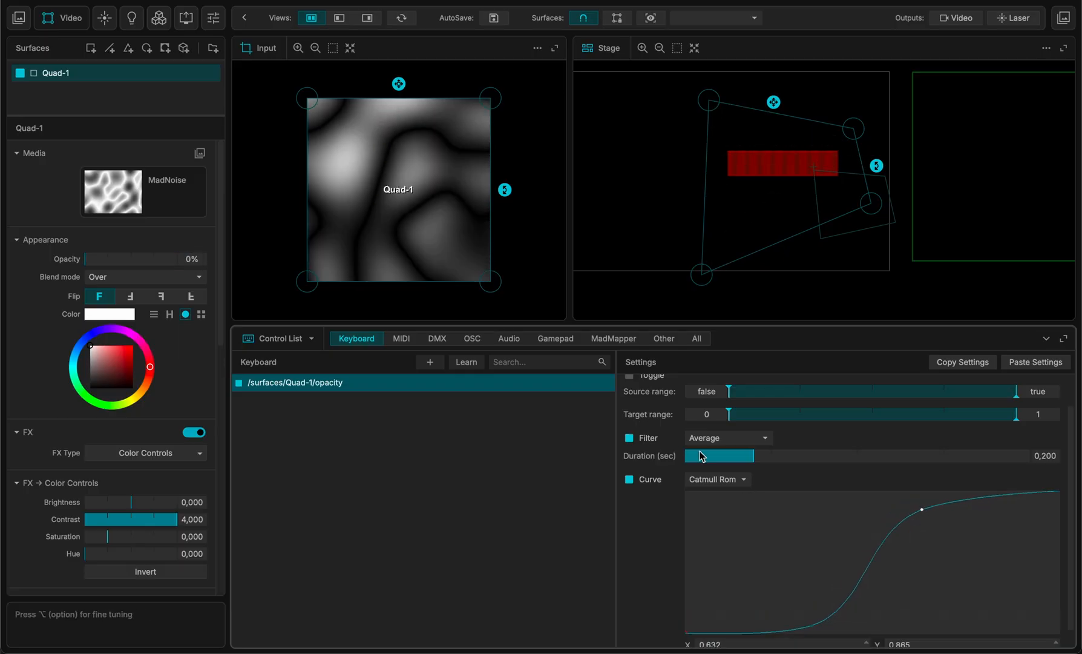
Add an Attack Release filter with attack 0.41 and release 0.6 to the control.
left_click(726, 437)
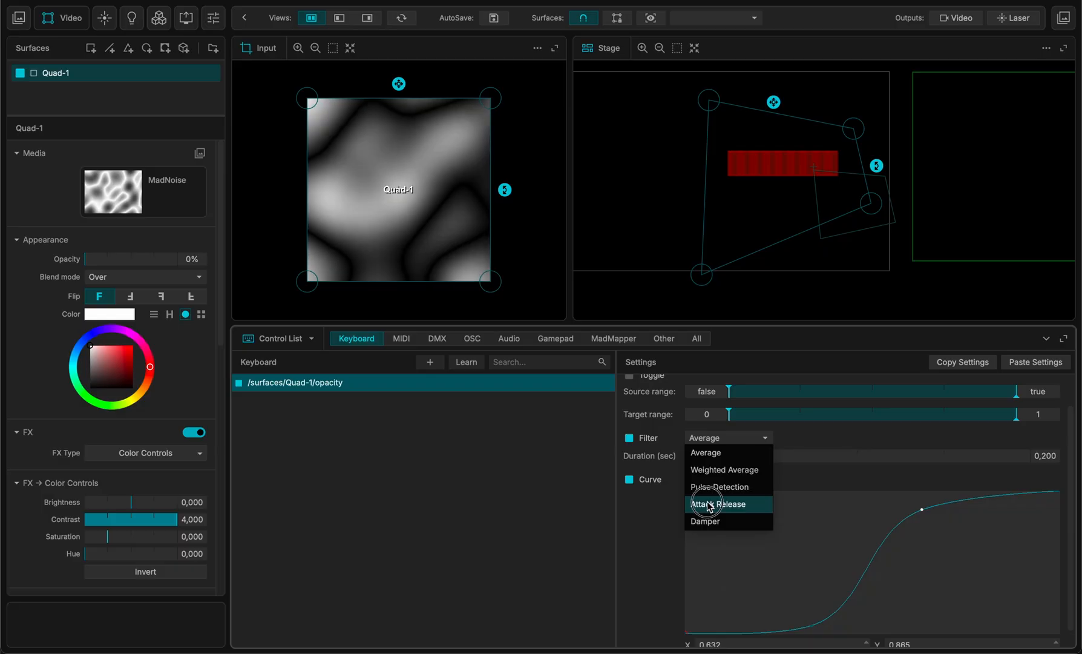
left_click(719, 503)
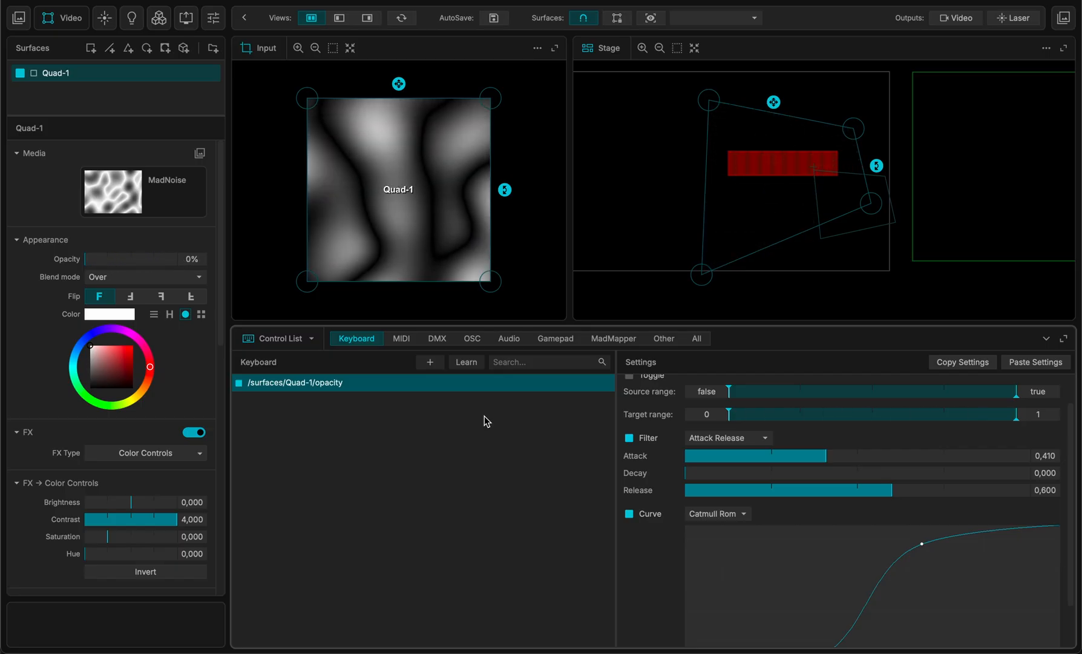
left_click(277, 338)
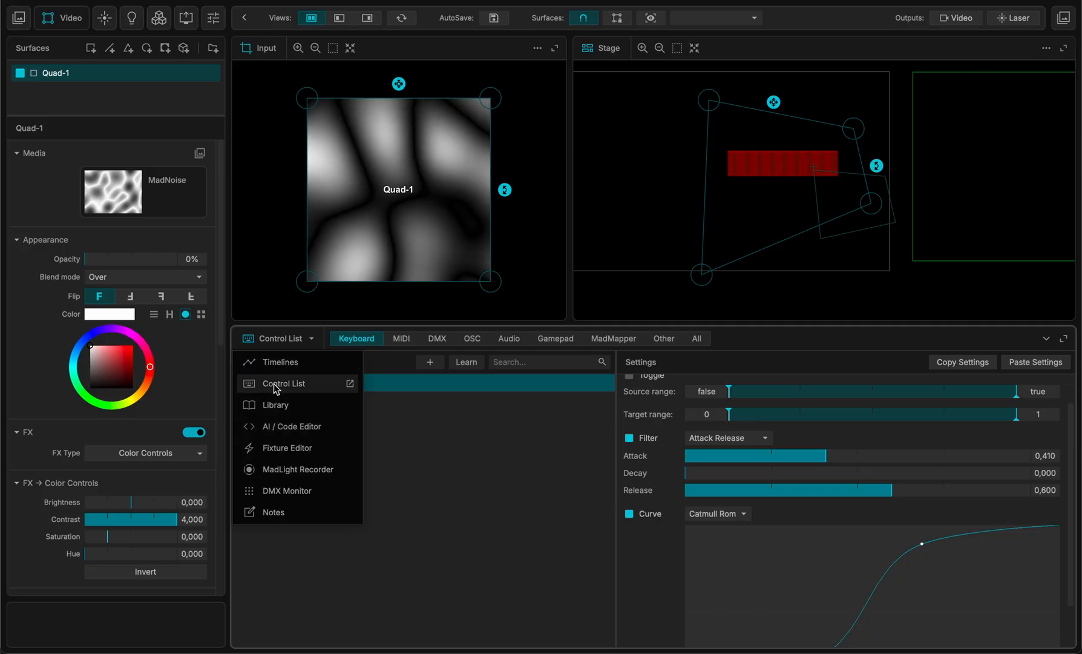
Write the project note 'I need a haircut !' in Notes and collapse the lower panel.
left_click(273, 512)
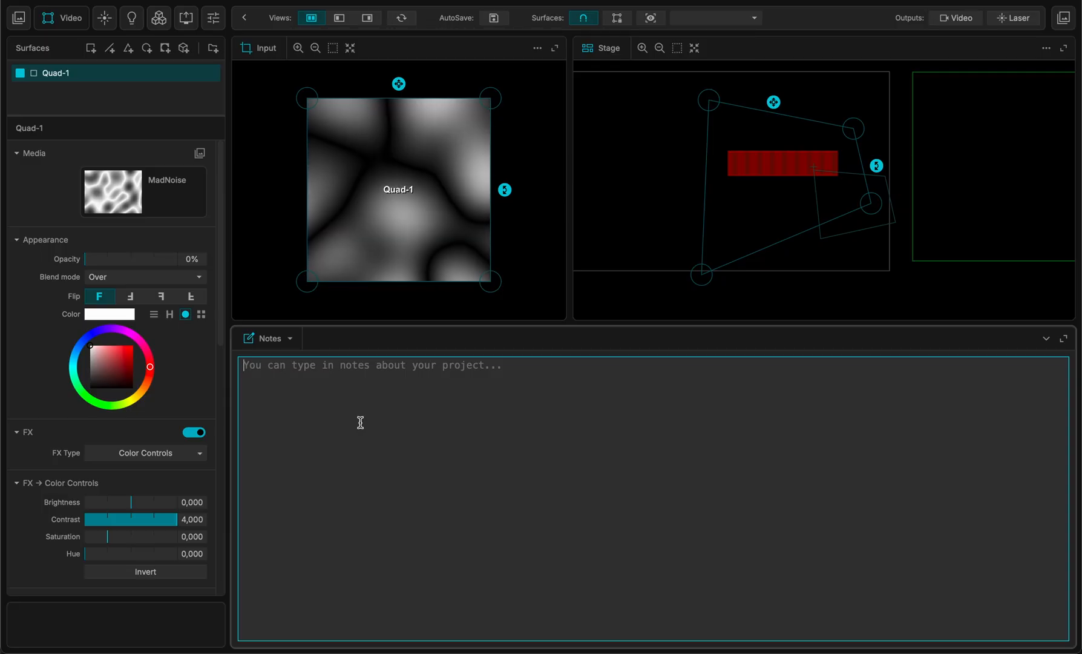
left_click(358, 365)
type("I need a")
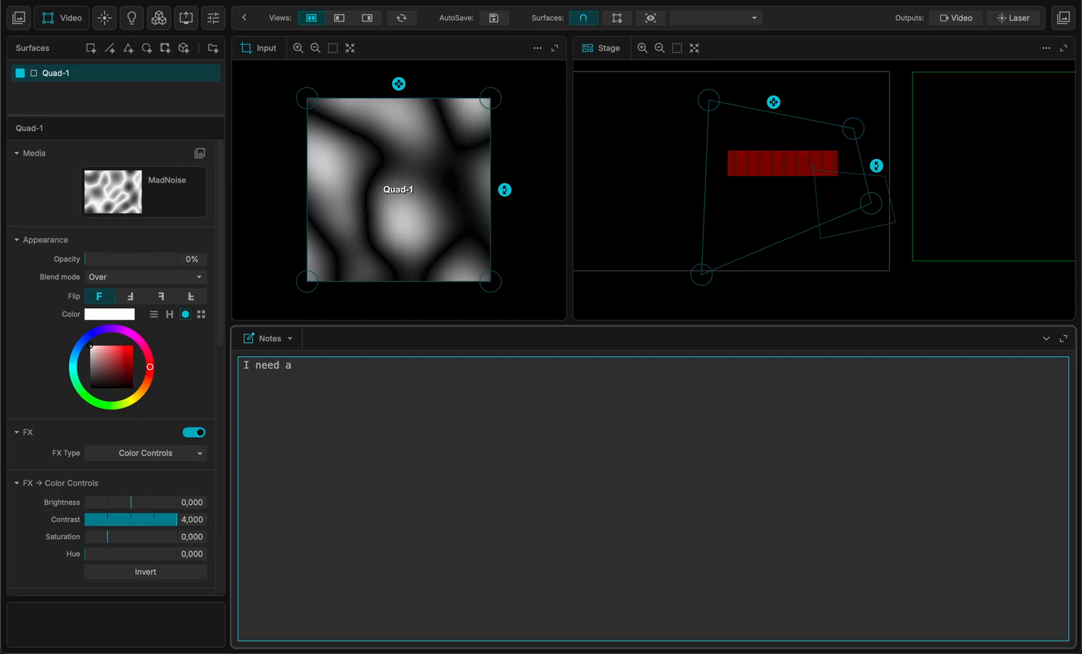
type("hai")
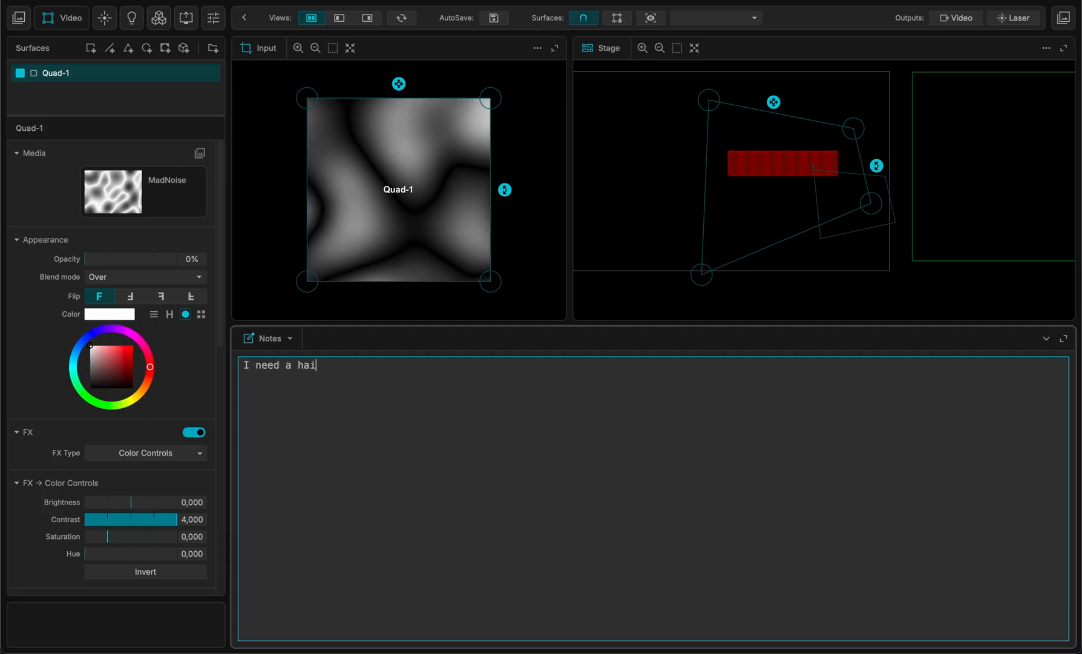
type("rcut !")
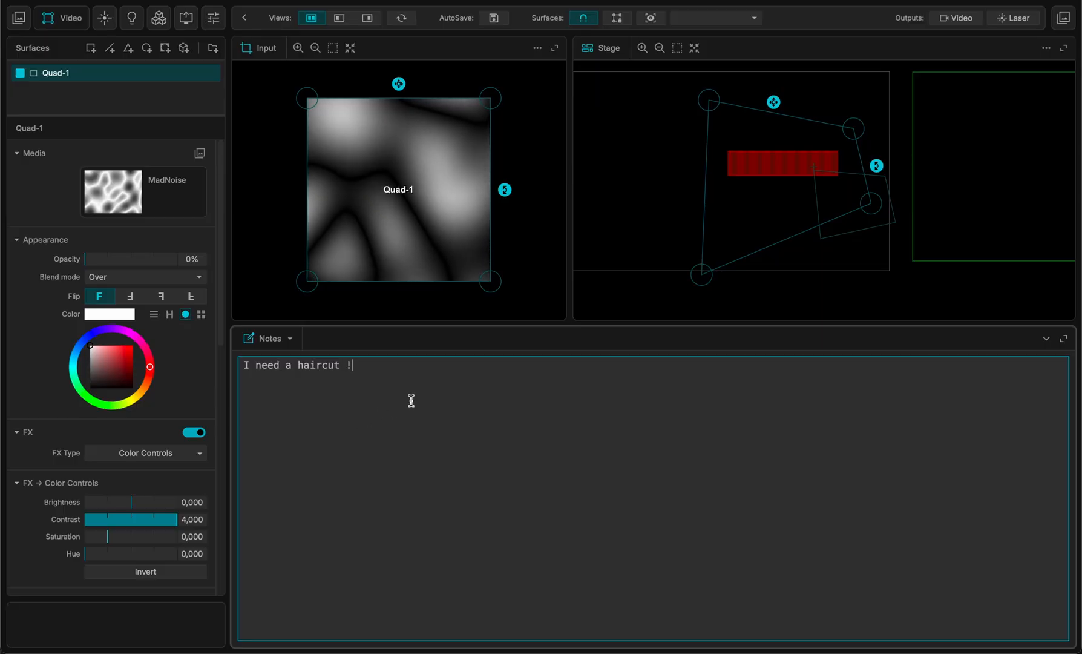
left_click(1046, 338)
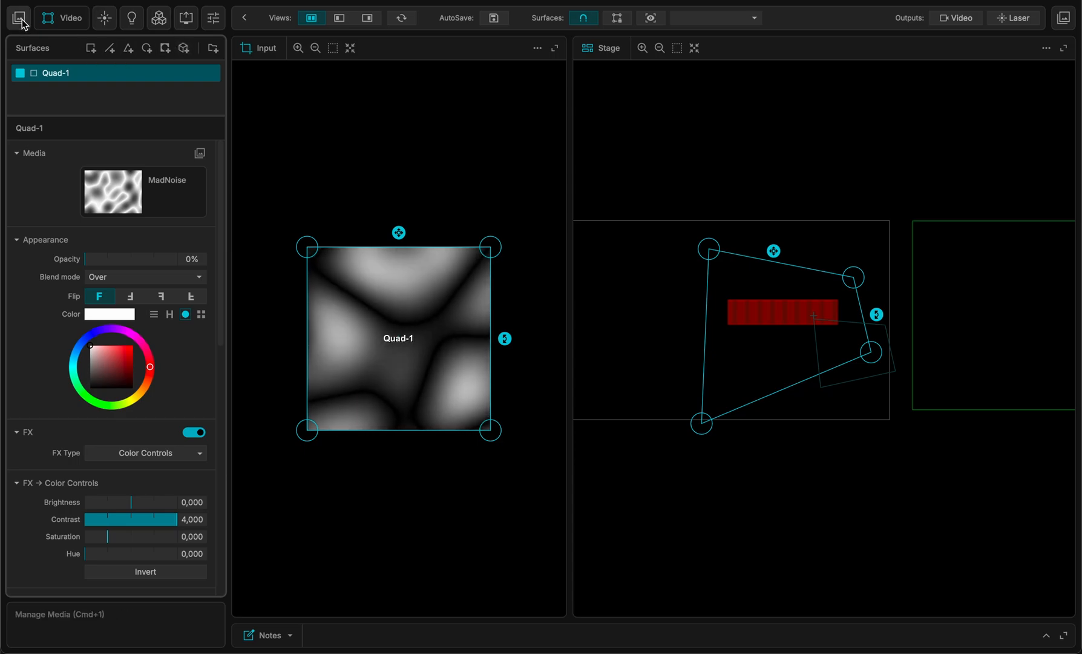
Show the media library beside the surfaces list and add a second video quad, Quad-2.
left_click(21, 17)
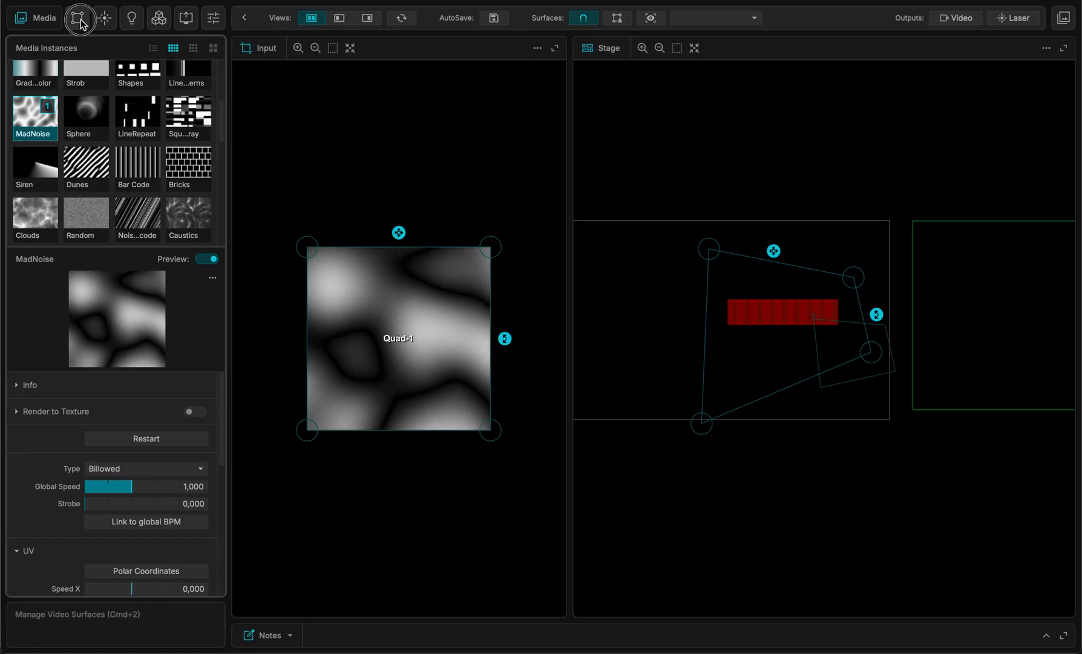
left_click(80, 18)
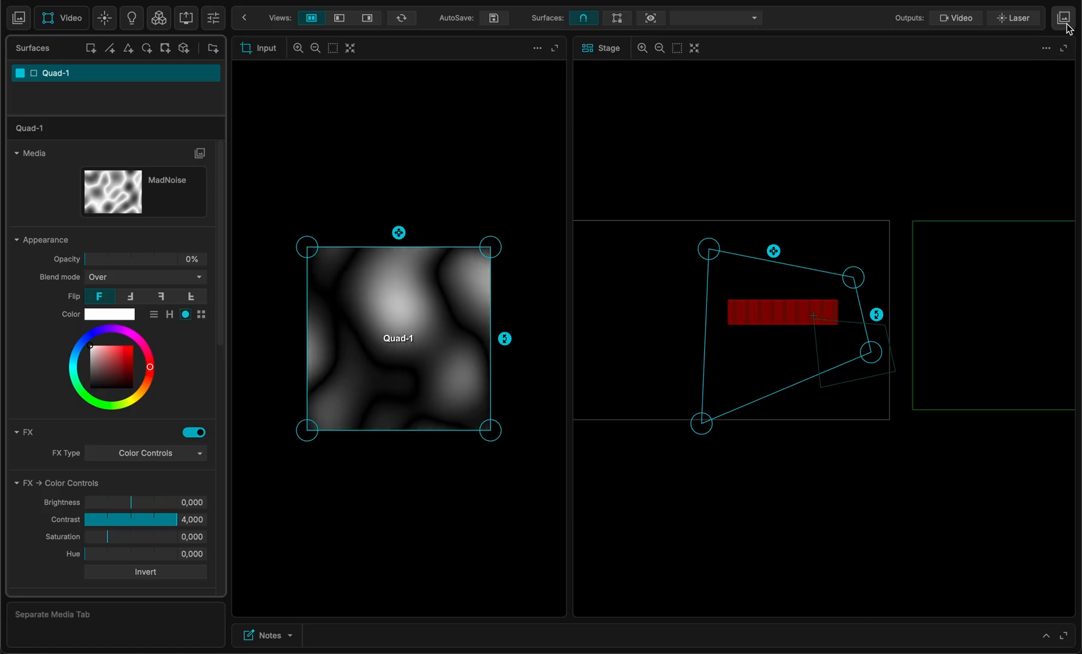
left_click(1064, 17)
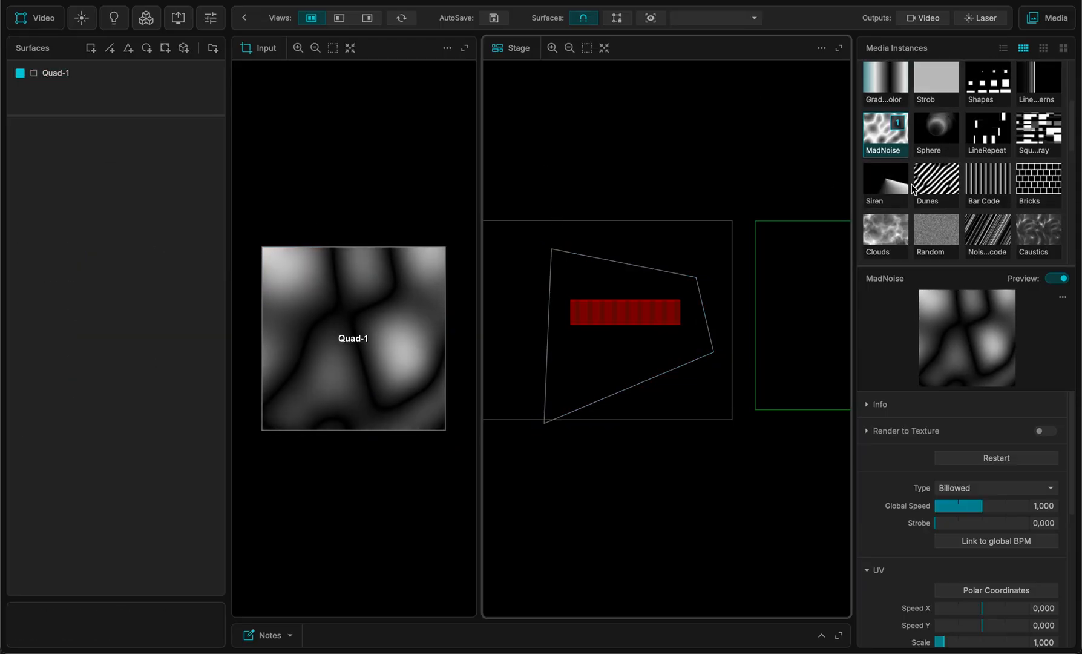
left_click(57, 73)
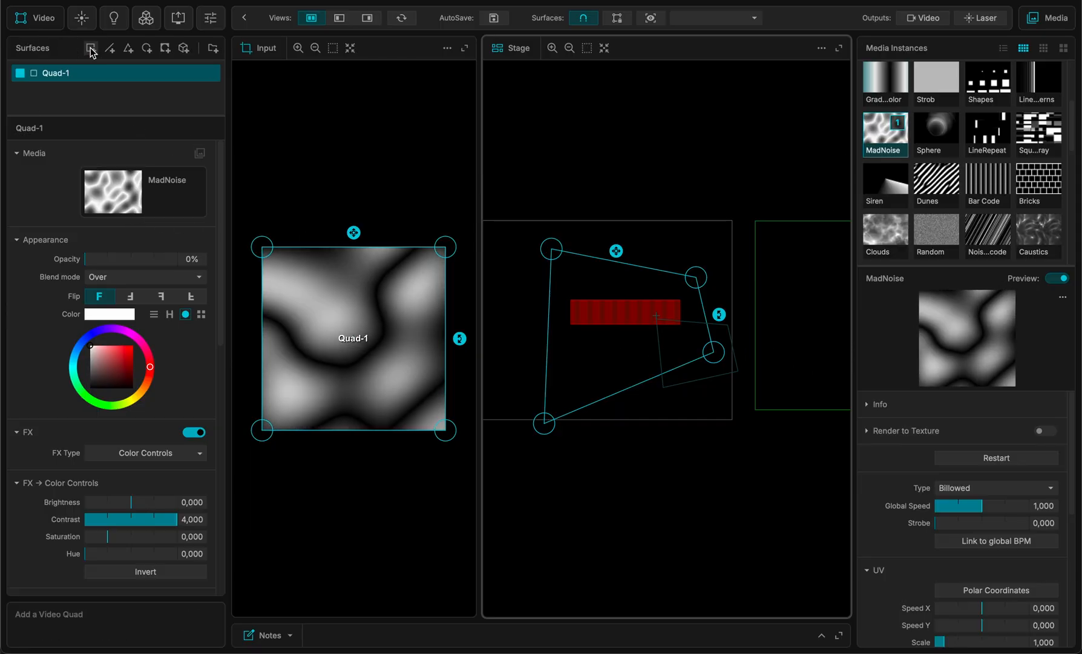
left_click(91, 47)
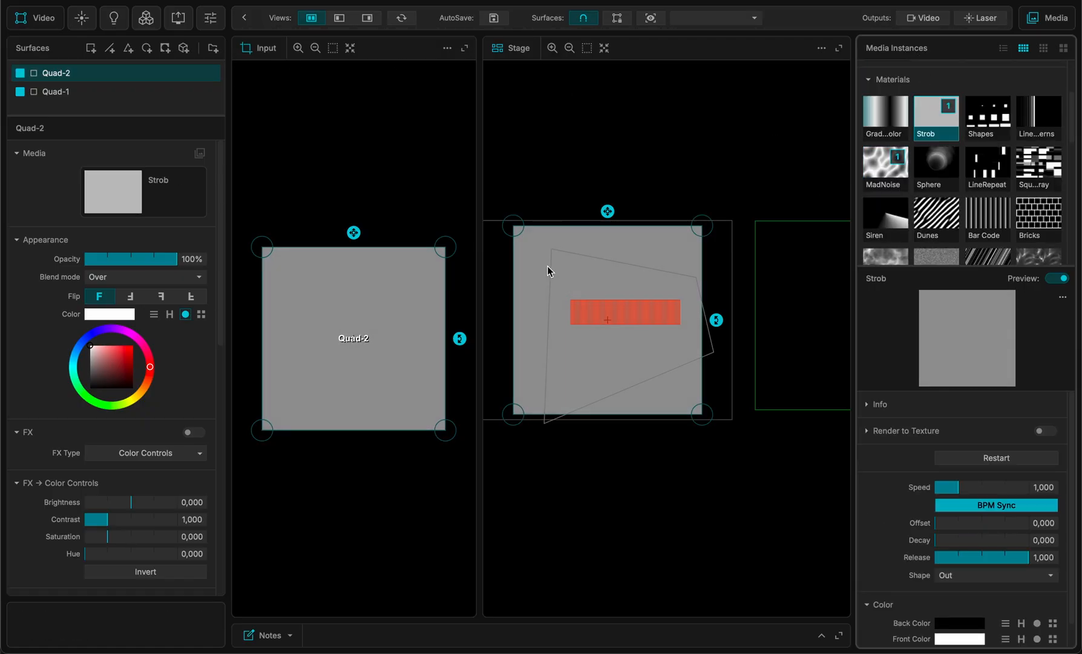
Select the quads, merge media back into the left panel and switch to a stage-only layout.
left_click(57, 90)
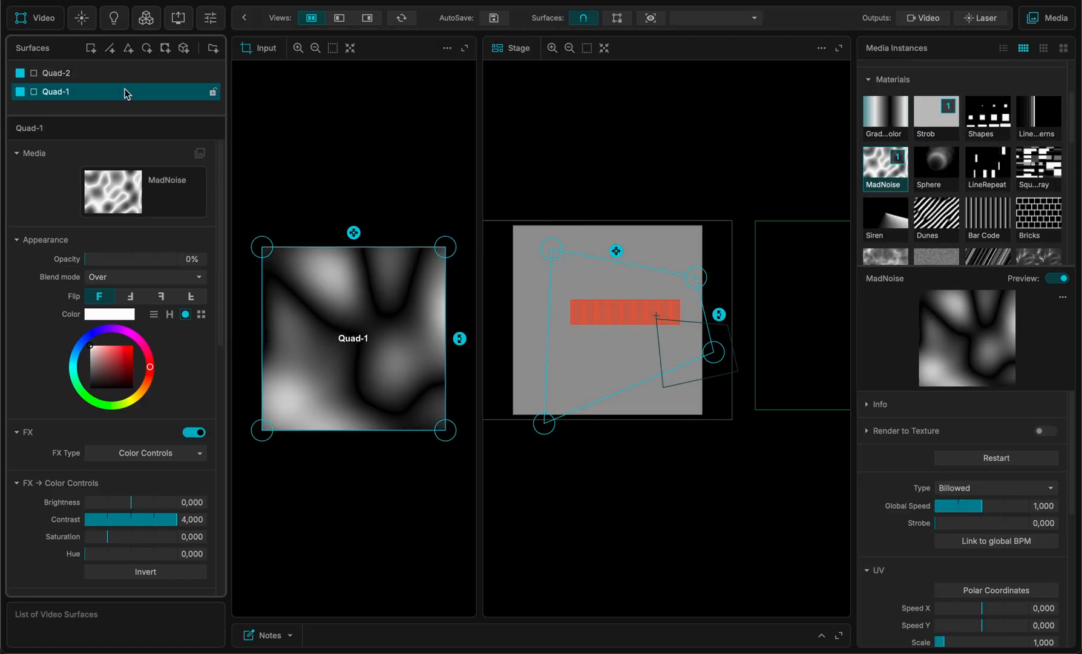
left_click(57, 73)
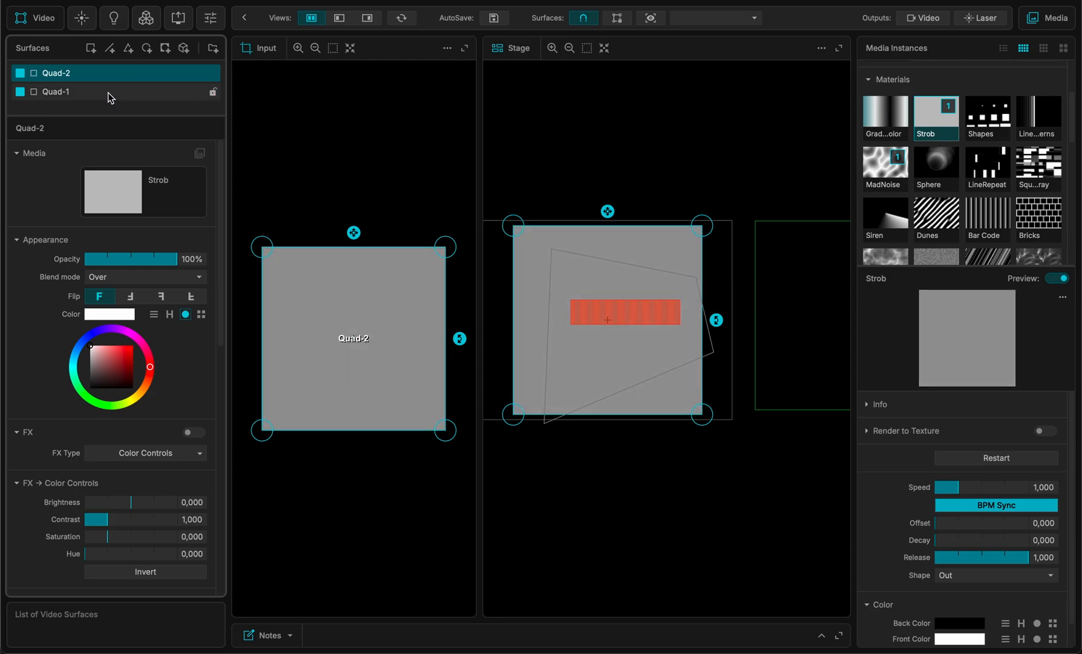
left_click(57, 91)
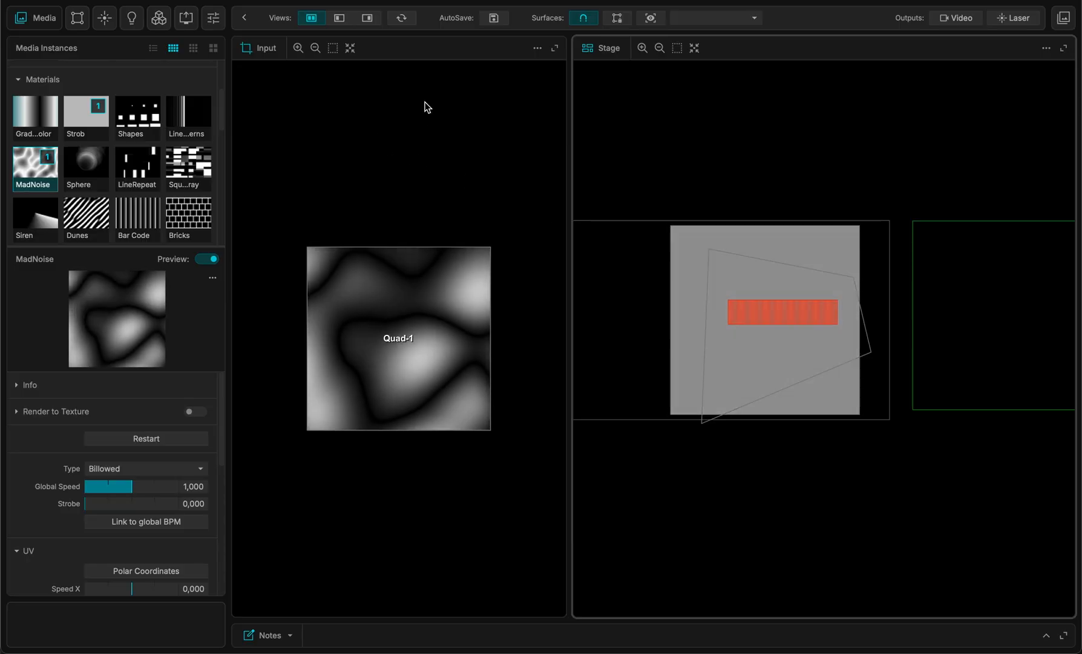
left_click(367, 17)
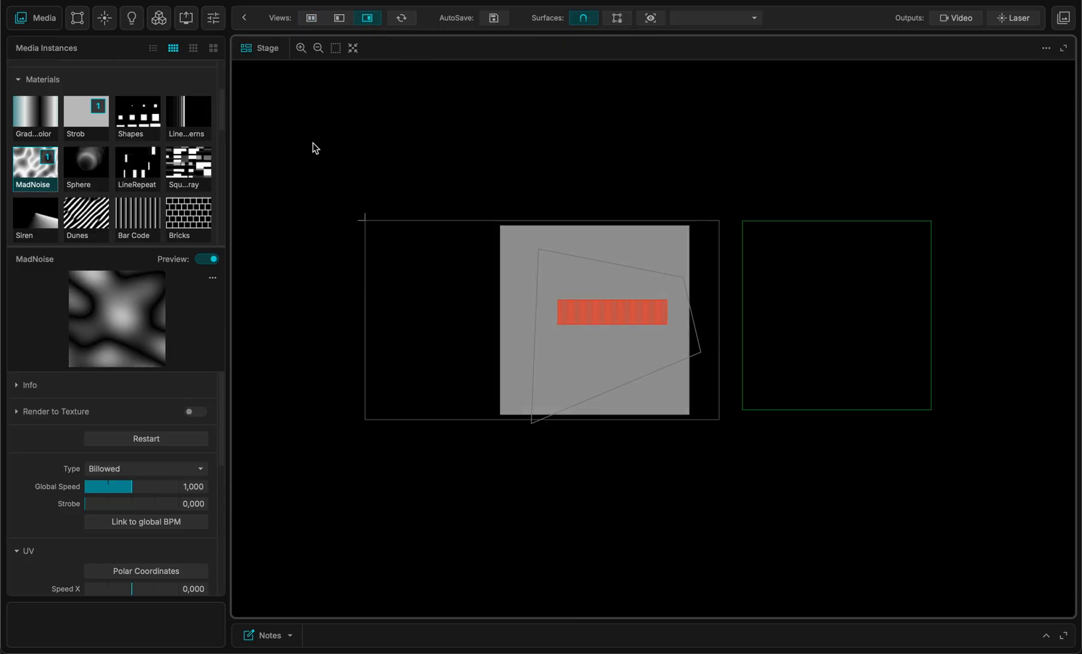